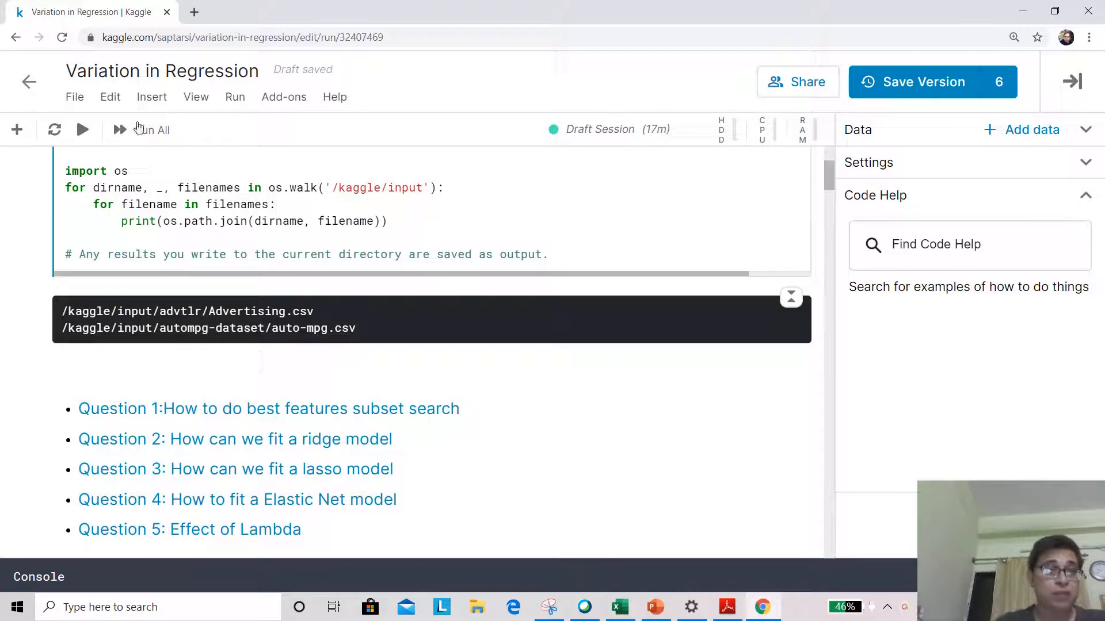
pyautogui.moveTo(81, 130)
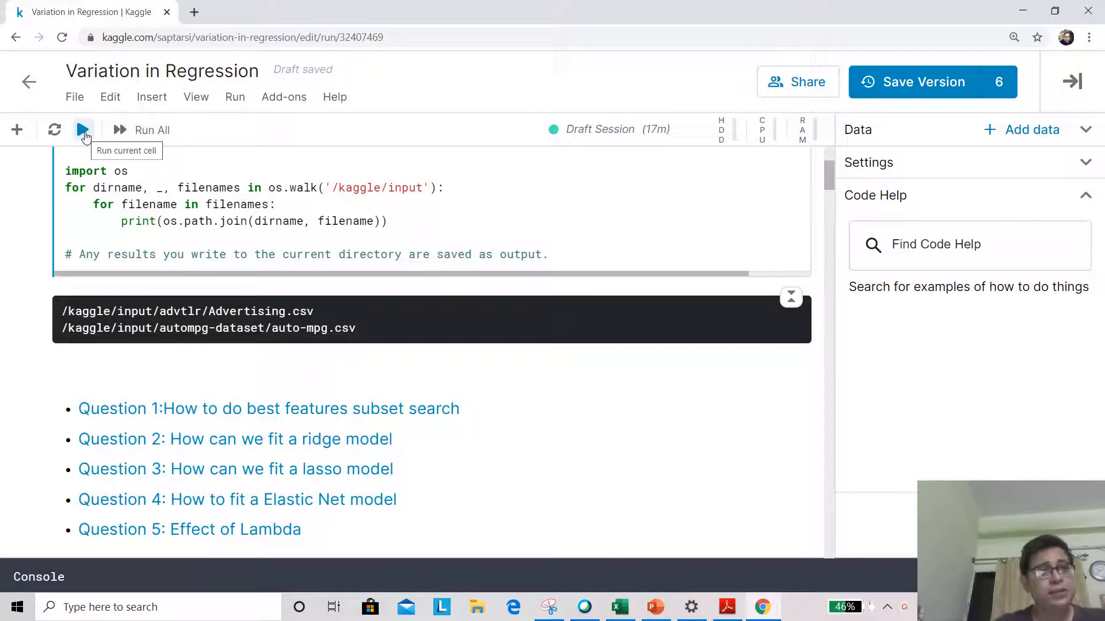
# Rerun the input-file listing cell and scroll to the Advertising loading cell.
pyautogui.click(82, 130)
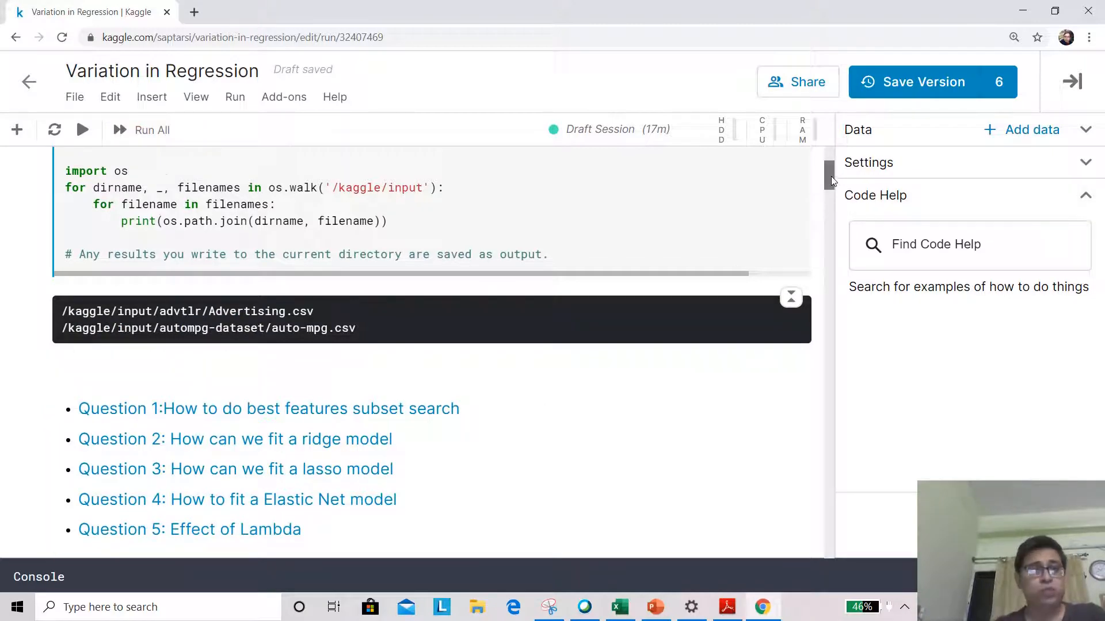
pyautogui.scroll(-3)
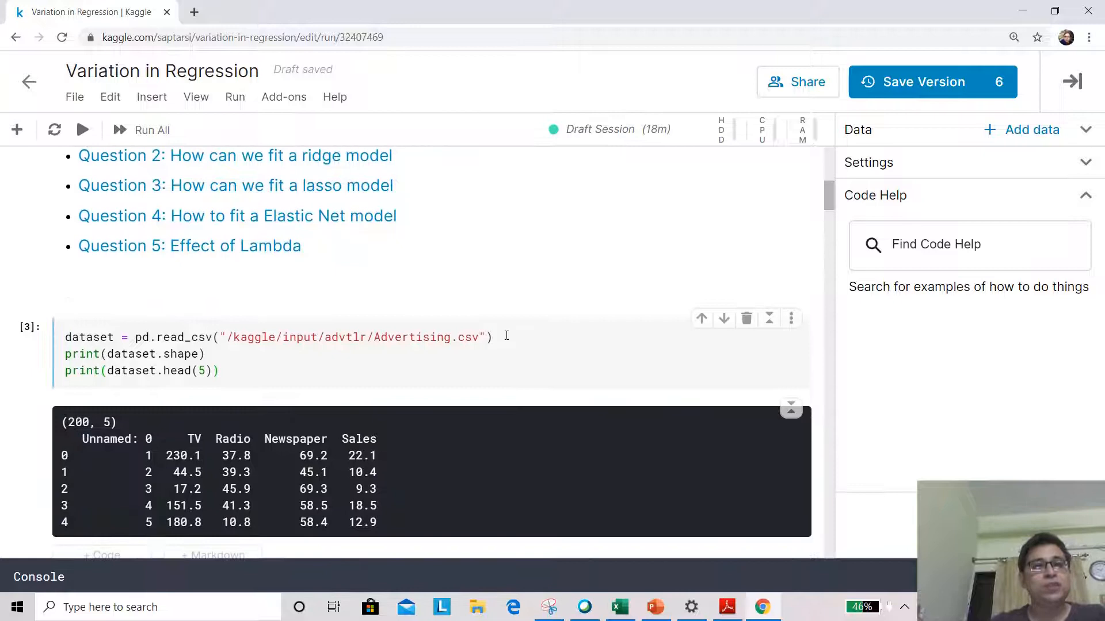
pyautogui.moveTo(29, 336)
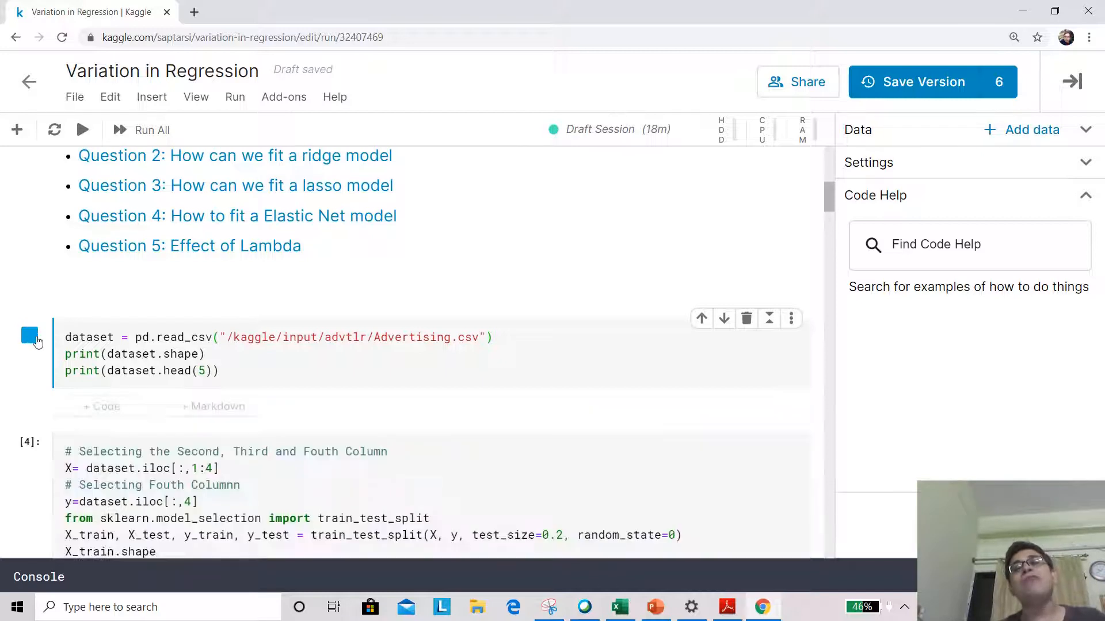
# Run the Advertising.csv cell, showing the 200×5 shape and first five rows.
pyautogui.click(29, 336)
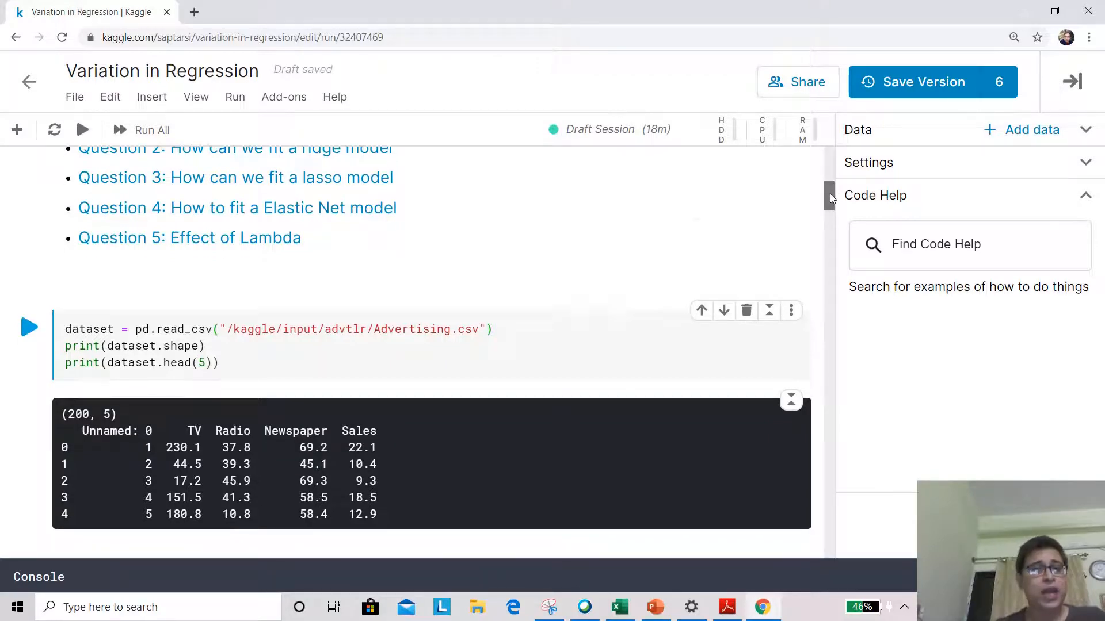
pyautogui.scroll(-3)
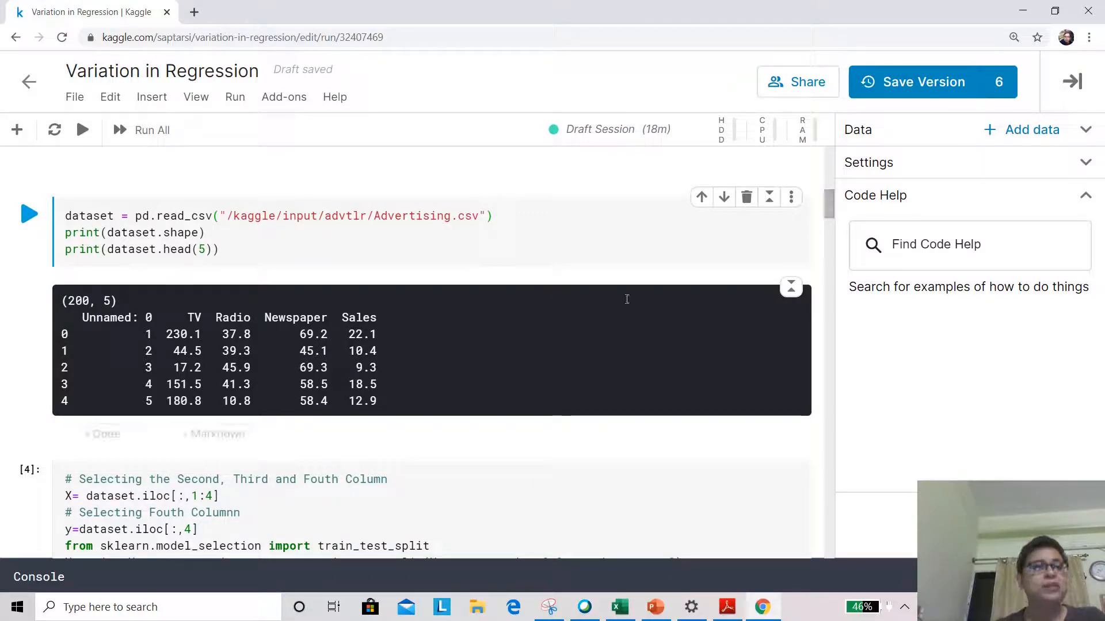
pyautogui.moveTo(213, 433)
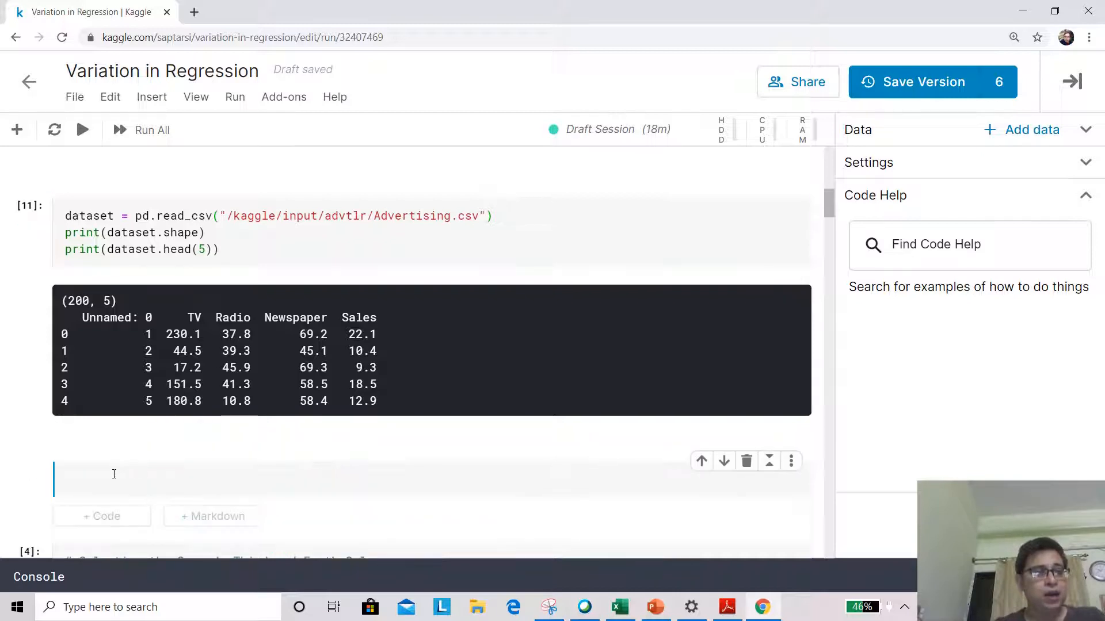
# Make the new cell Markdown and list the TV, Radio and NP feature combinations.
pyautogui.click(217, 516)
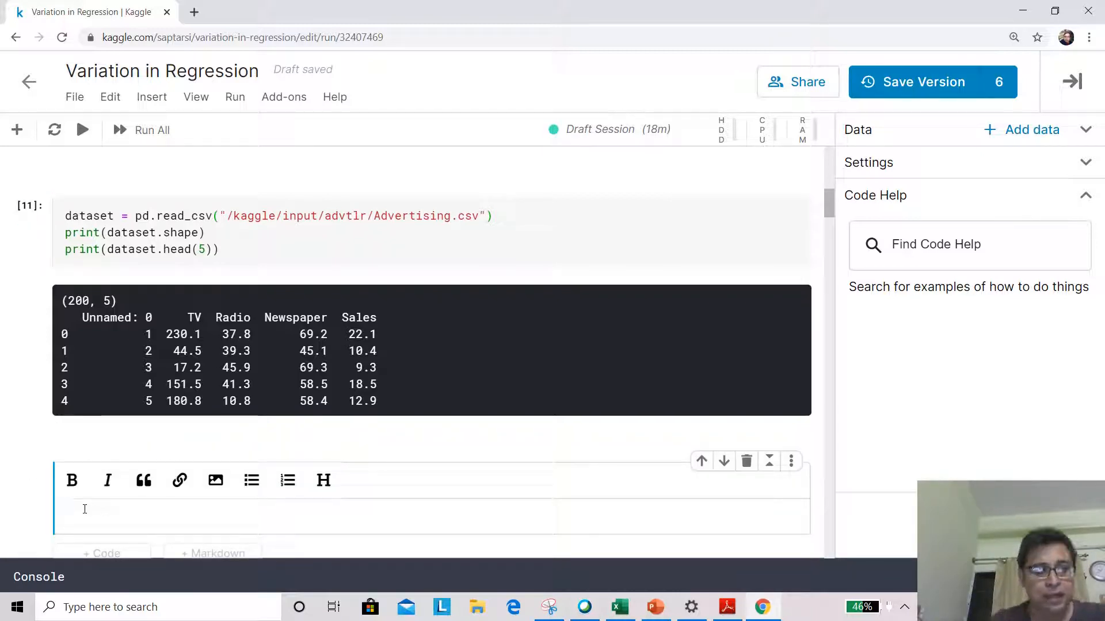
pyautogui.write('TV,')
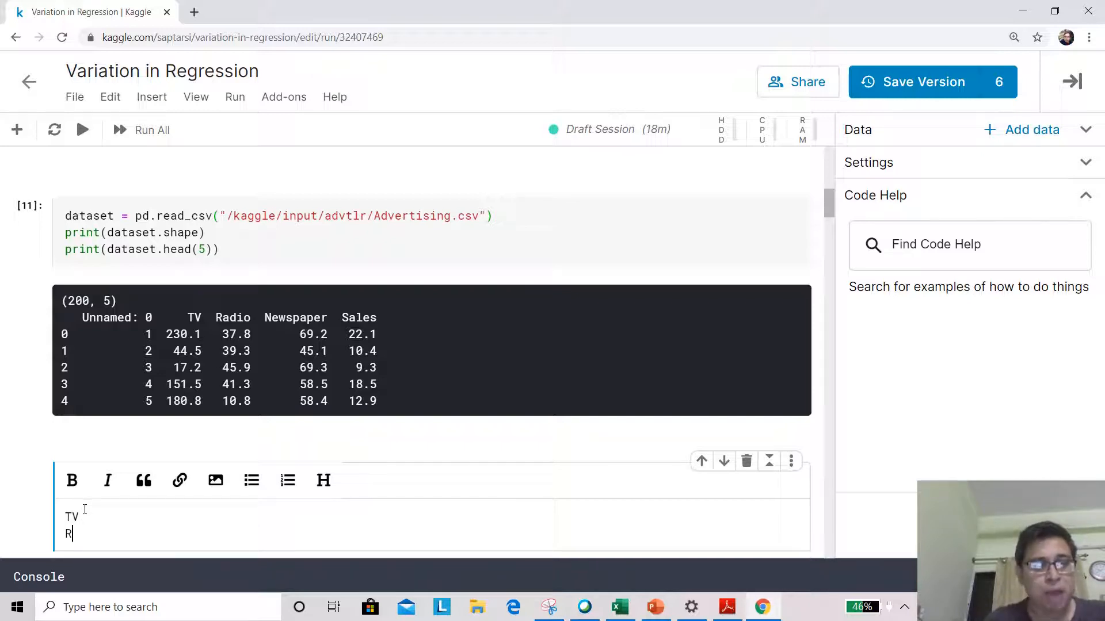
pyautogui.write('adio')
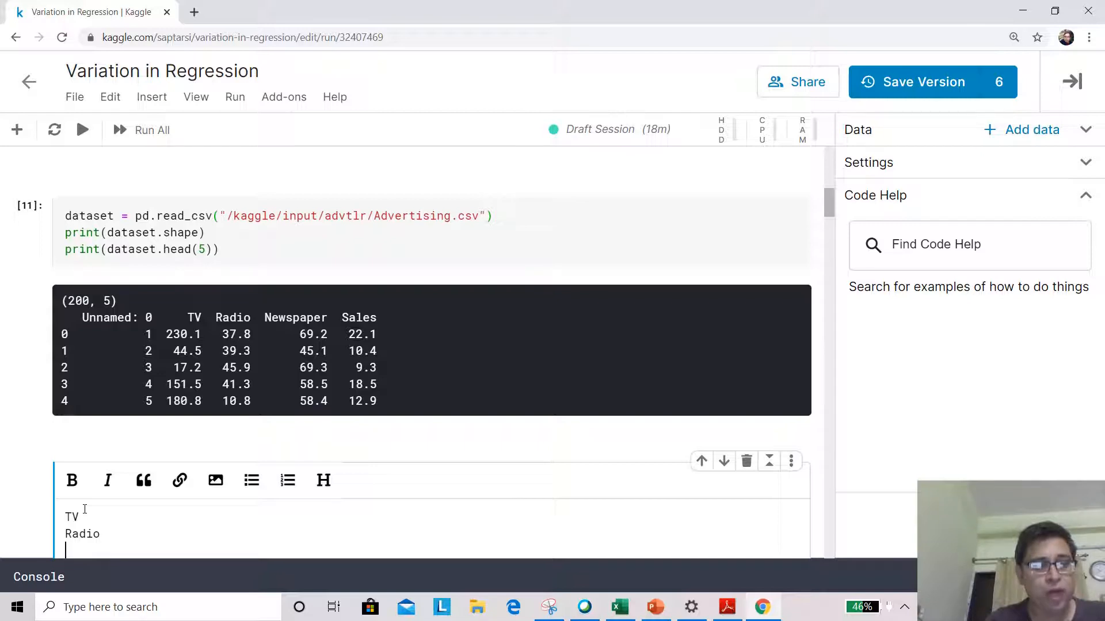
pyautogui.write('NP')
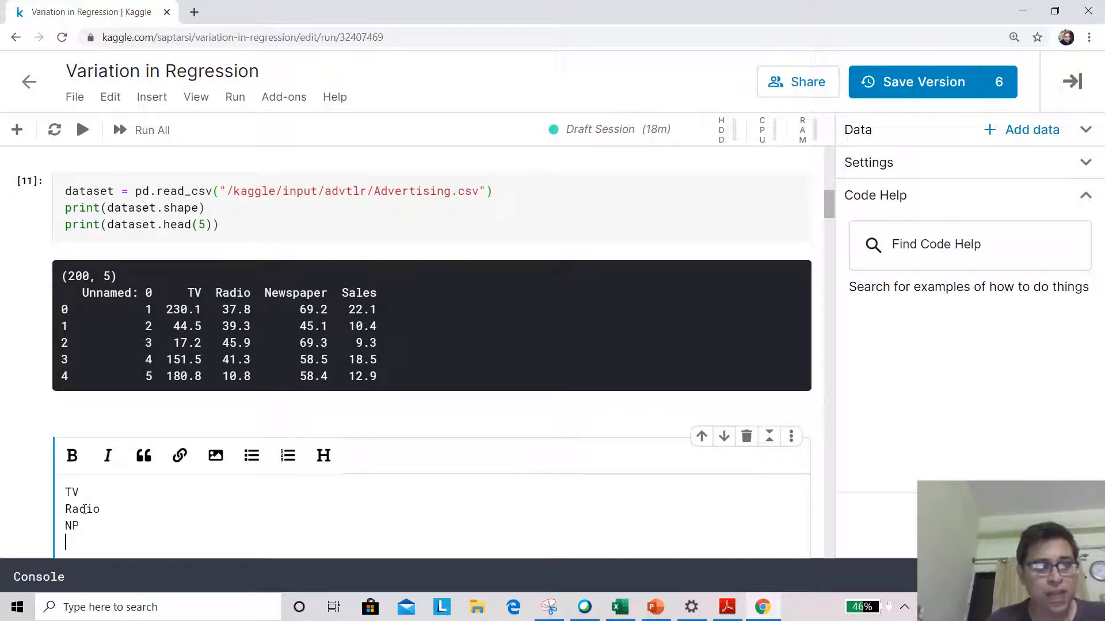
pyautogui.write('TV')
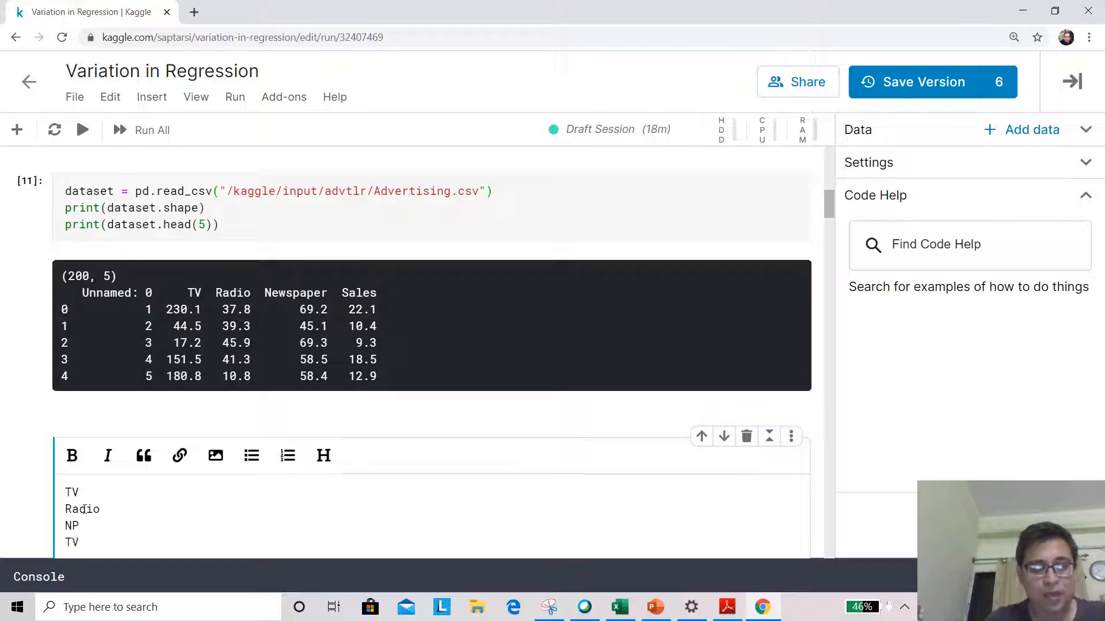
pyautogui.write(', Rad')
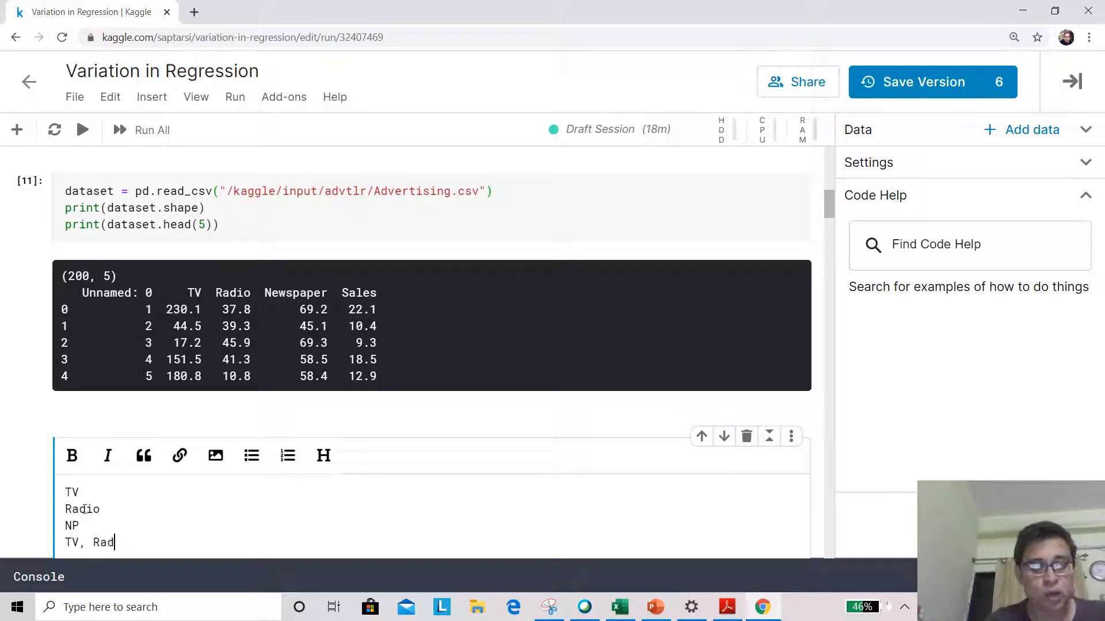
pyautogui.write('io')
pyautogui.write('TV,')
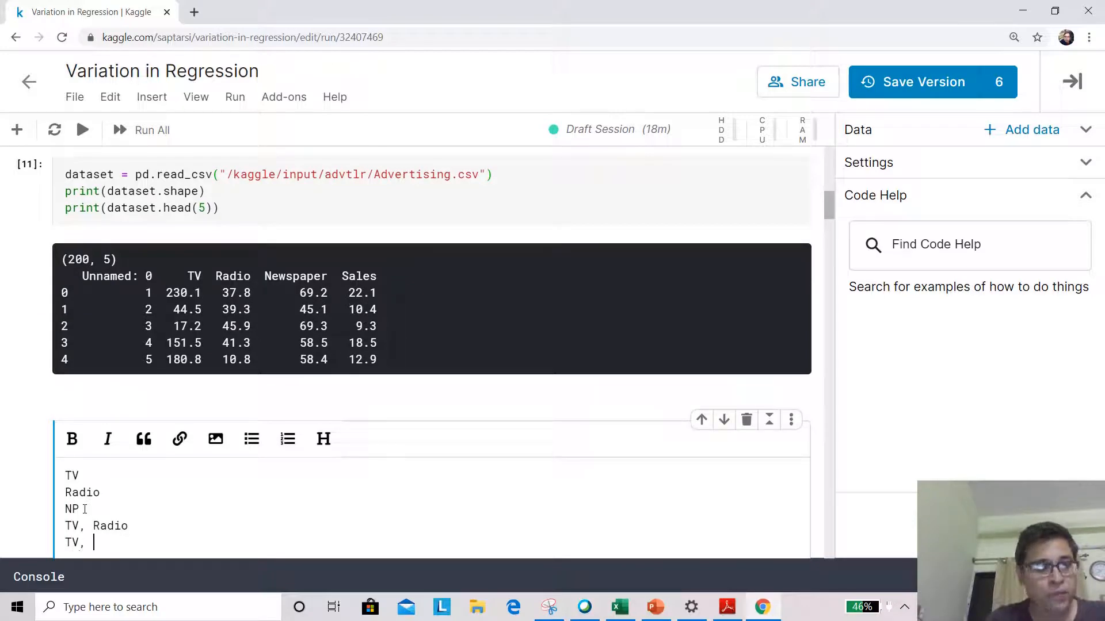
pyautogui.write('NP')
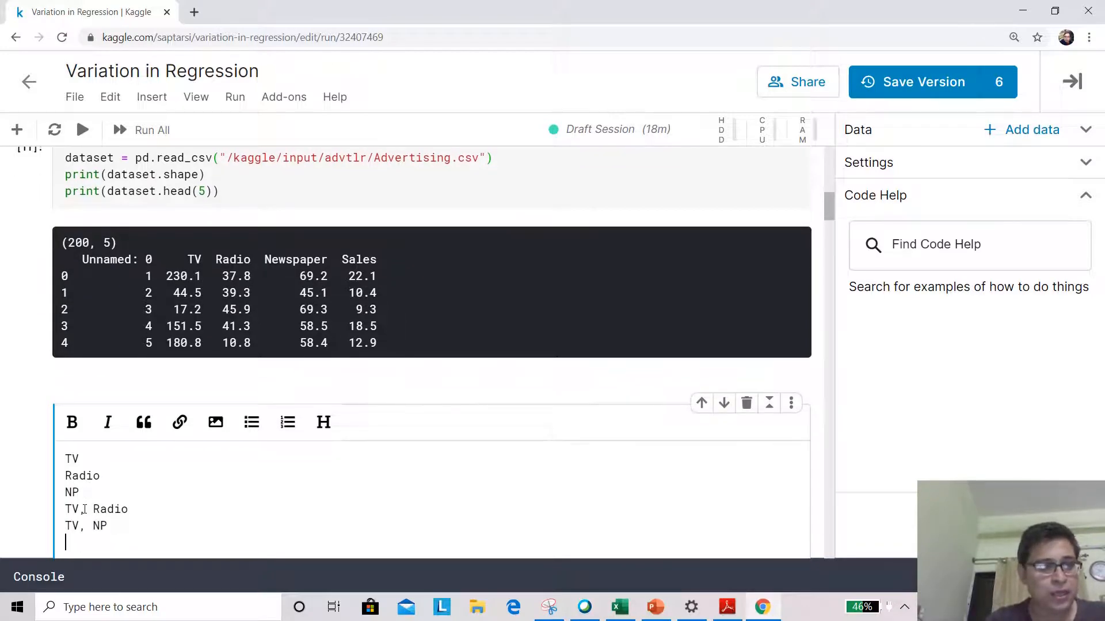
pyautogui.write('Np, Ra')
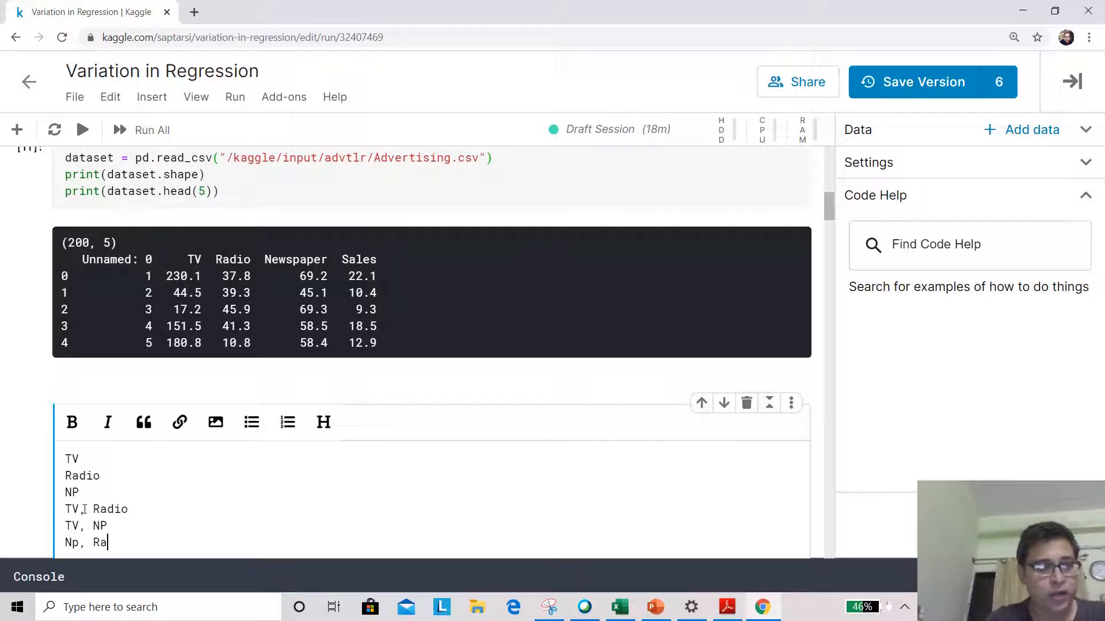
pyautogui.write('dio')
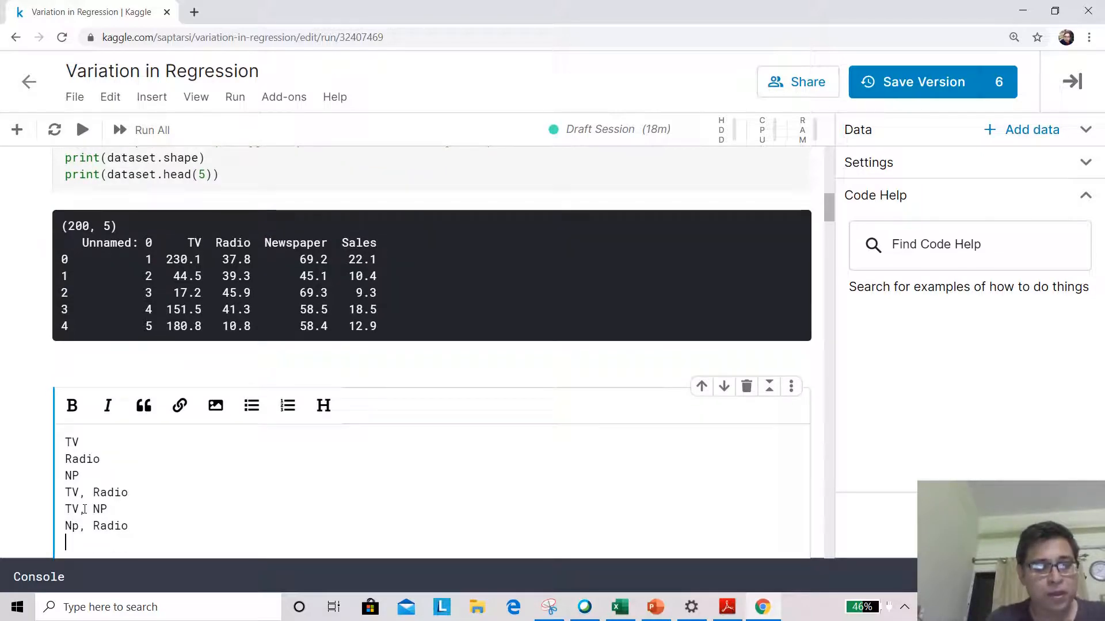
pyautogui.write('TV, NP')
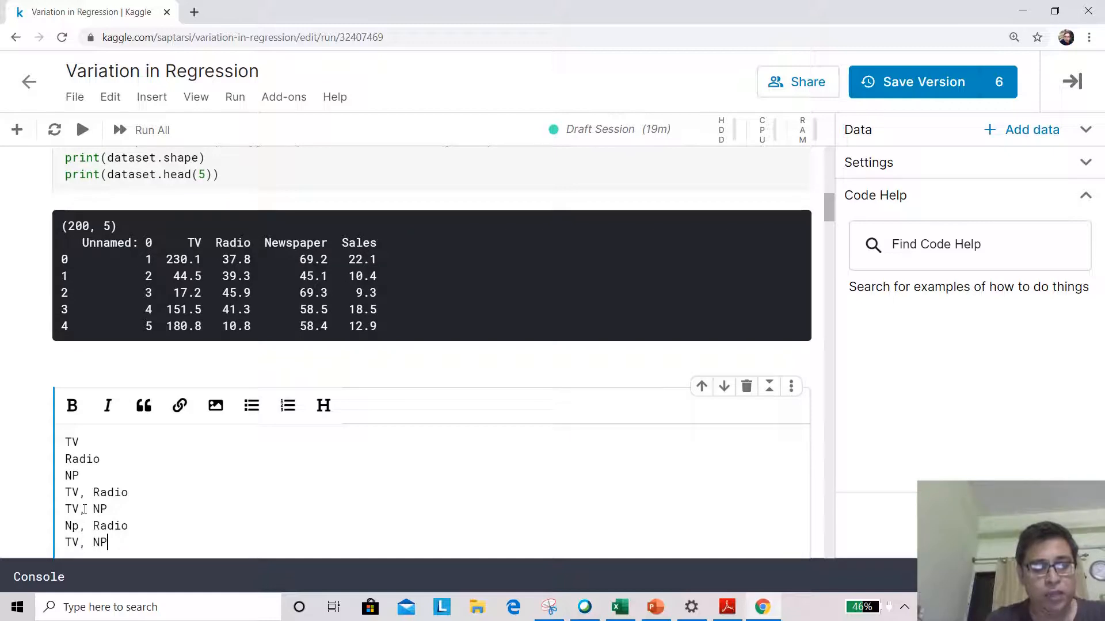
pyautogui.write(', Ra')
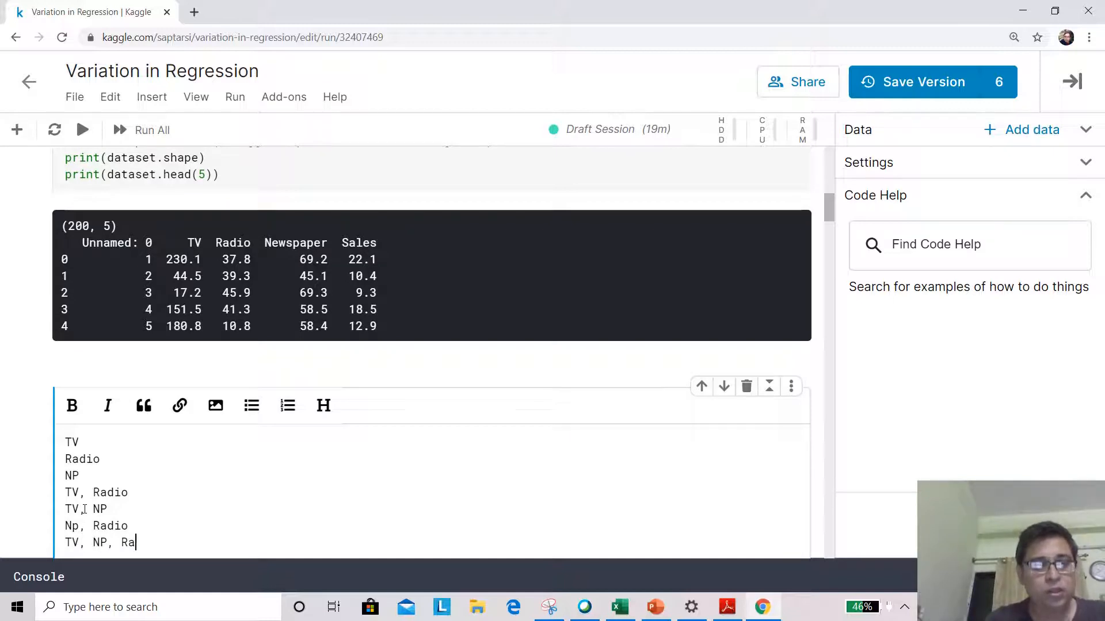
pyautogui.write('dio')
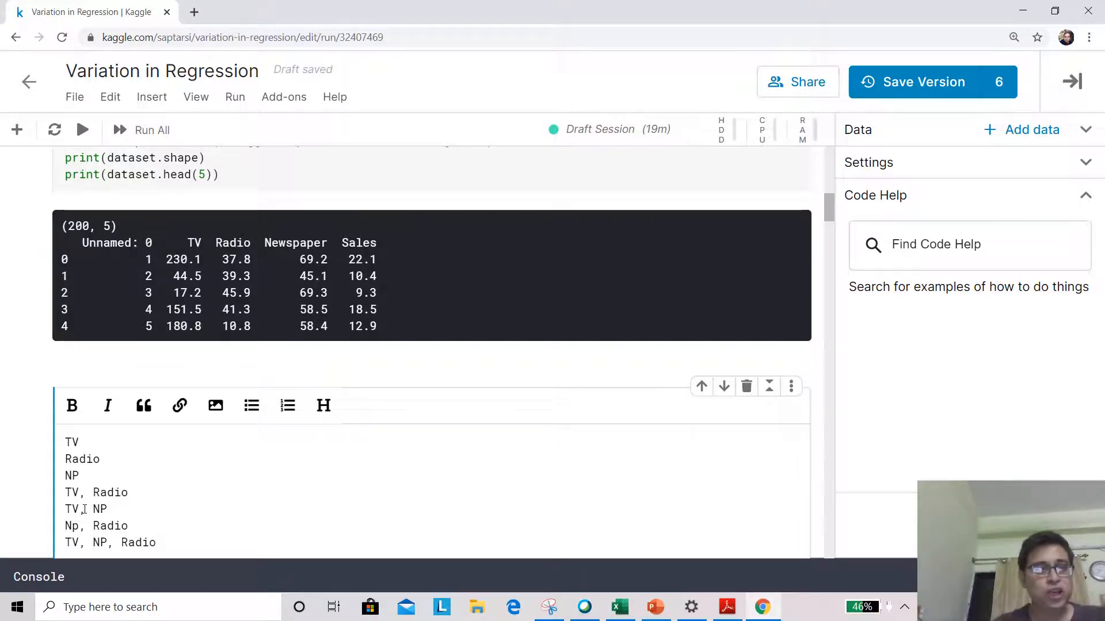
# End the note with '3 features 7 feature subsets'.
pyautogui.scroll(-3)
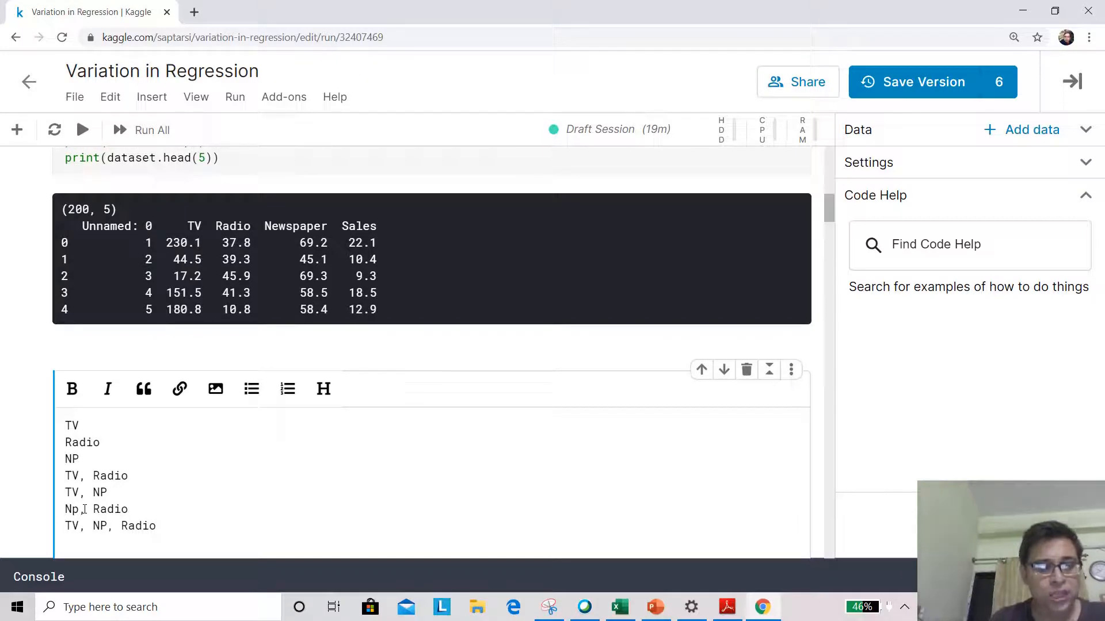
pyautogui.write('3 features')
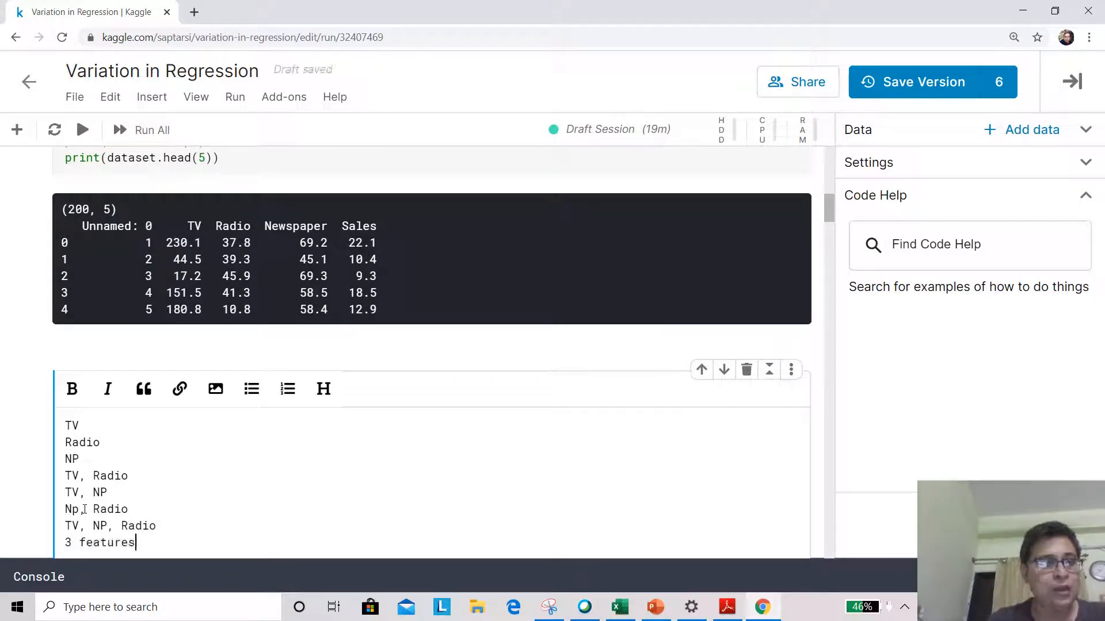
pyautogui.write('7')
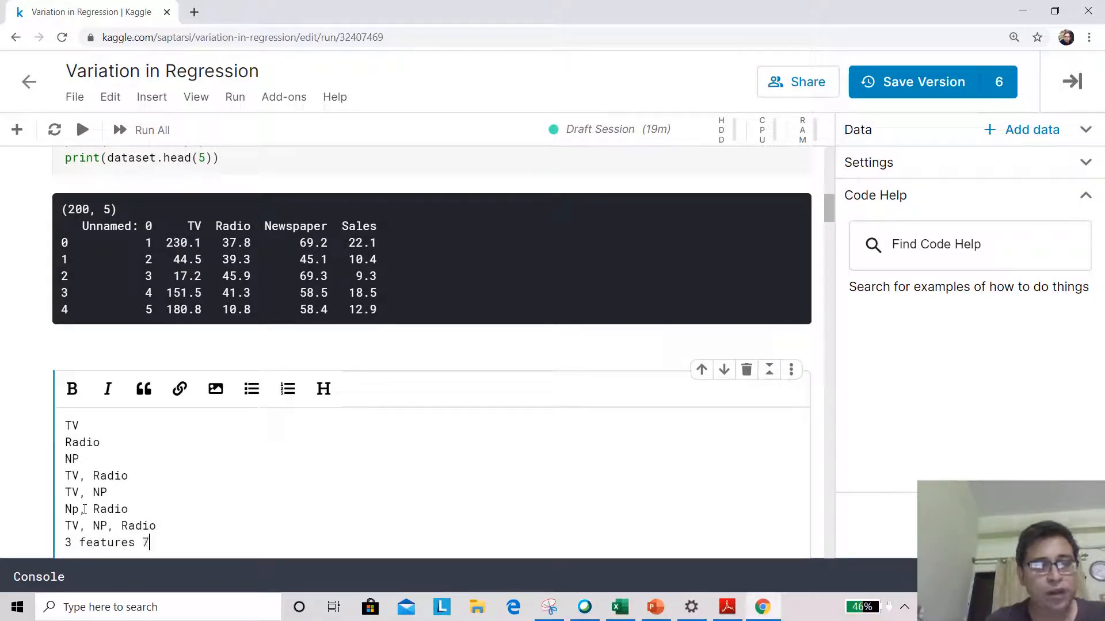
pyautogui.write('feature su')
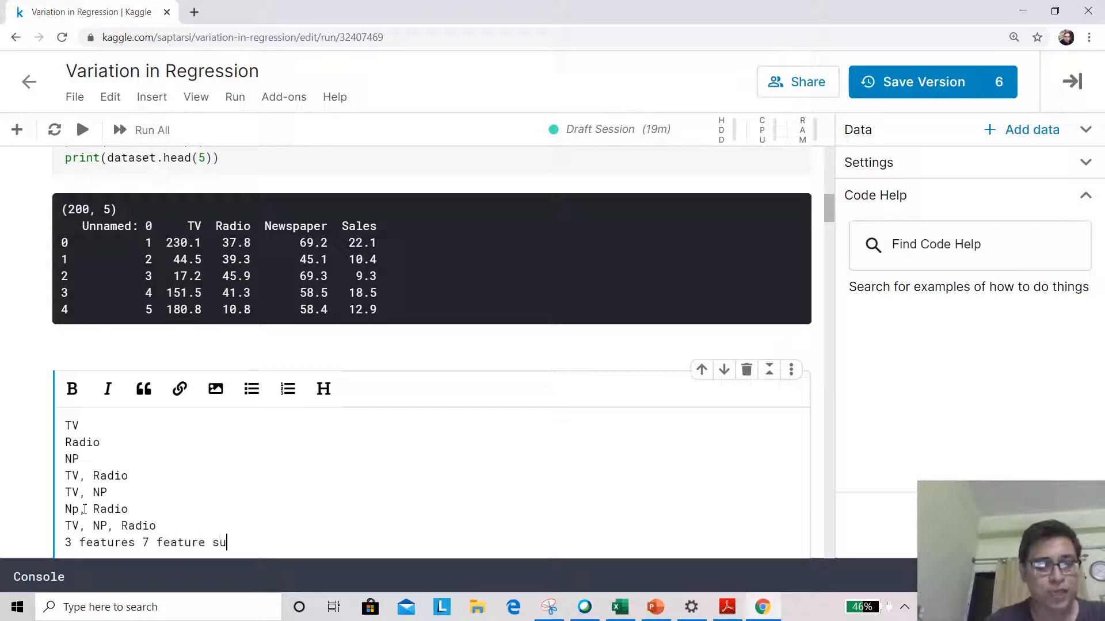
pyautogui.write('bsets')
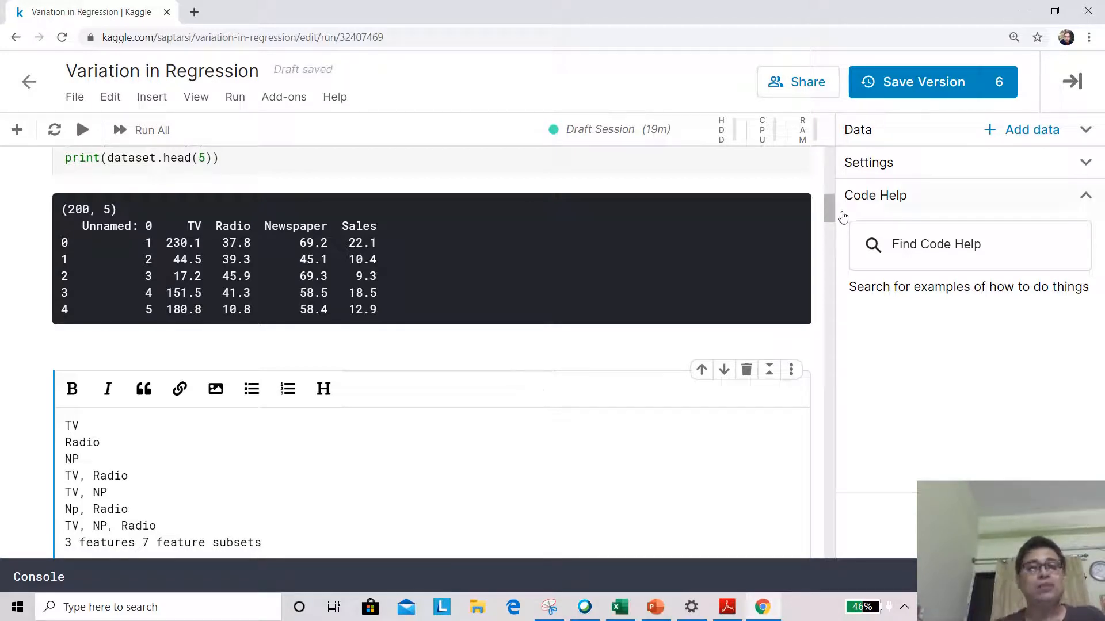
# Rerun the train_test_split cell, giving a (160, 3) training shape.
pyautogui.scroll(3)
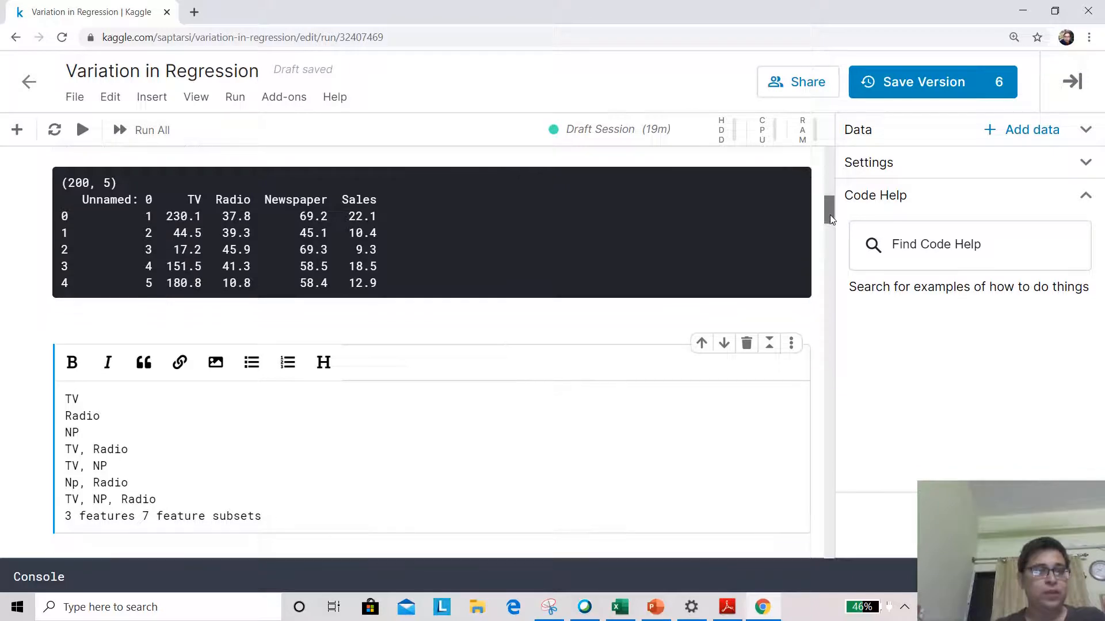
pyautogui.scroll(-3)
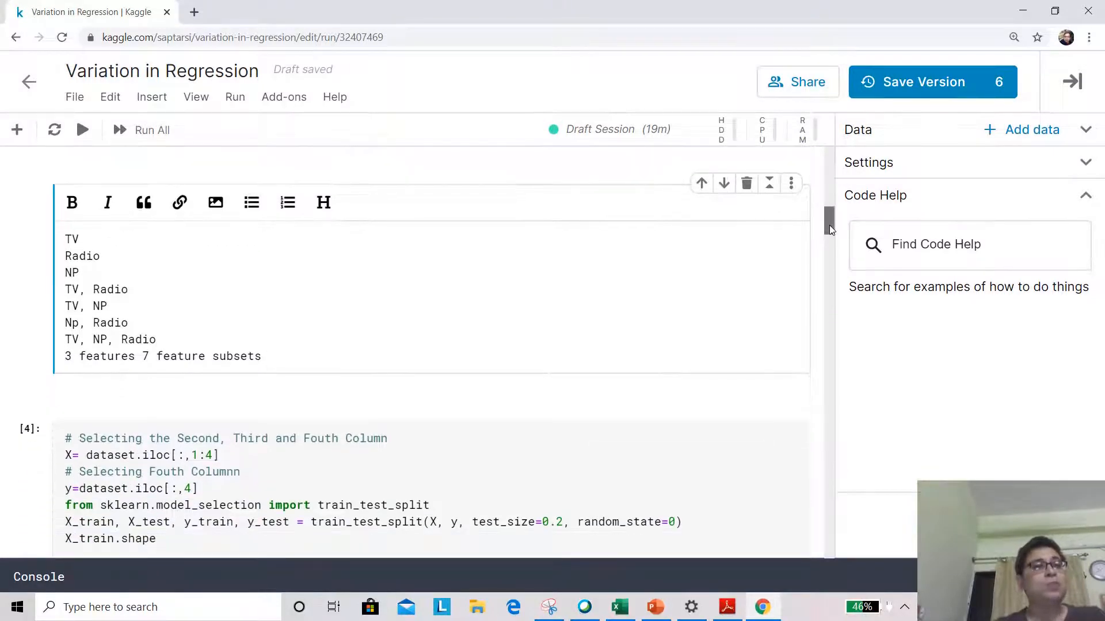
pyautogui.scroll(-3)
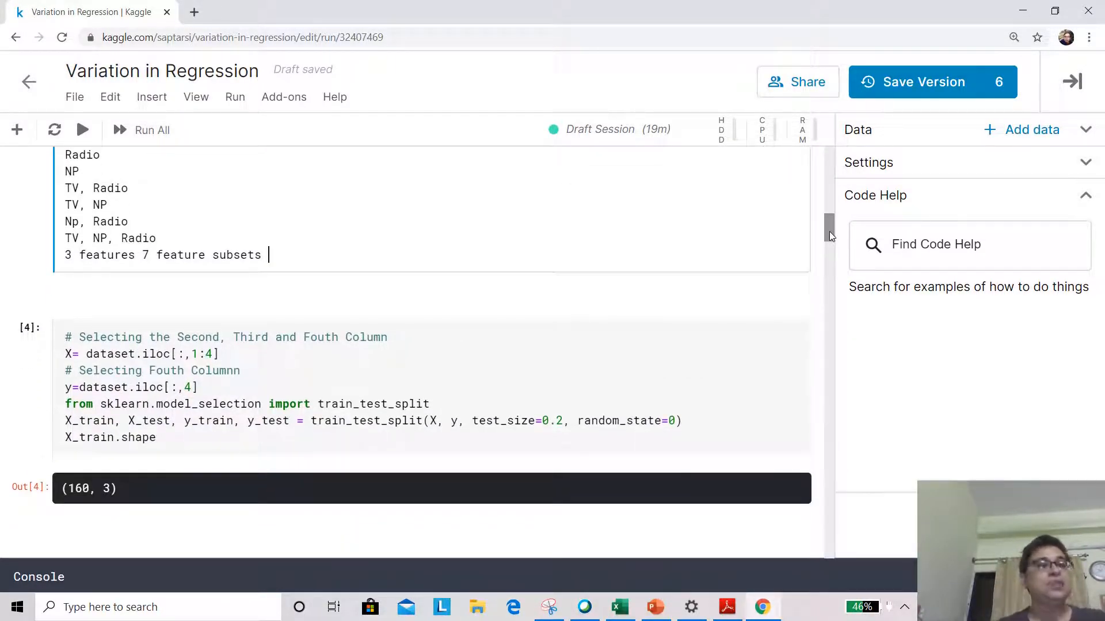
pyautogui.scroll(-3)
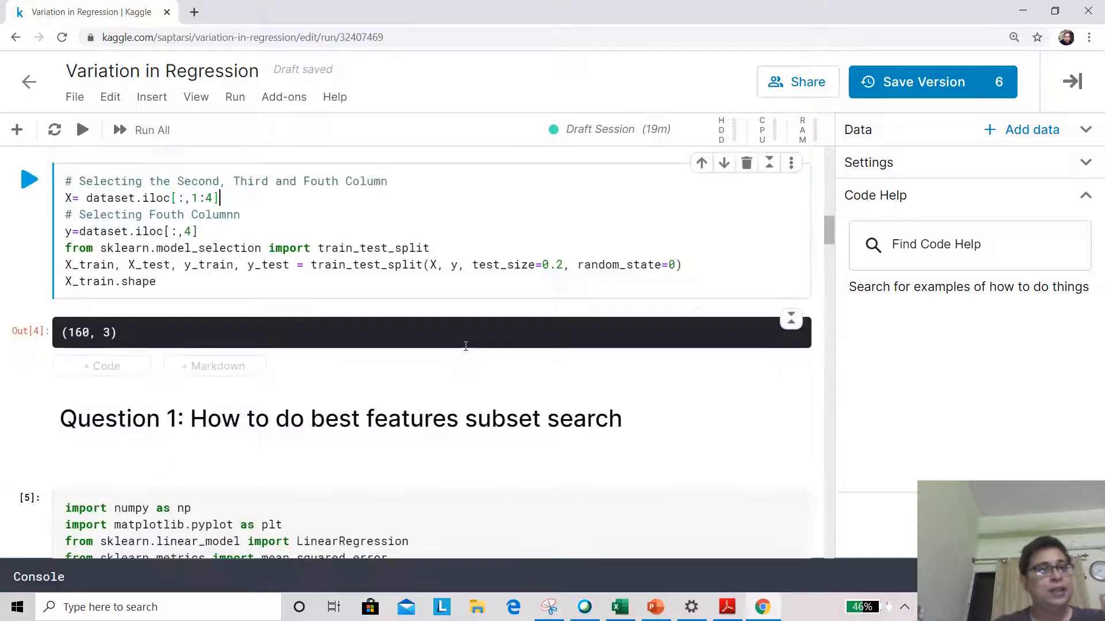
pyautogui.moveTo(30, 180)
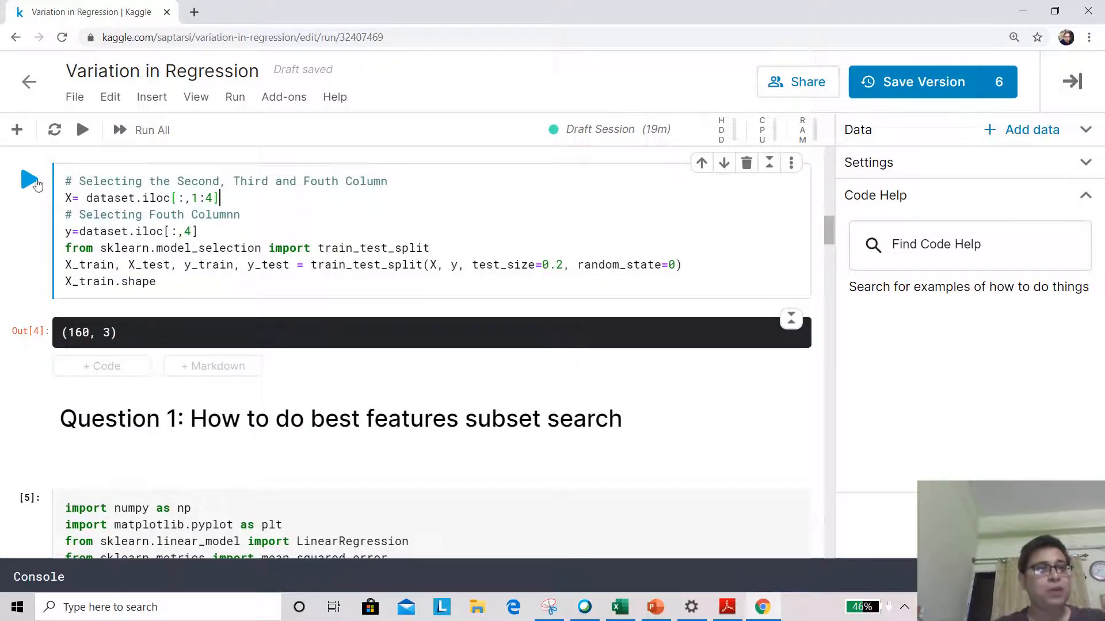
pyautogui.click(29, 180)
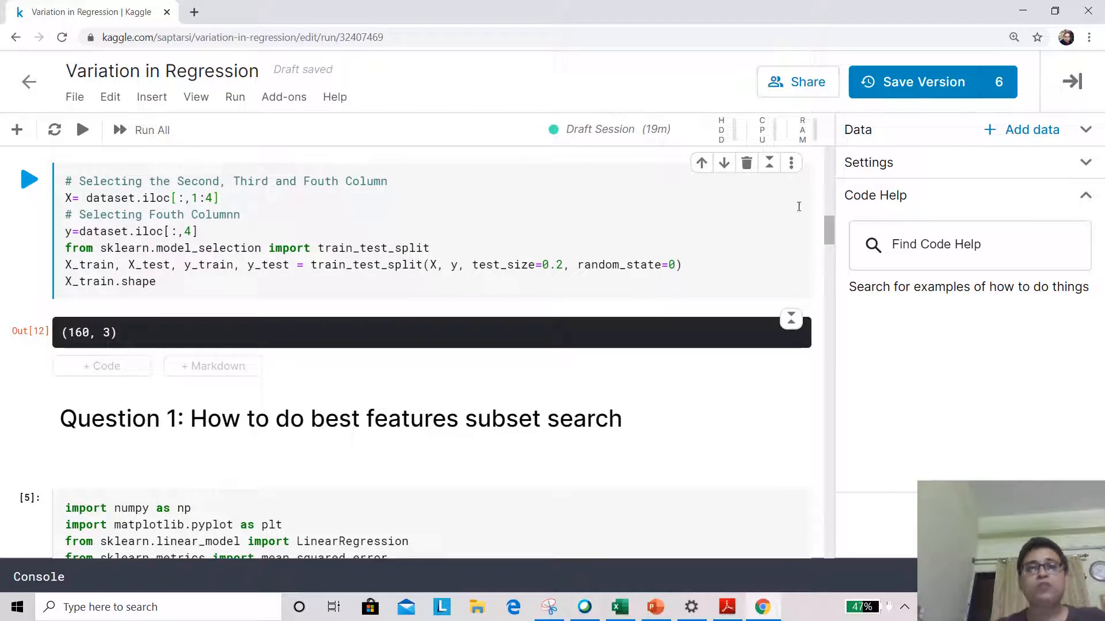
pyautogui.moveTo(830, 231)
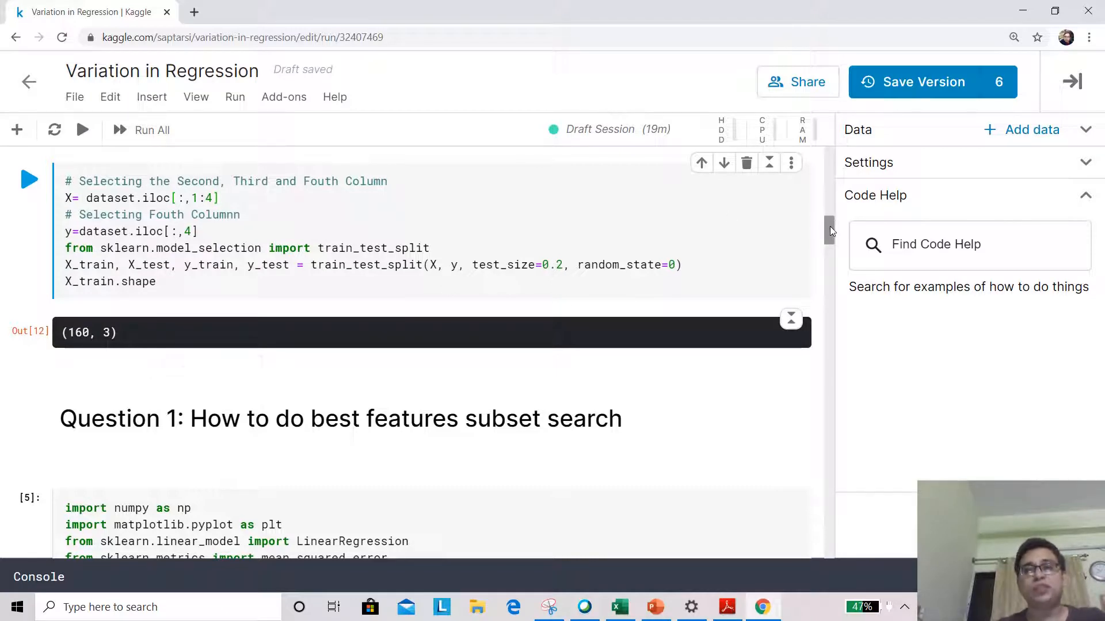
# Review the subset search code and run it to show the best subset per size.
pyautogui.scroll(-3)
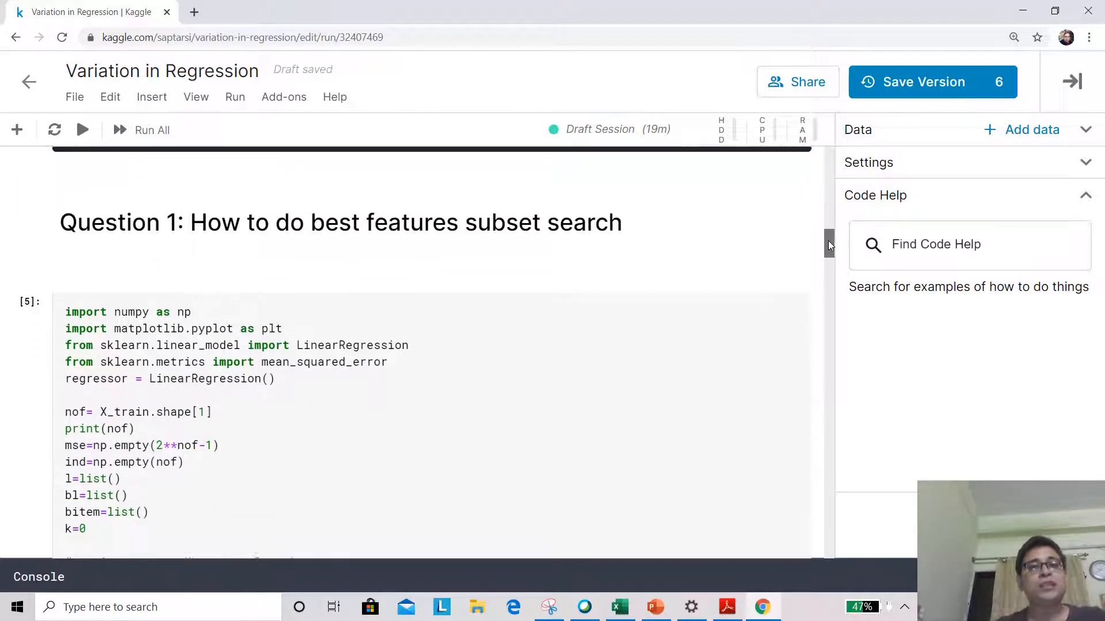
pyautogui.scroll(-3)
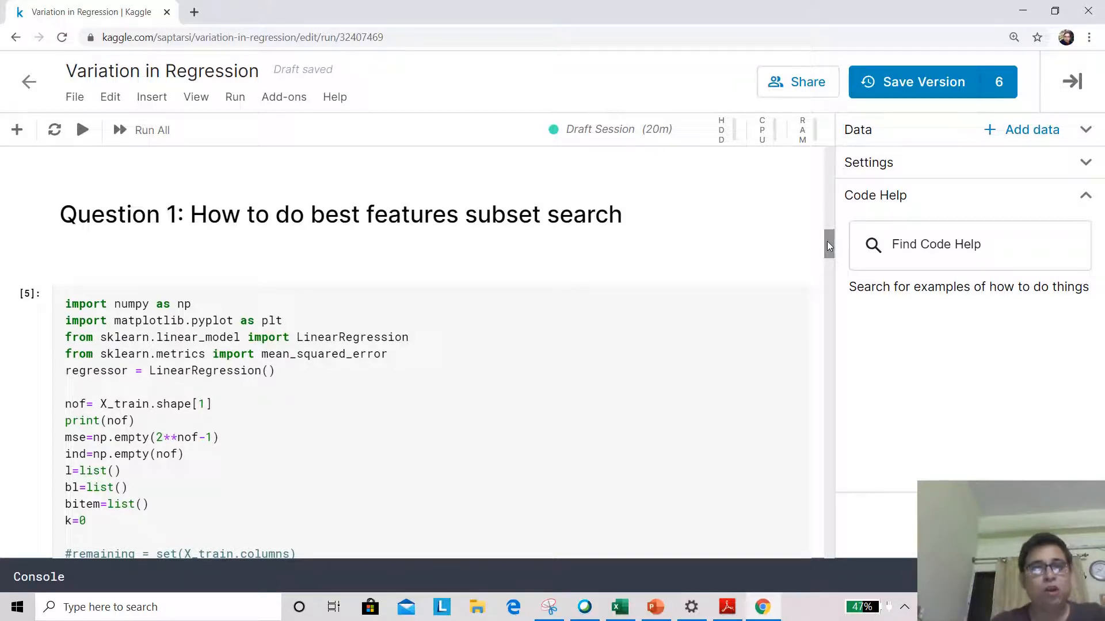
pyautogui.scroll(3)
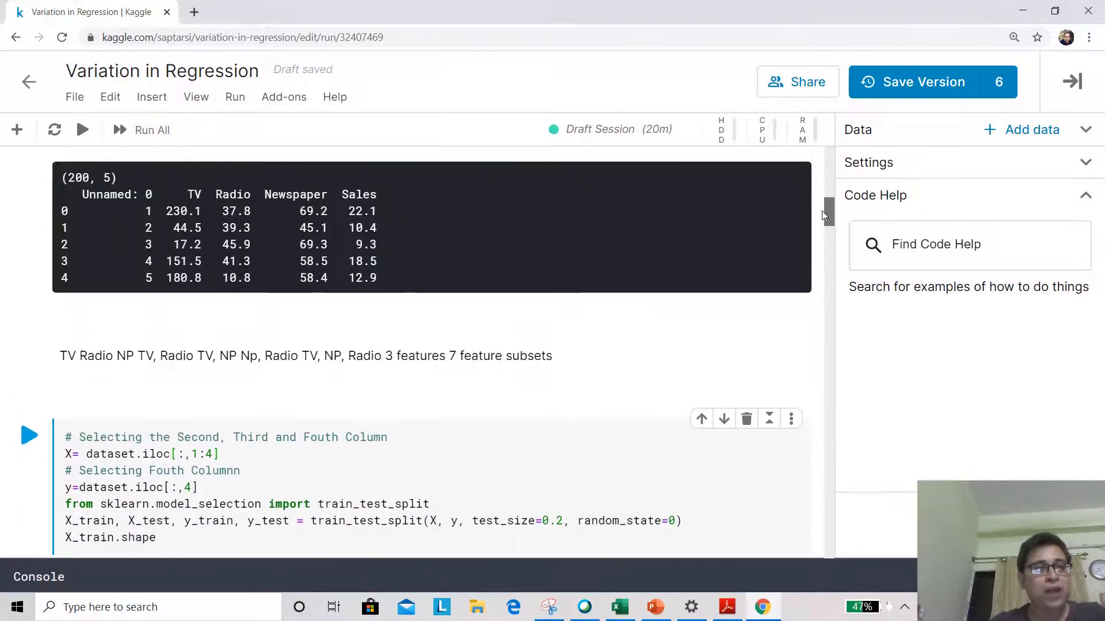
pyautogui.scroll(-3)
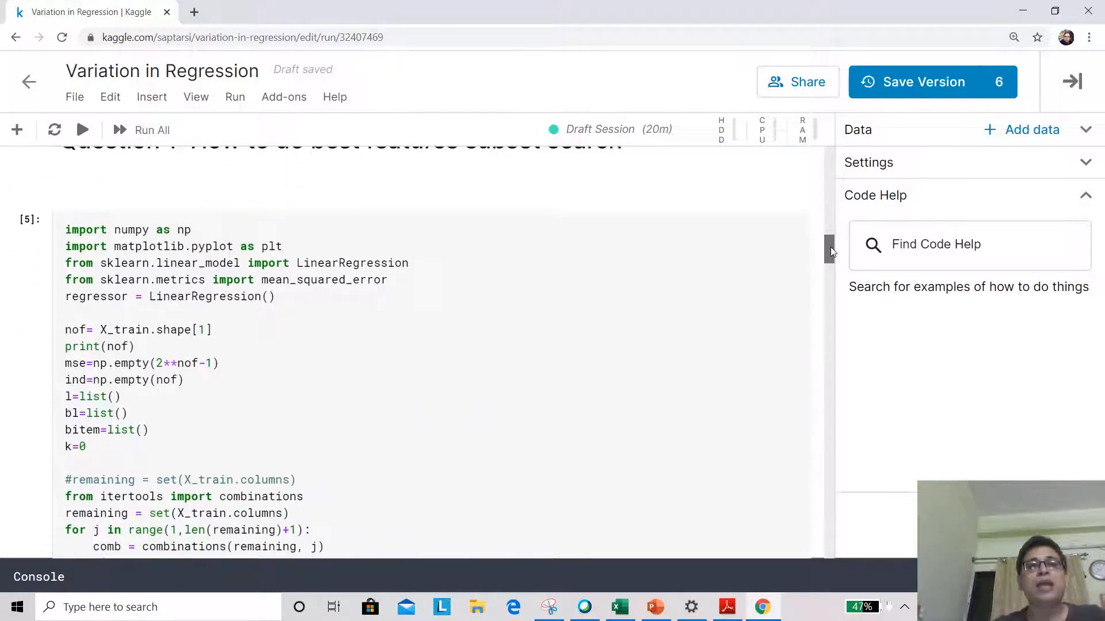
pyautogui.scroll(3)
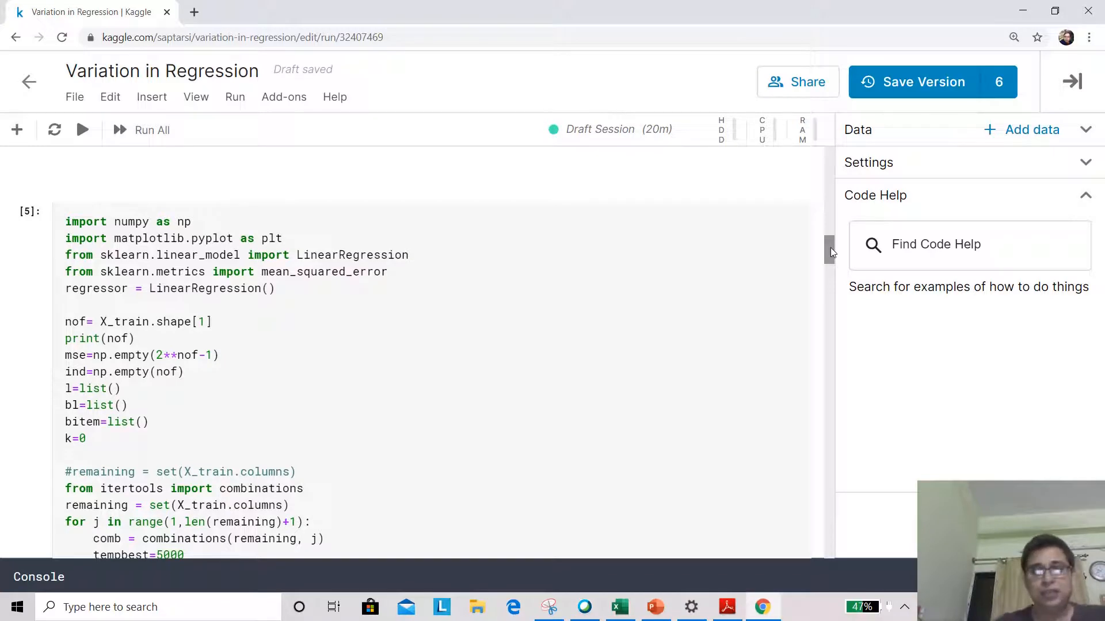
pyautogui.scroll(3)
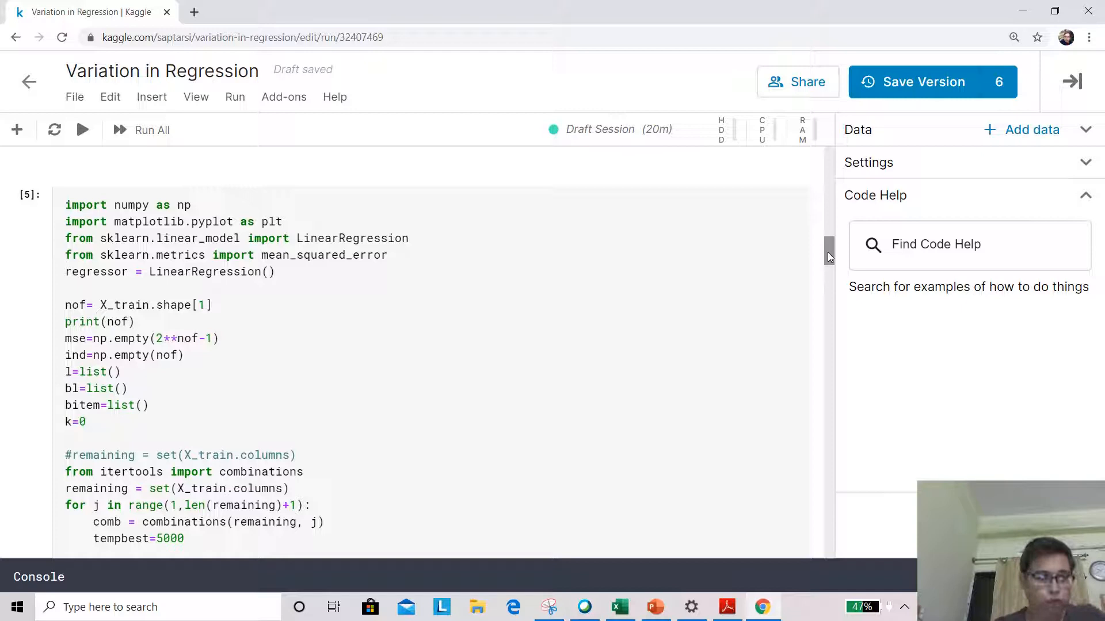
pyautogui.scroll(-3)
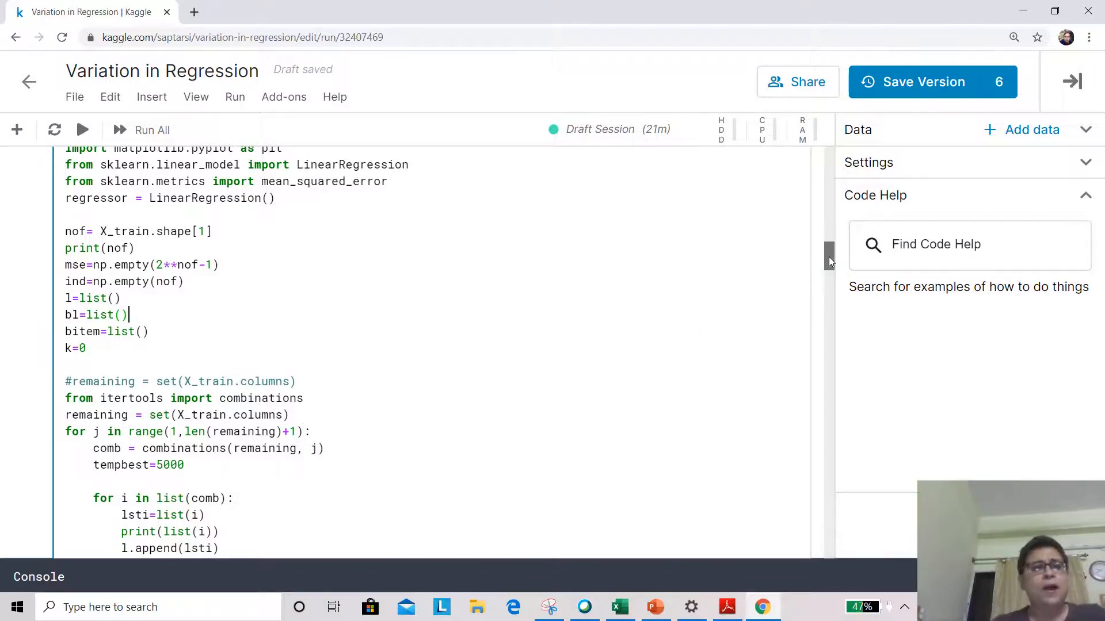
pyautogui.scroll(-3)
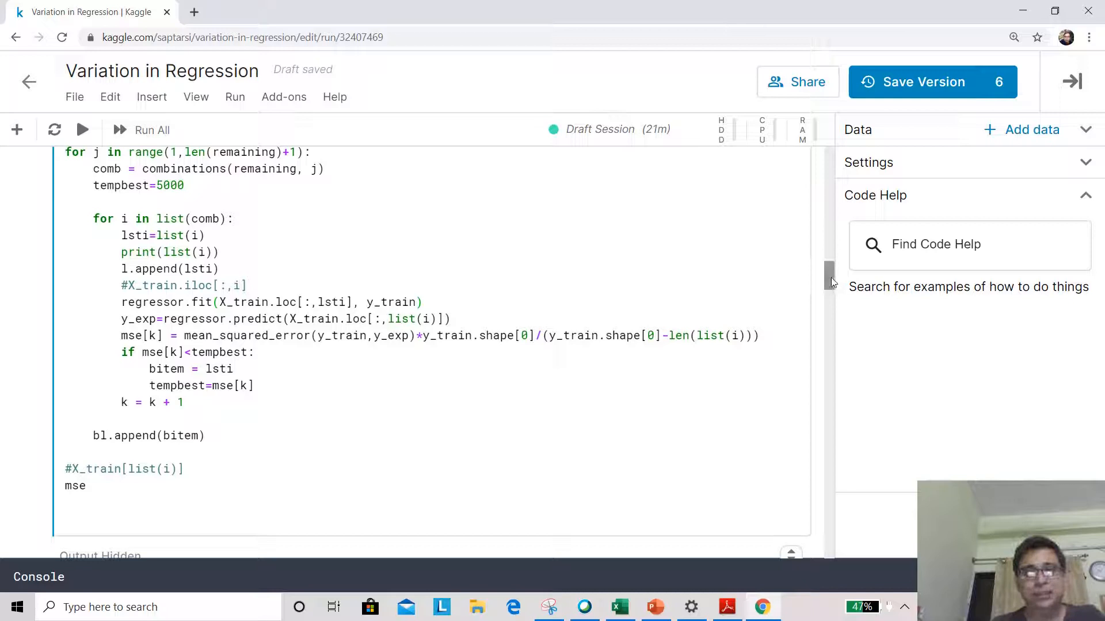
pyautogui.scroll(3)
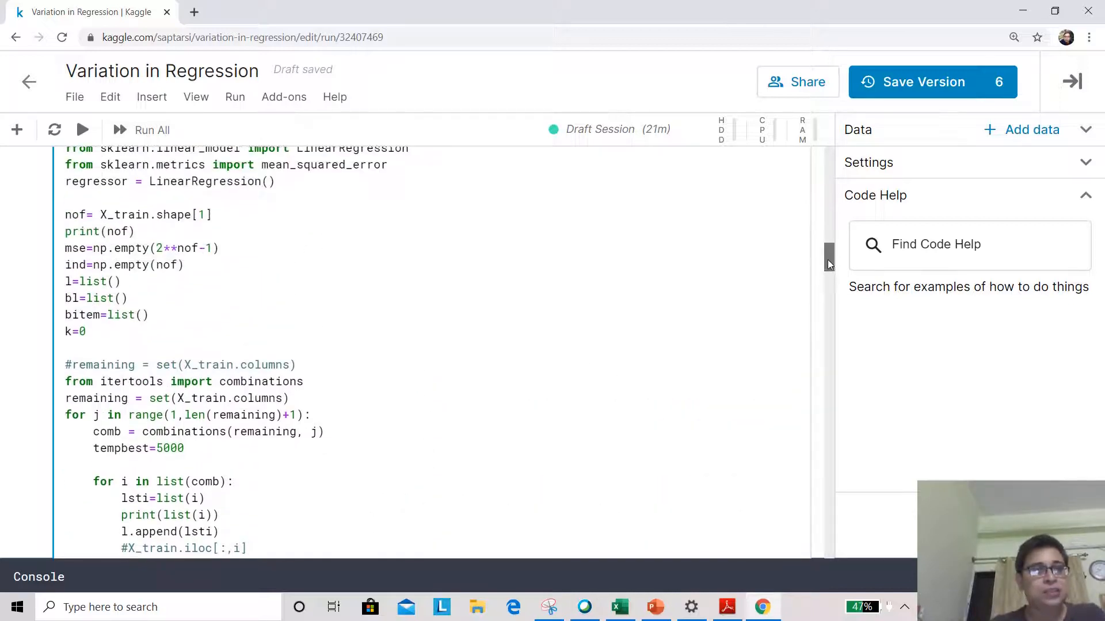
pyautogui.scroll(3)
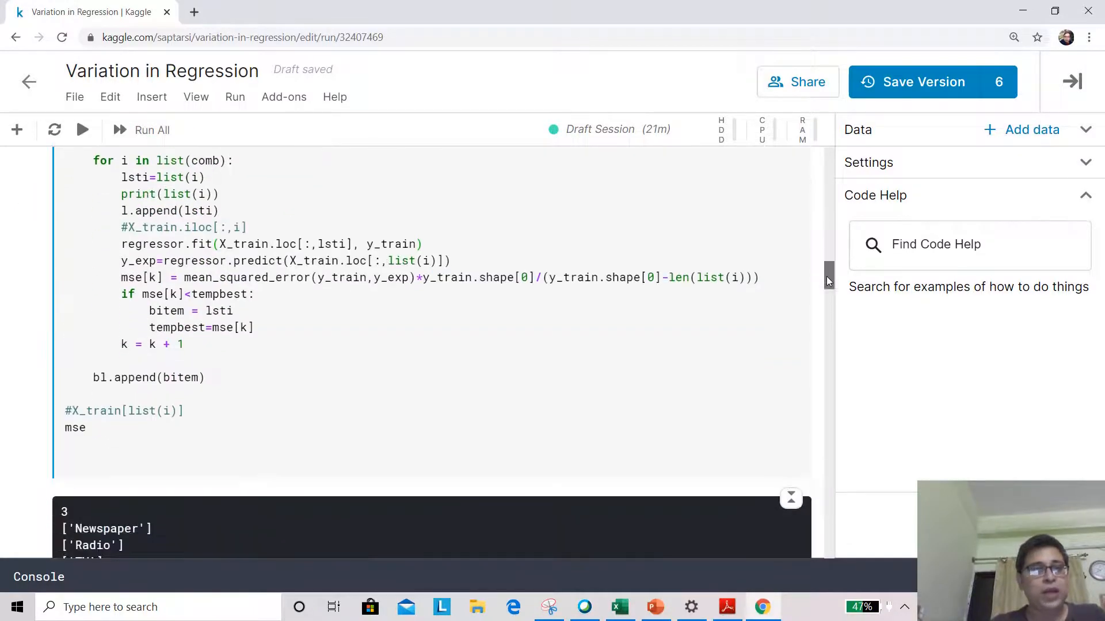
pyautogui.scroll(-3)
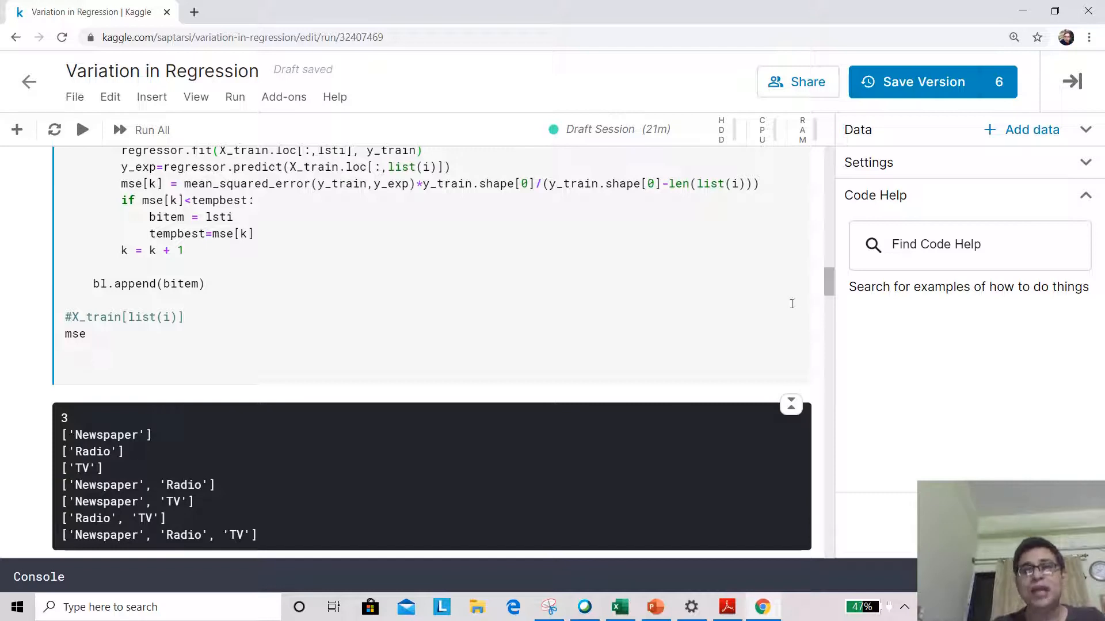
pyautogui.scroll(-3)
pyautogui.write('bl')
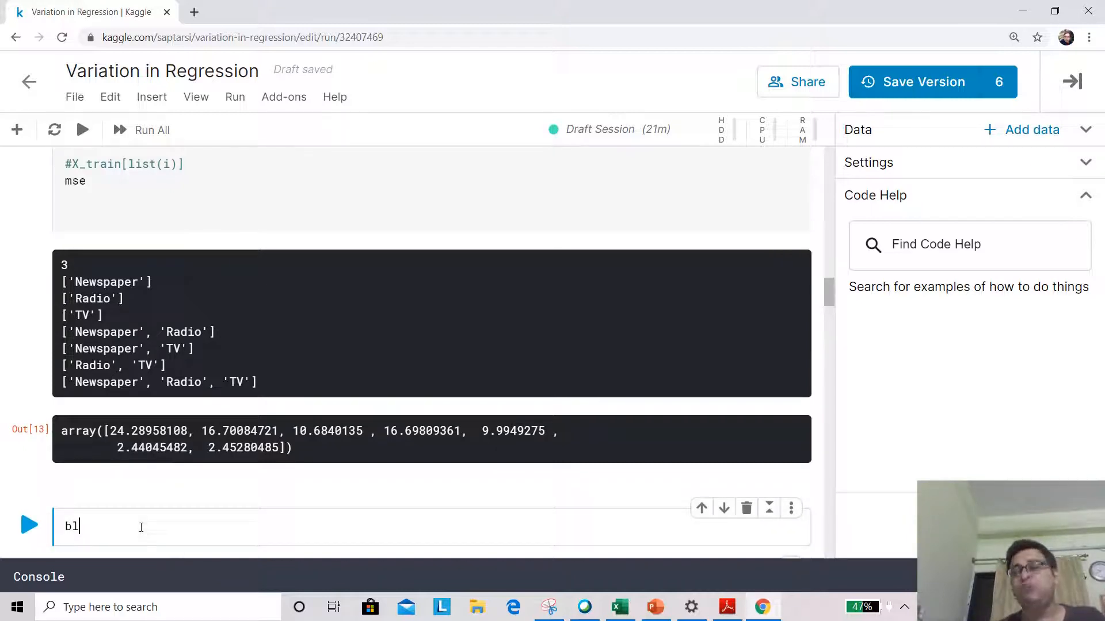
pyautogui.click(28, 524)
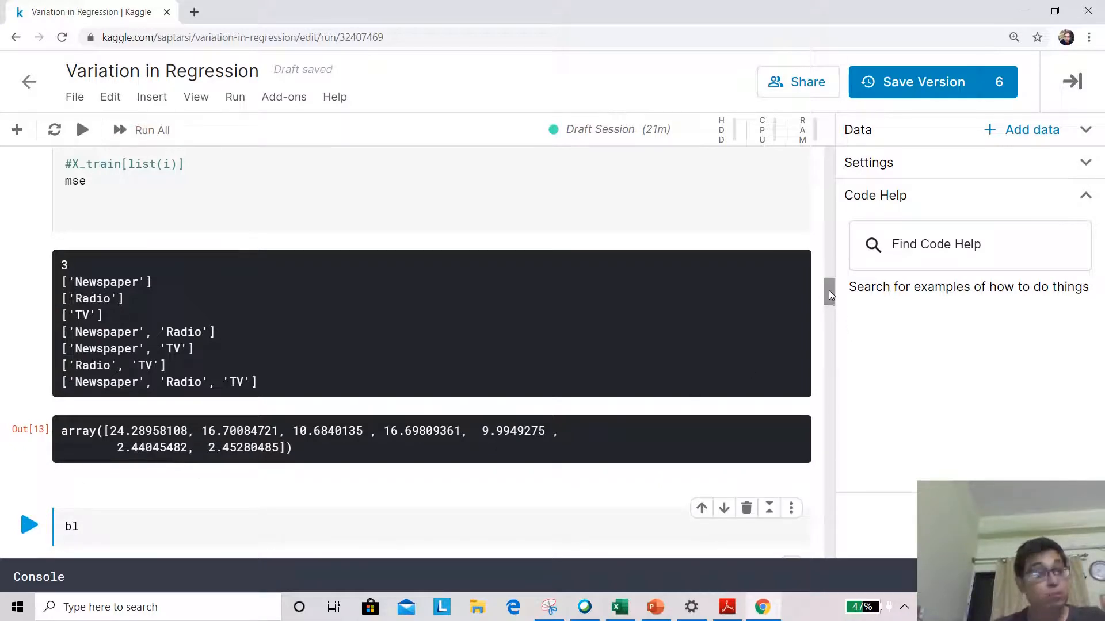
# Compute test MSE per best subset, giving tmse 11.01, 4.75, 4.76 and ['Radio', 'TV'].
pyautogui.scroll(-3)
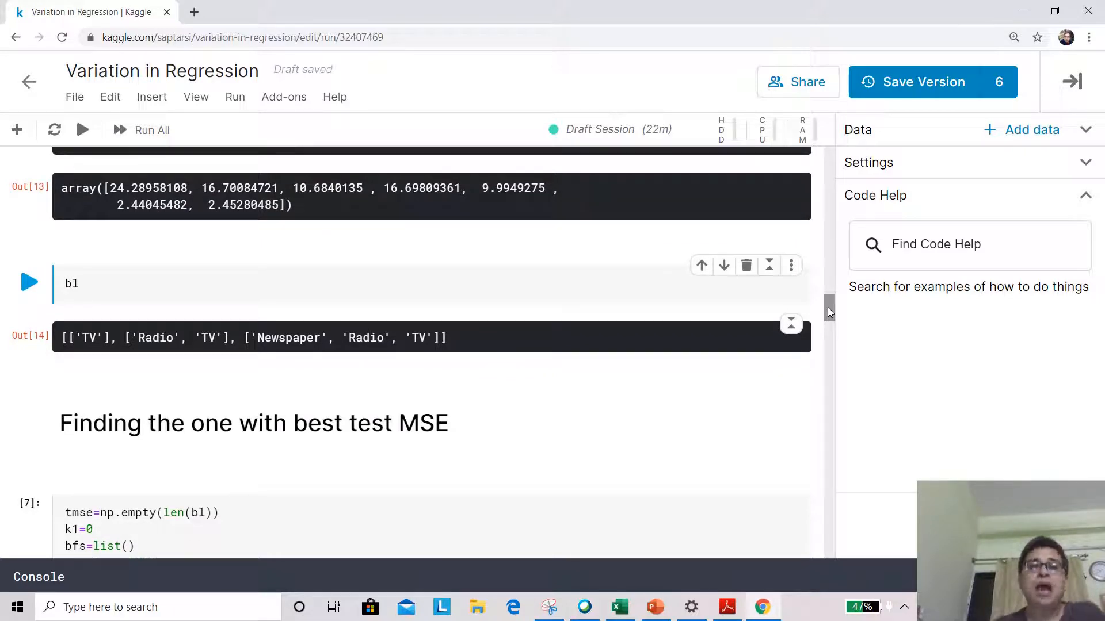
pyautogui.scroll(-3)
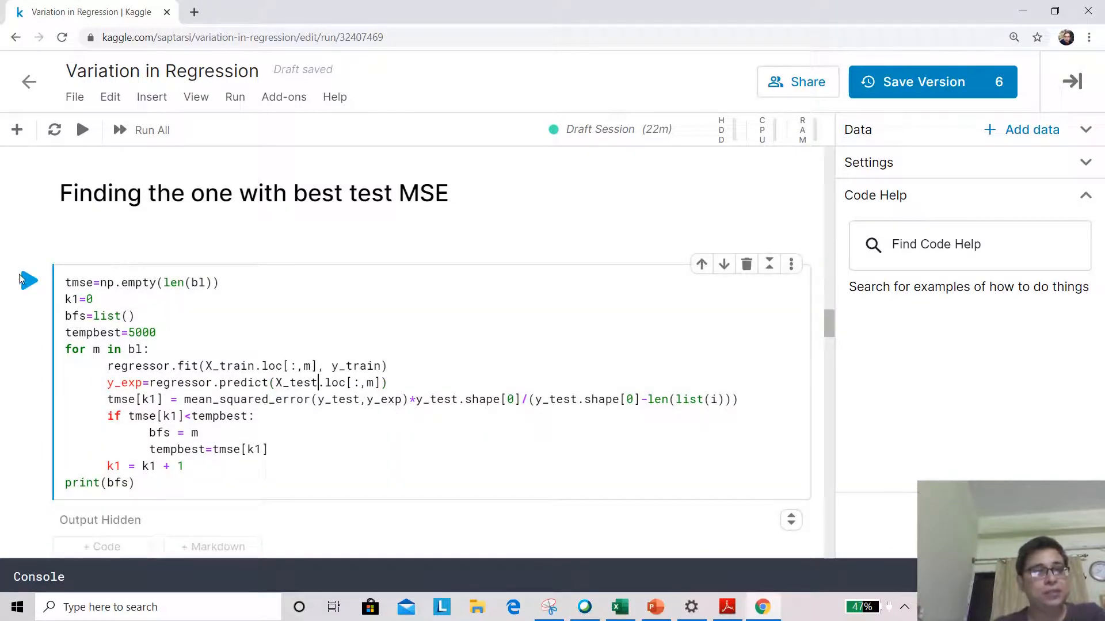
pyautogui.click(29, 280)
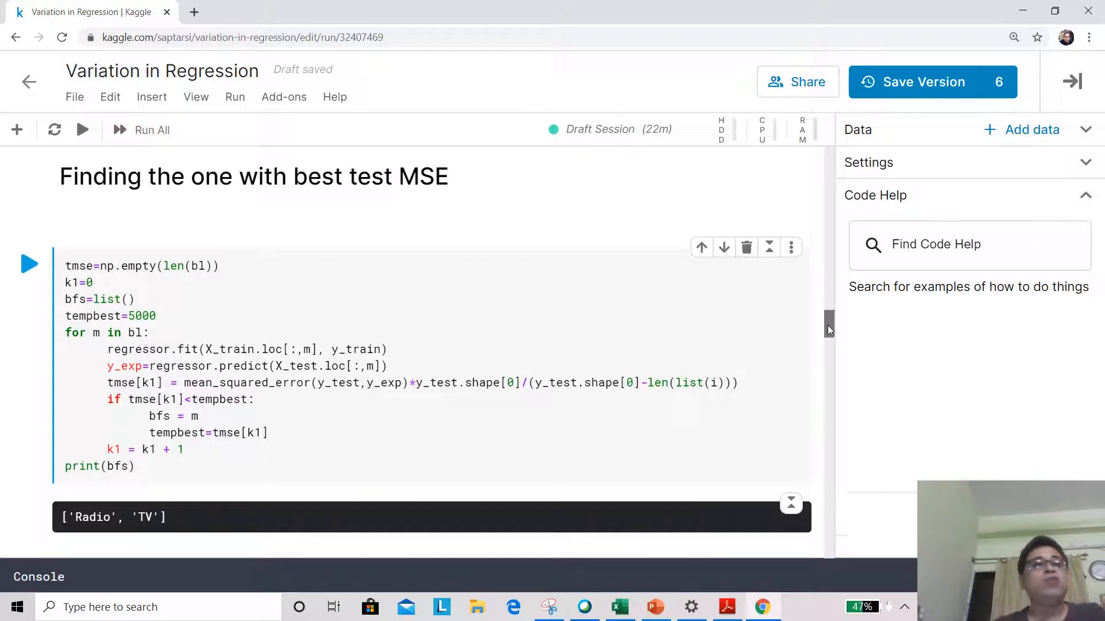
pyautogui.scroll(-3)
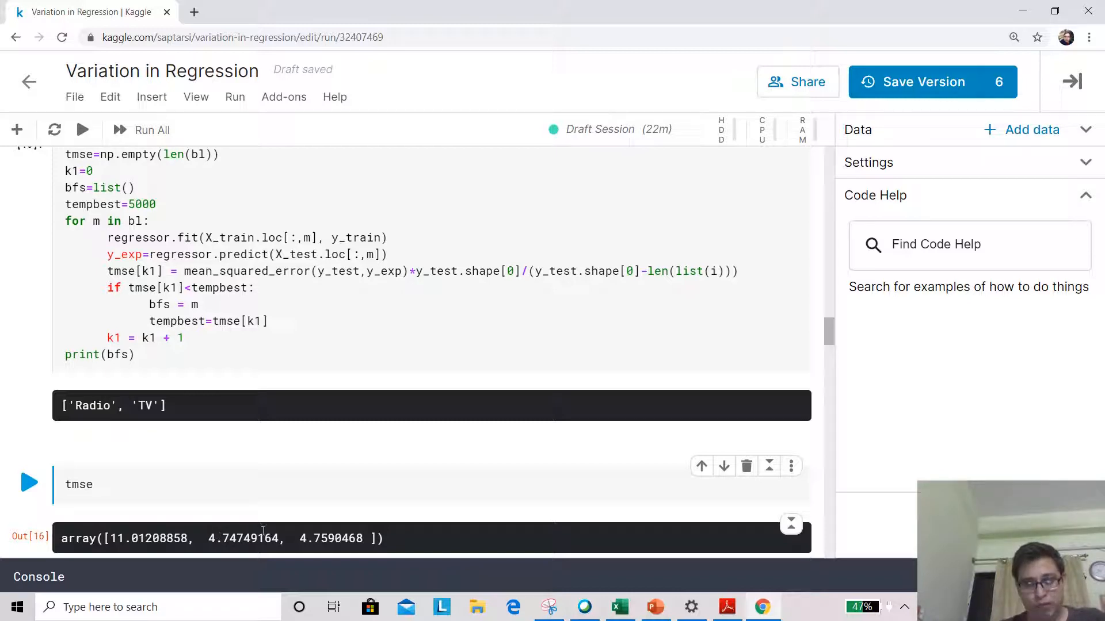
pyautogui.moveTo(286, 527)
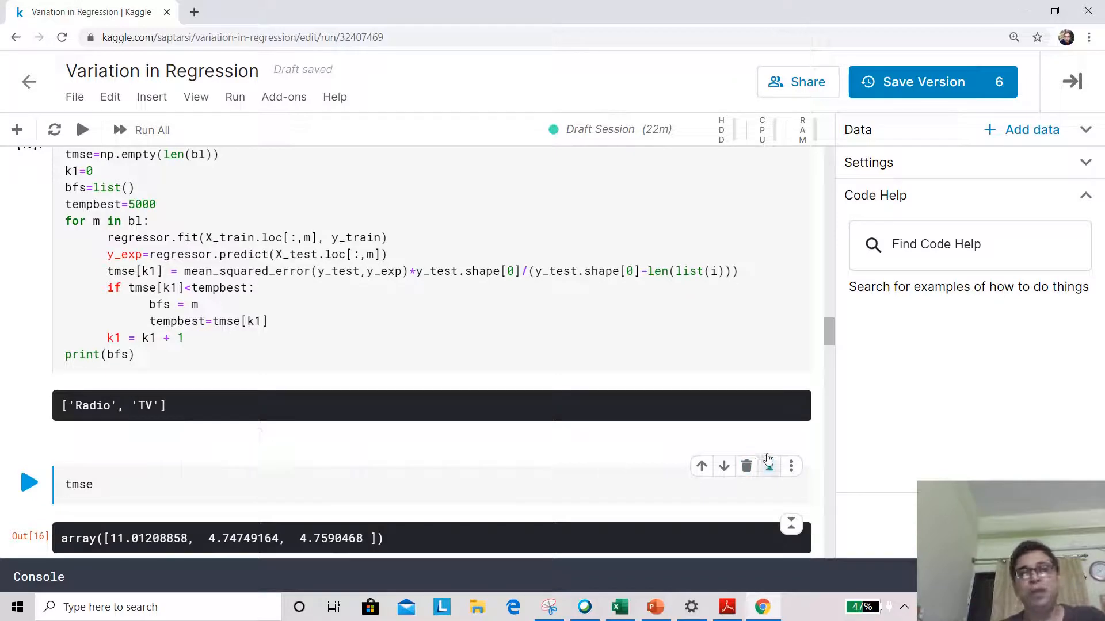
pyautogui.scroll(-3)
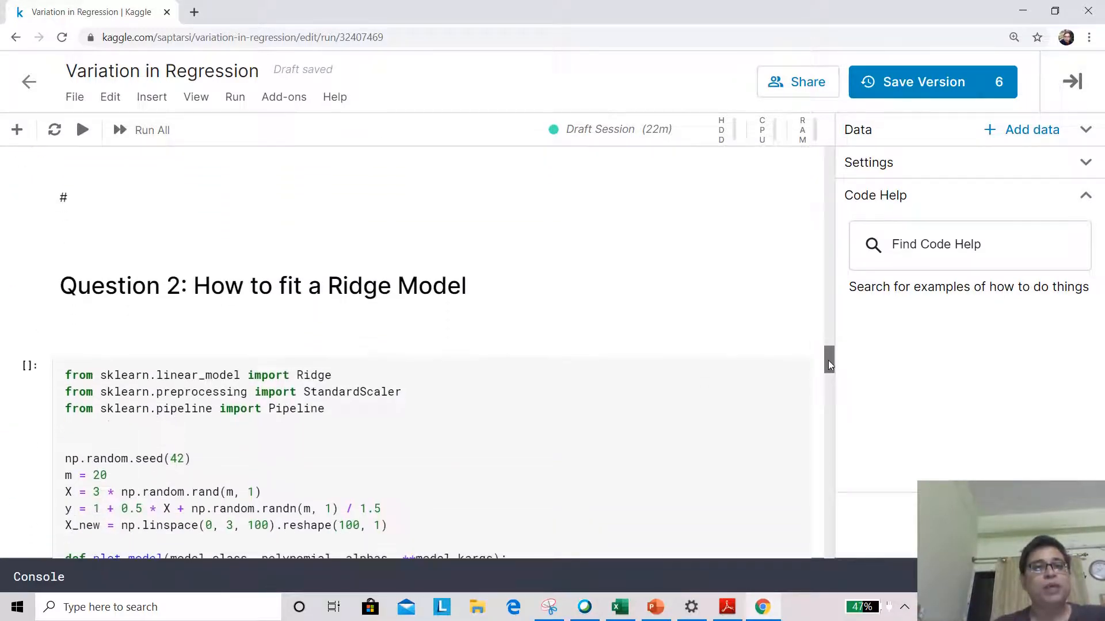
# Scroll past the Ridge code cell to its plot of alpha 0, 1 and 1000 fits.
pyautogui.scroll(-3)
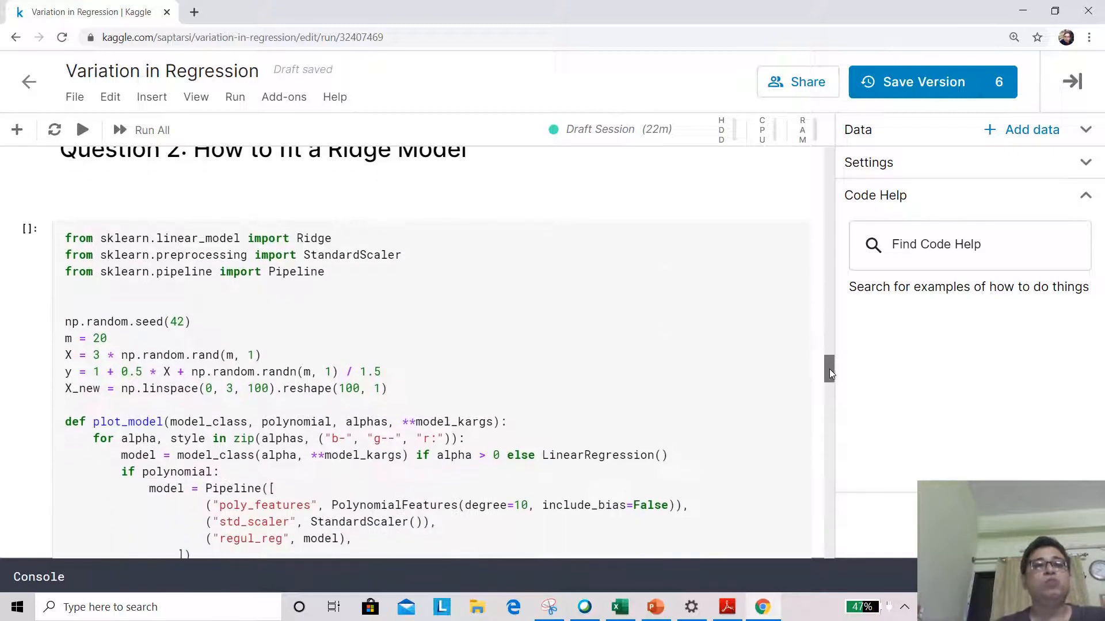
pyautogui.scroll(3)
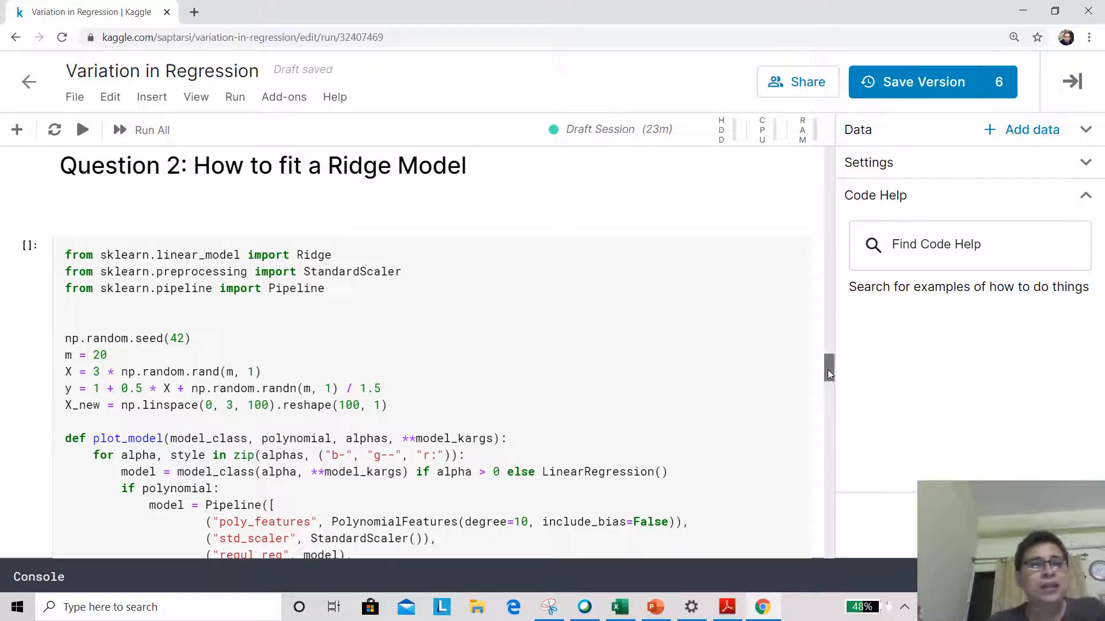
pyautogui.scroll(-3)
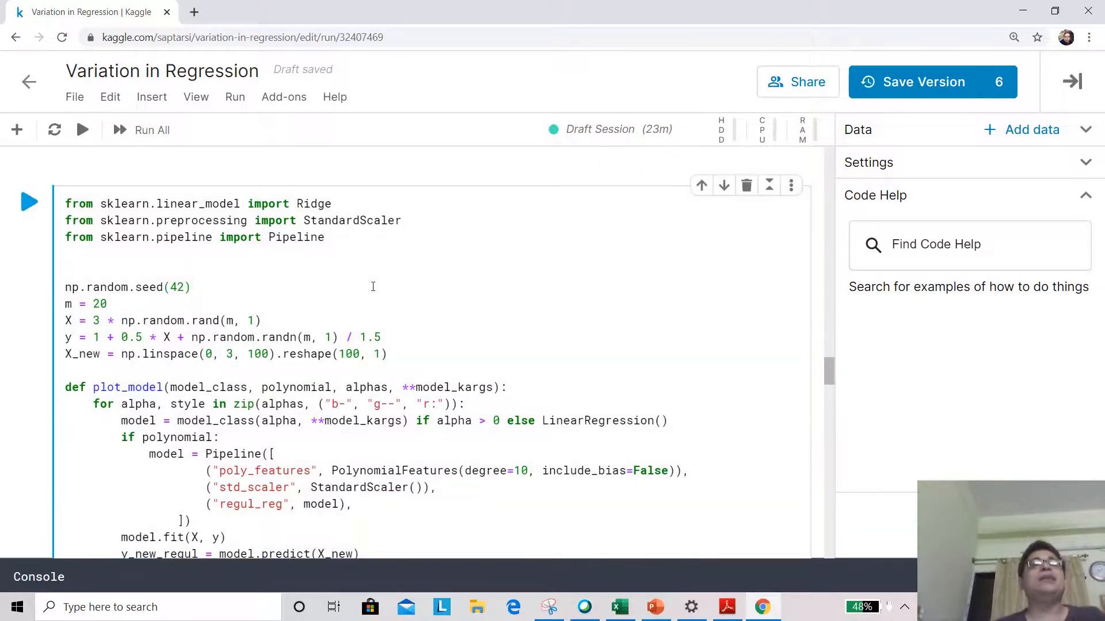
pyautogui.click(190, 286)
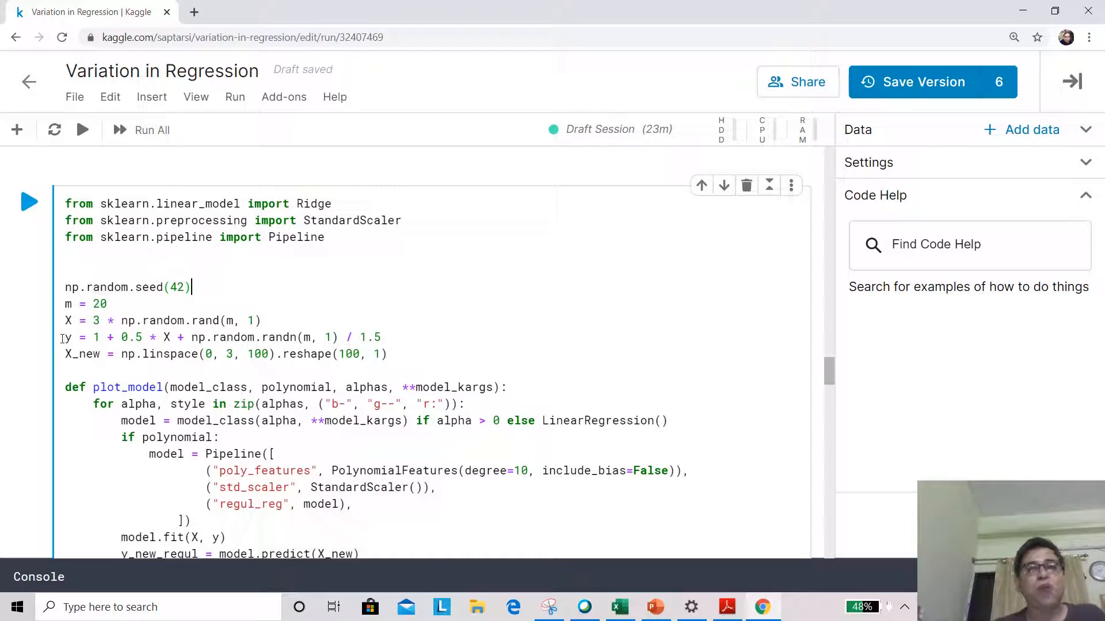
pyautogui.moveTo(41, 254)
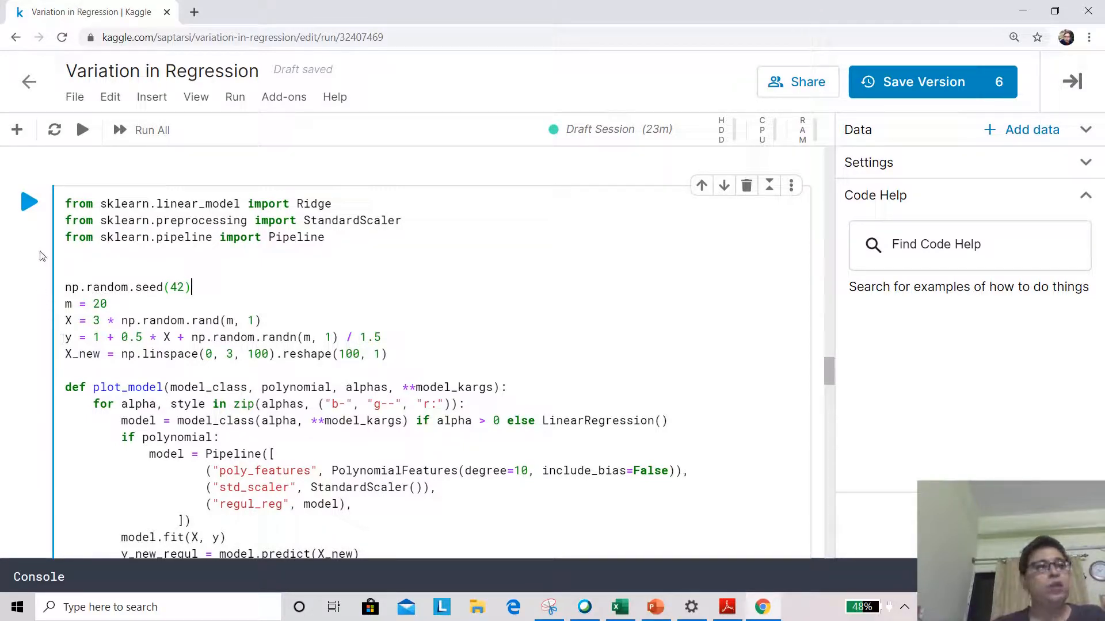
pyautogui.moveTo(30, 202)
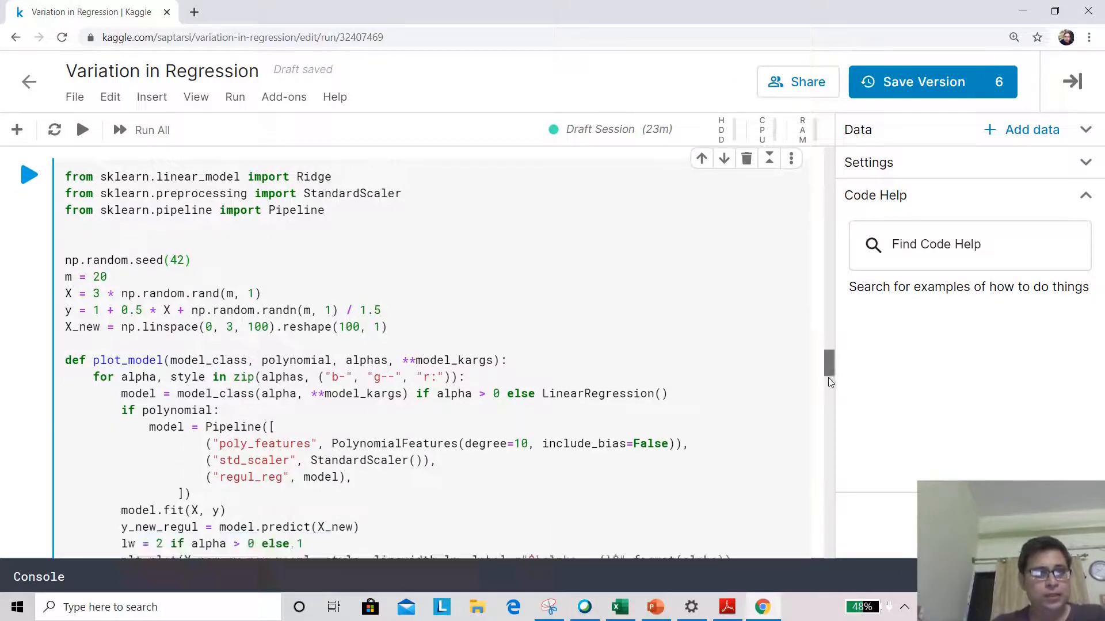
pyautogui.scroll(-3)
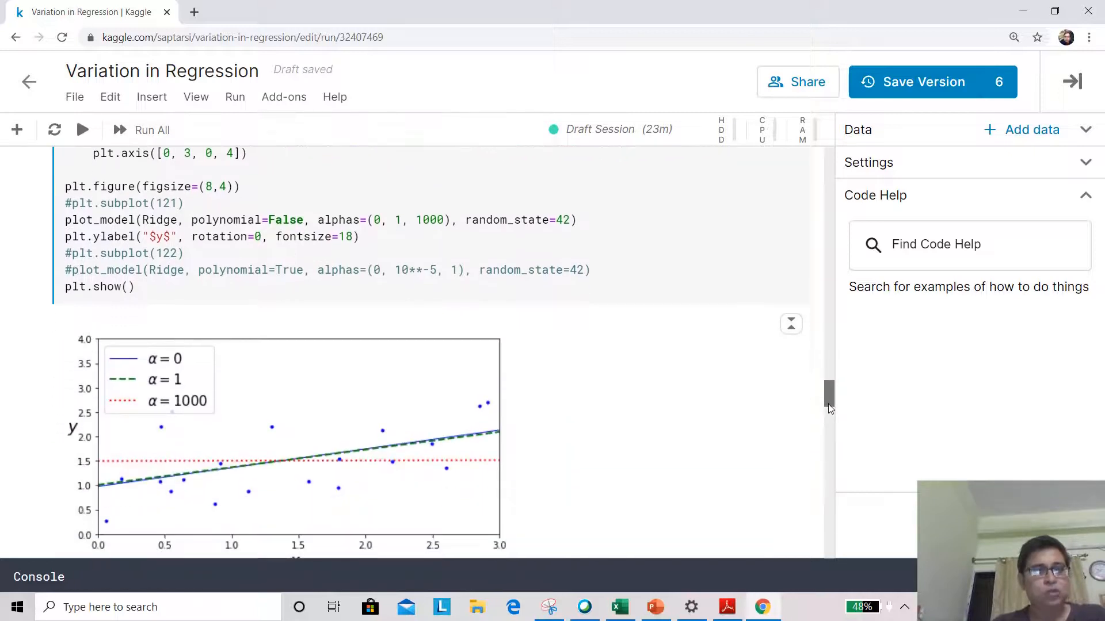
pyautogui.scroll(-3)
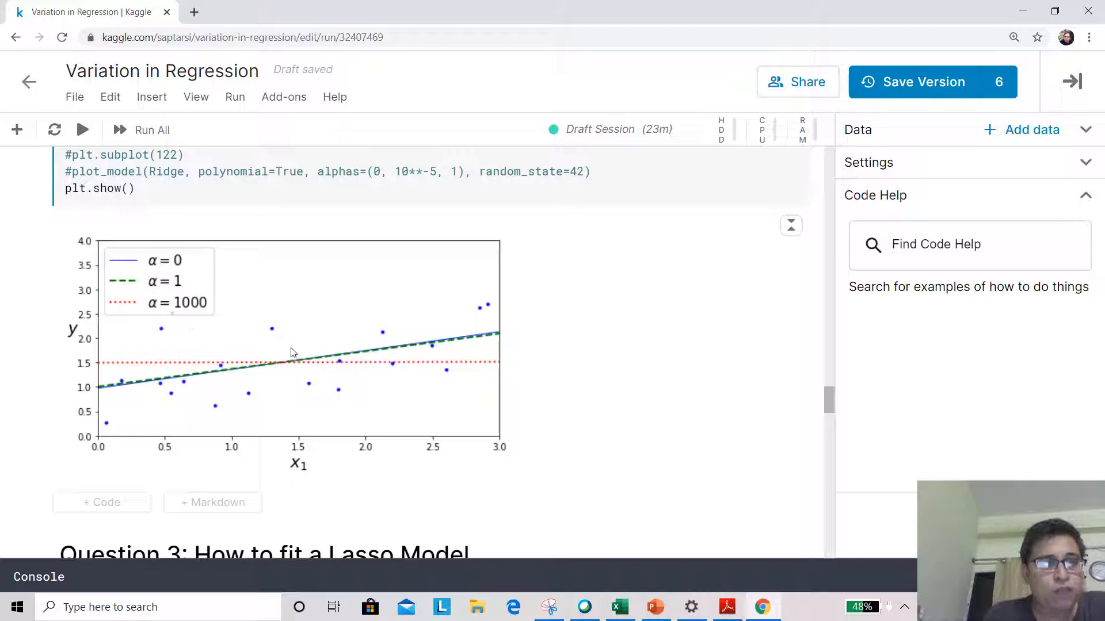
pyautogui.moveTo(181, 379)
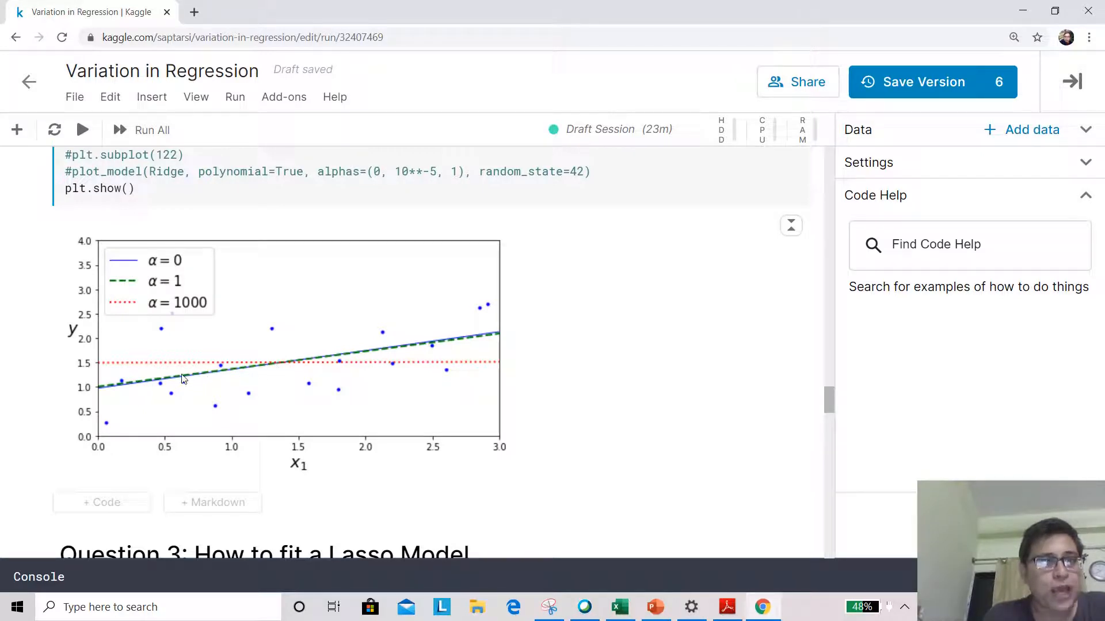
pyautogui.moveTo(233, 352)
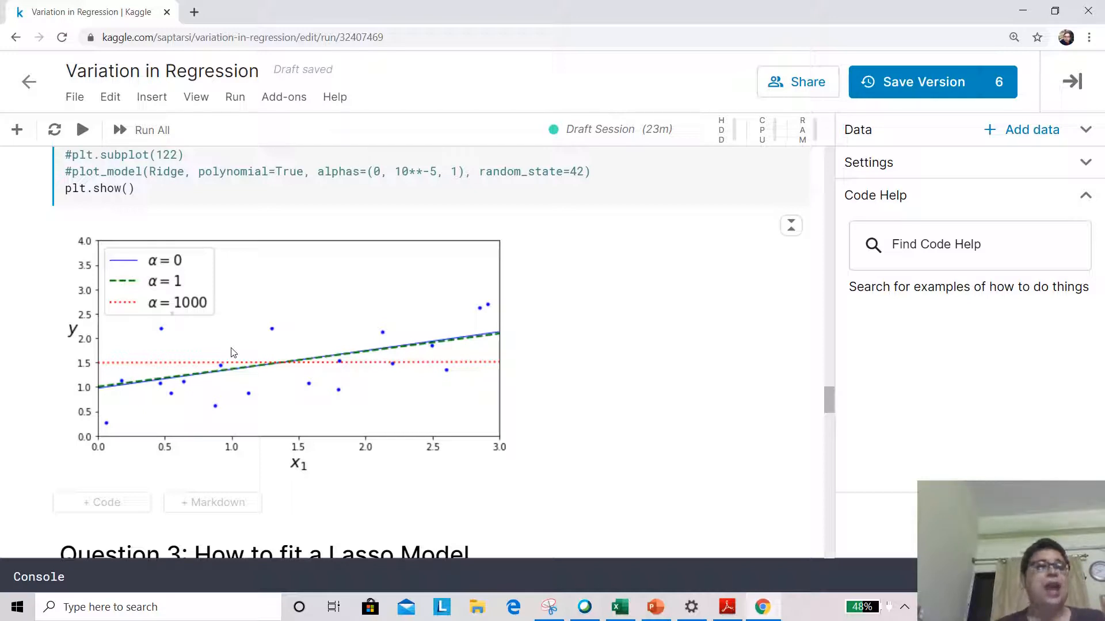
pyautogui.moveTo(295, 318)
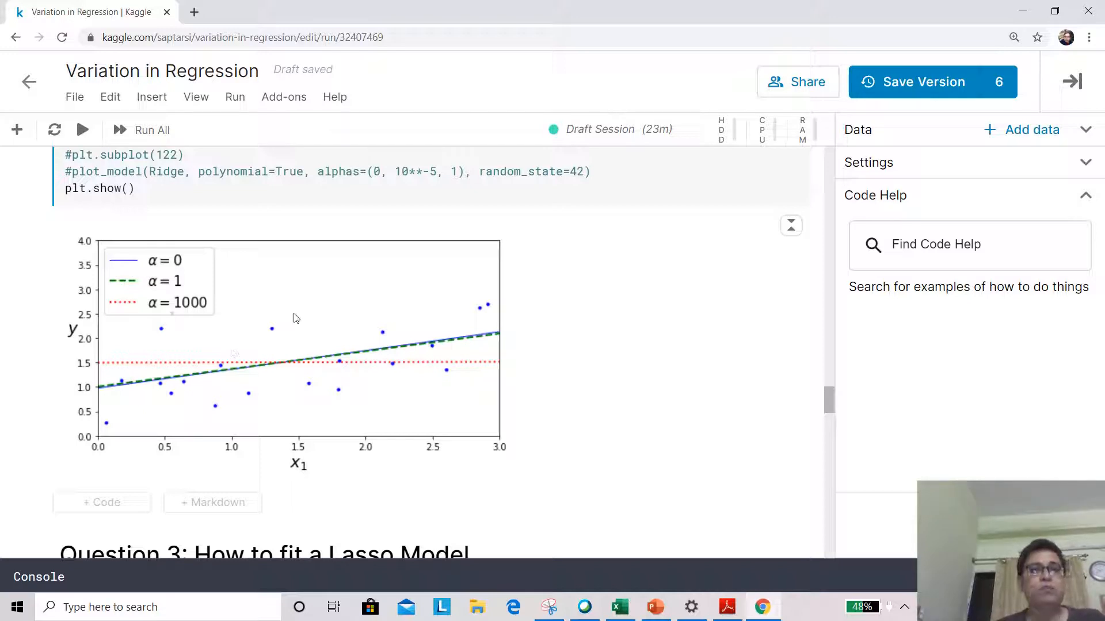
pyautogui.moveTo(196, 303)
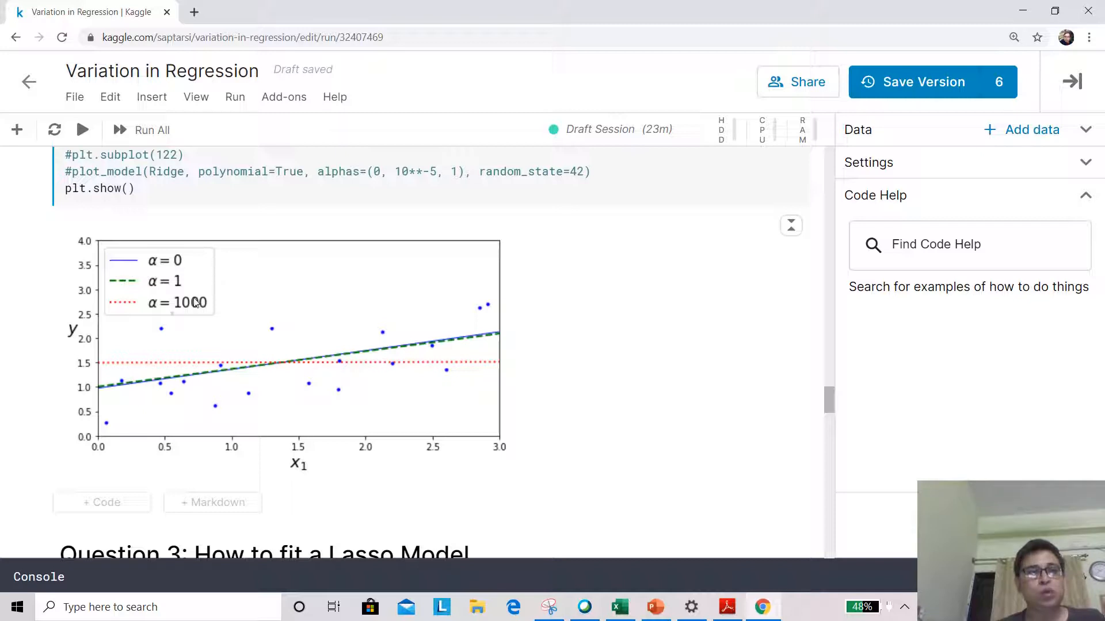
pyautogui.moveTo(174, 359)
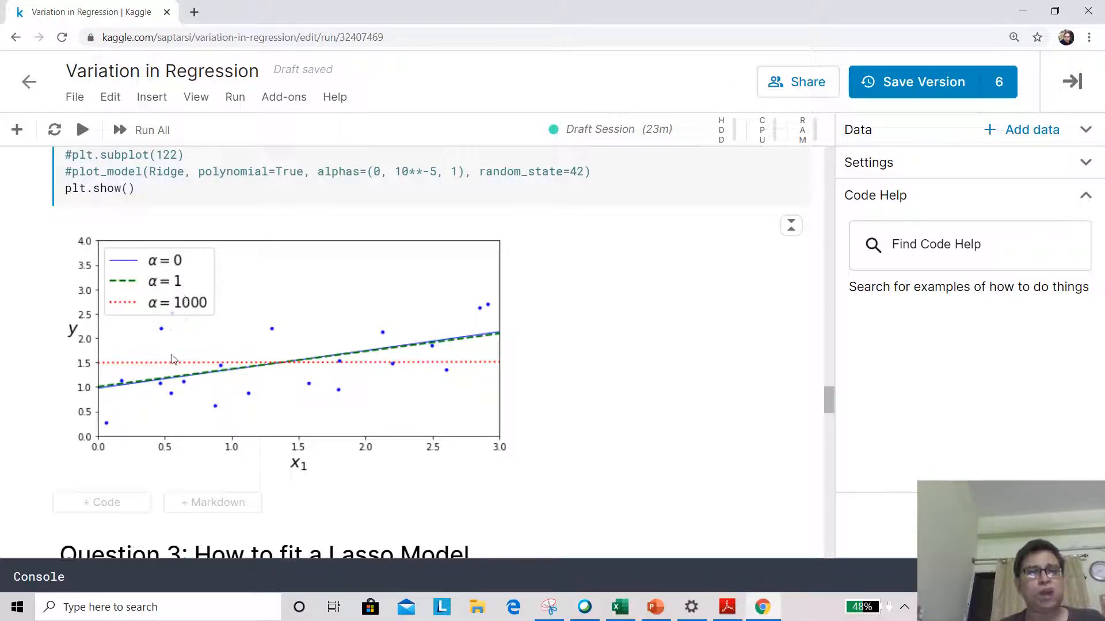
pyautogui.moveTo(198, 361)
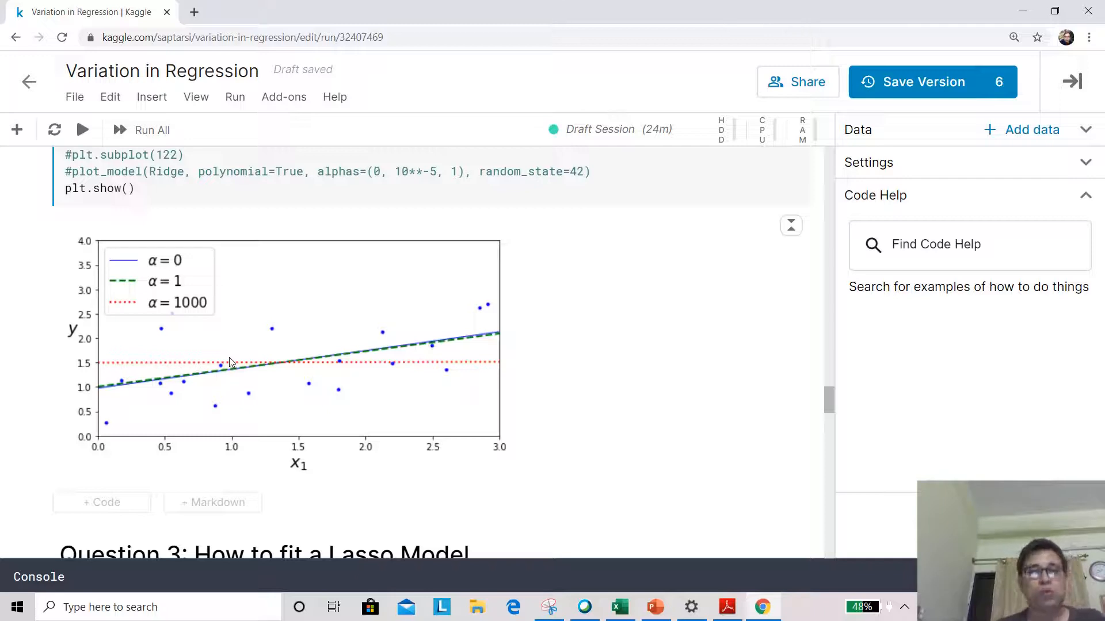
pyautogui.moveTo(678, 437)
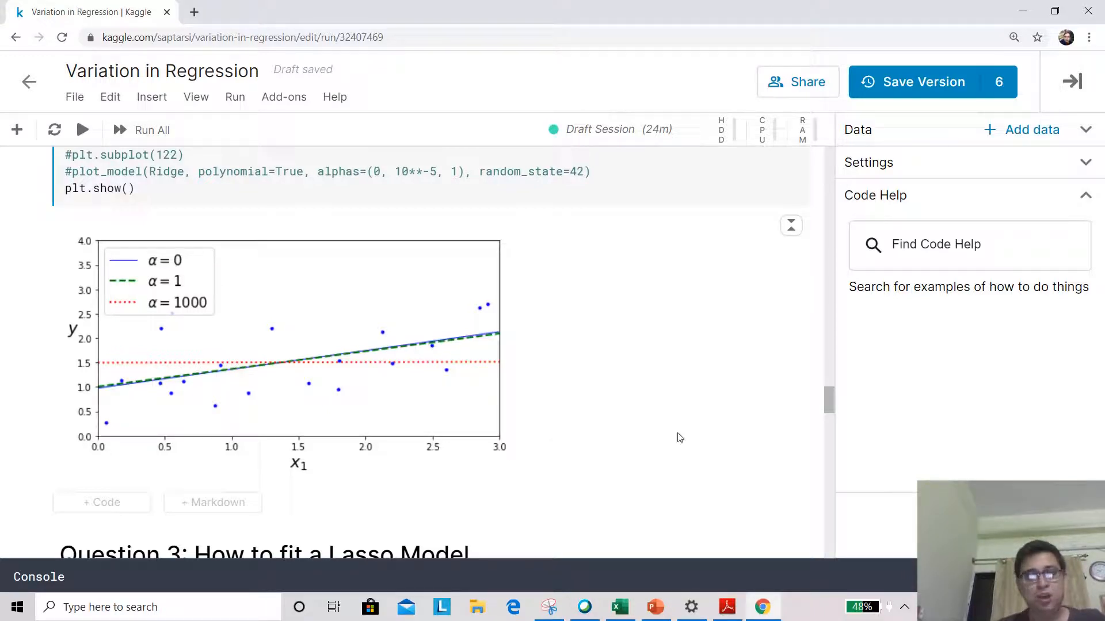
pyautogui.scroll(3)
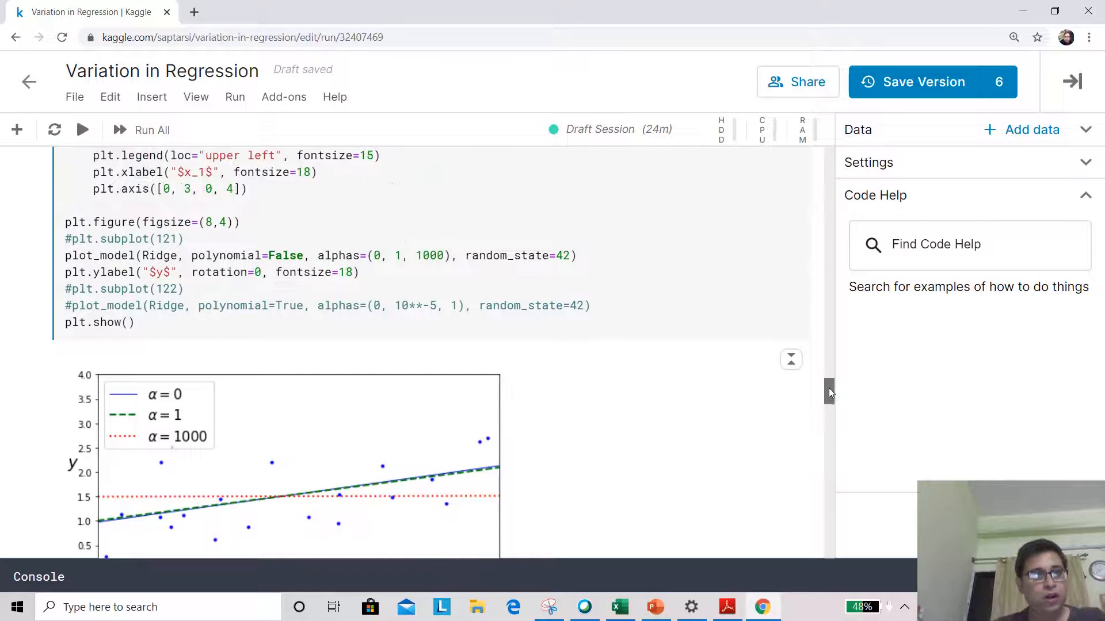
# Change the Ridge alphas to (0, 0.1, 10) and rerun the cell to replot.
pyautogui.scroll(3)
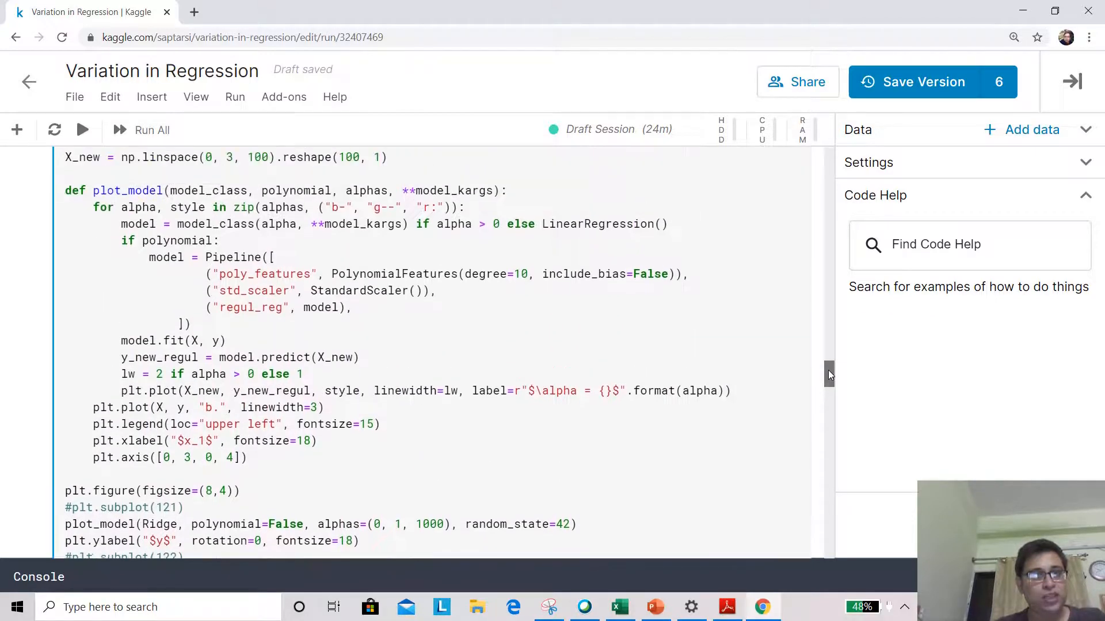
pyautogui.scroll(-3)
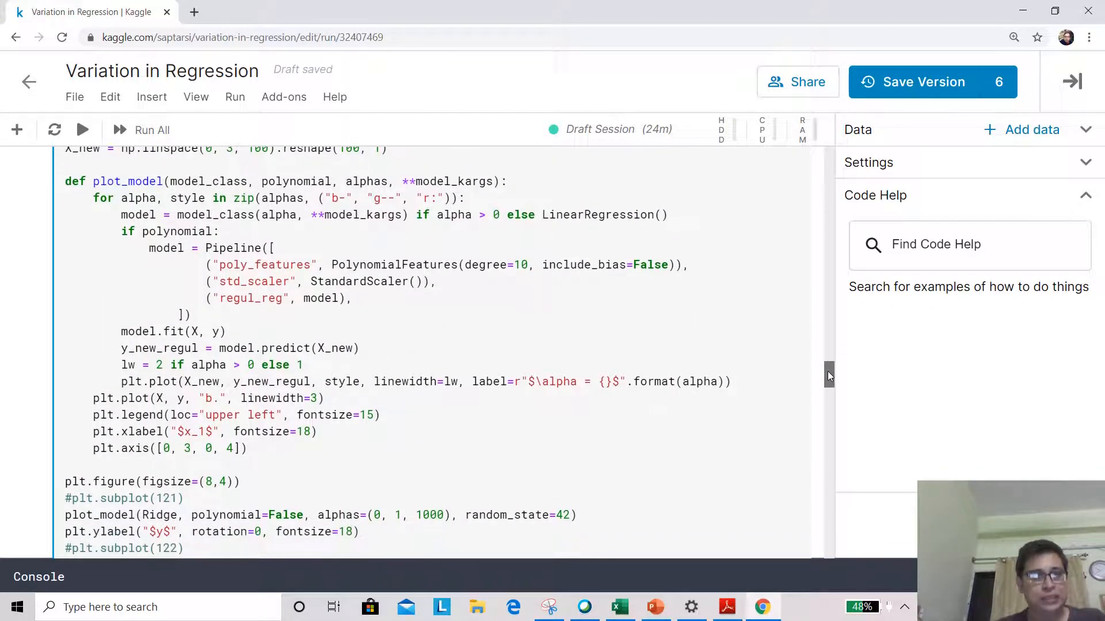
pyautogui.scroll(-3)
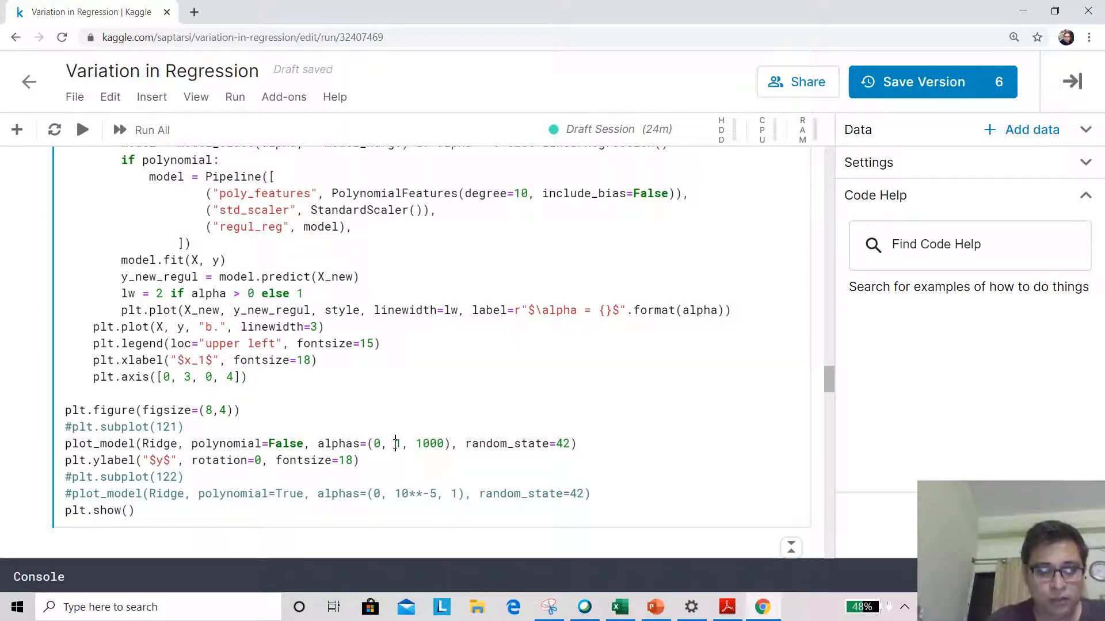
pyautogui.write('0.')
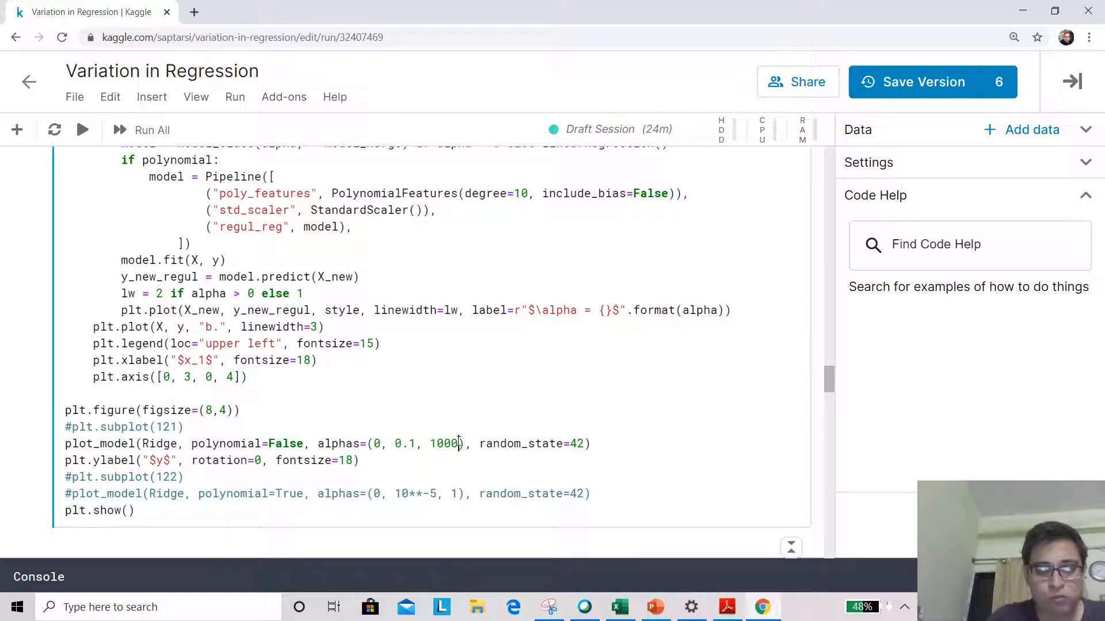
pyautogui.press('Backspace')
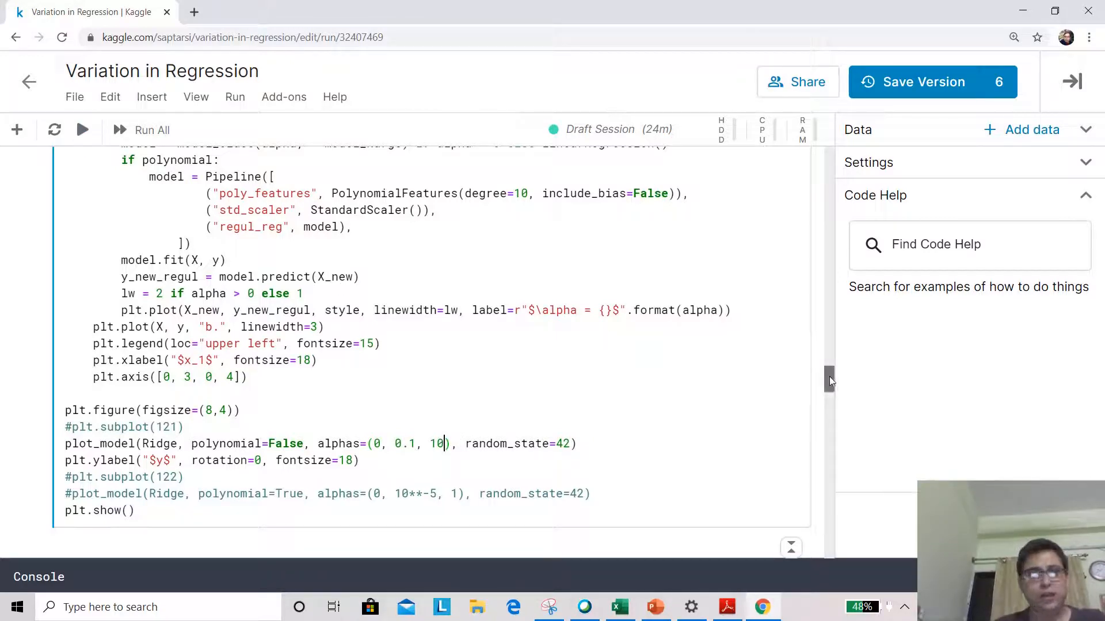
pyautogui.scroll(3)
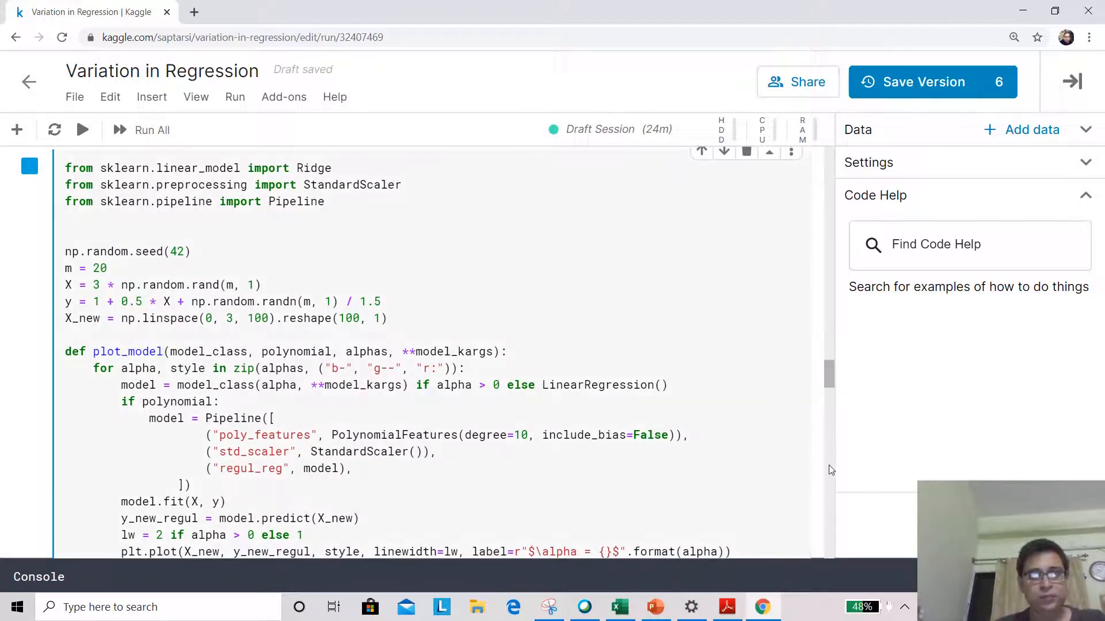
pyautogui.click(141, 130)
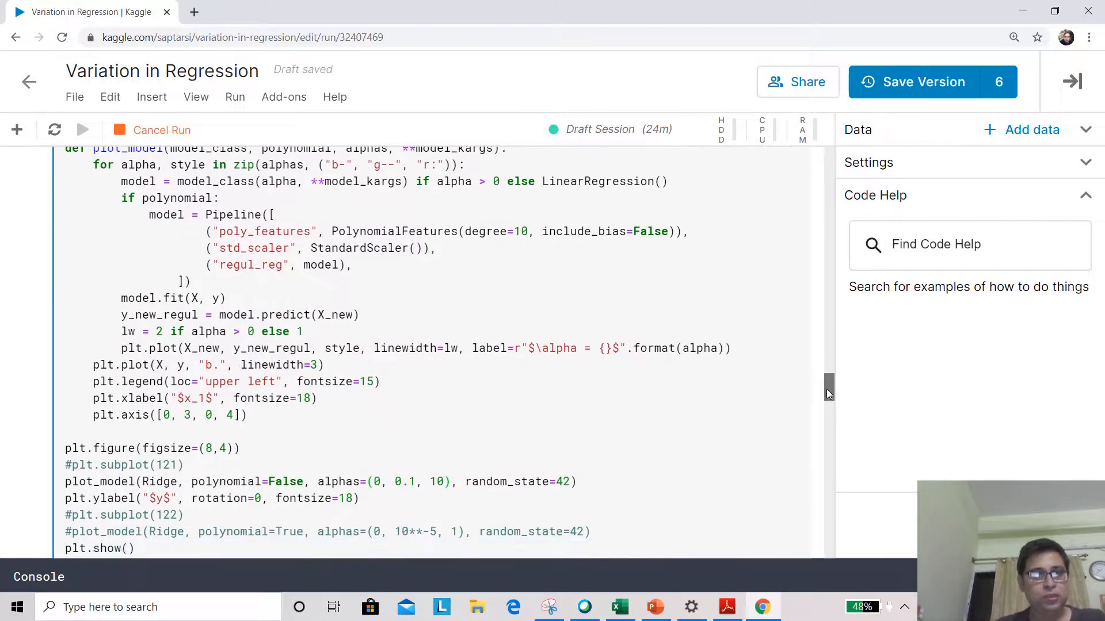
pyautogui.scroll(3)
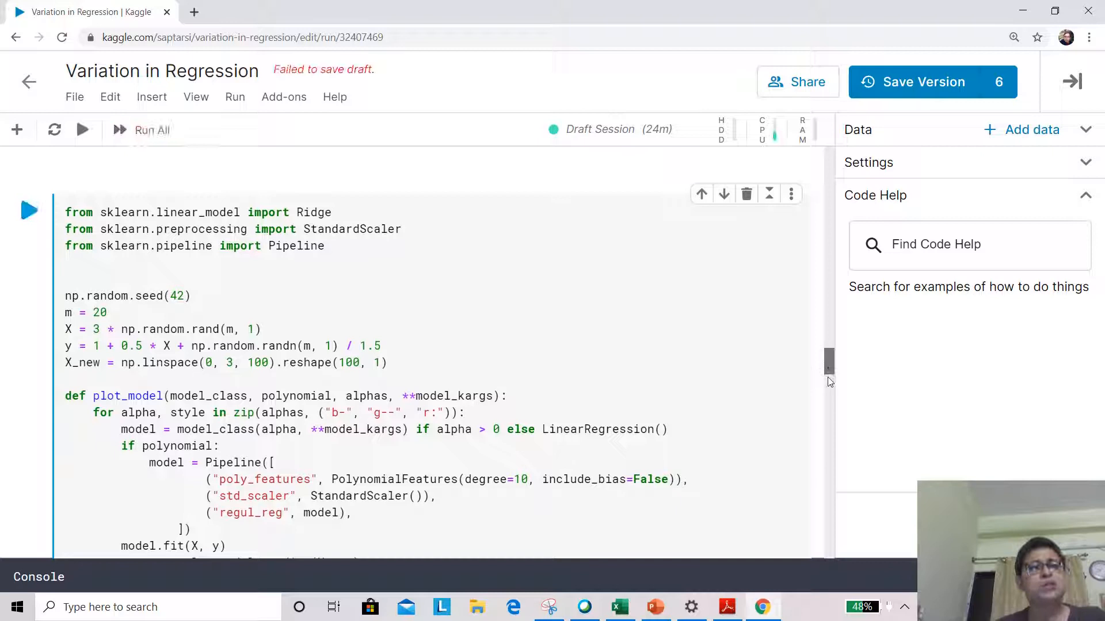
pyautogui.scroll(-3)
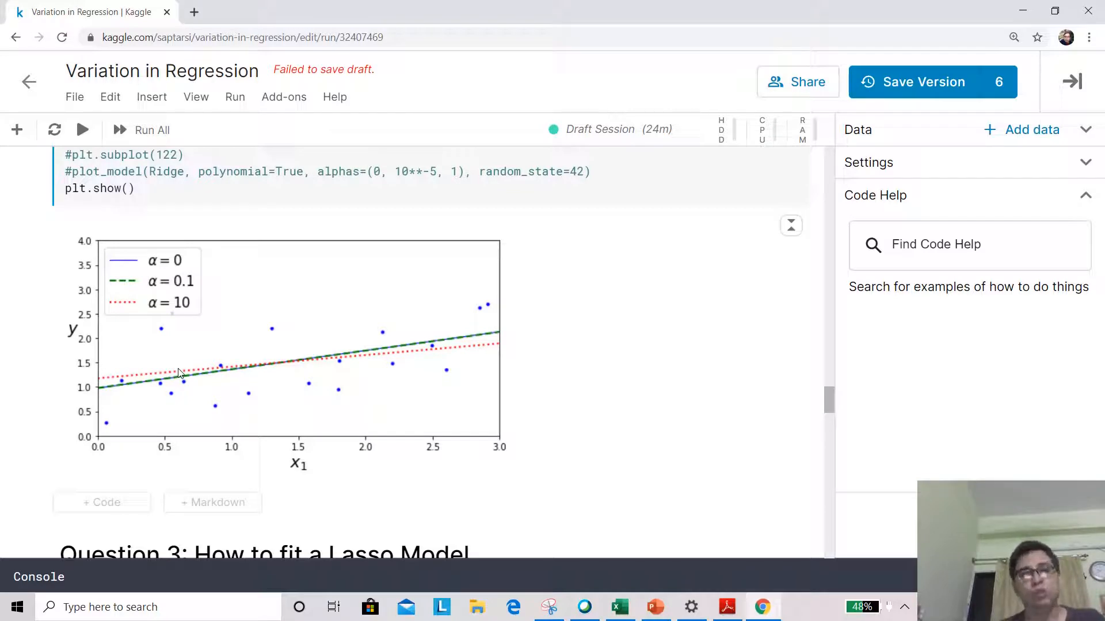
pyautogui.moveTo(191, 282)
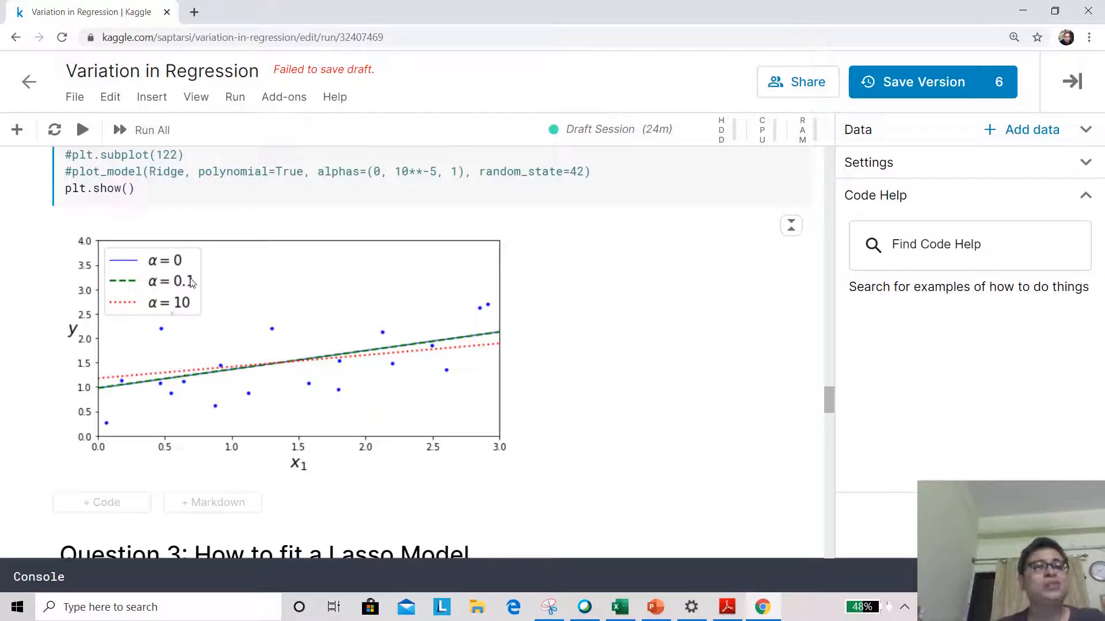
pyautogui.moveTo(169, 277)
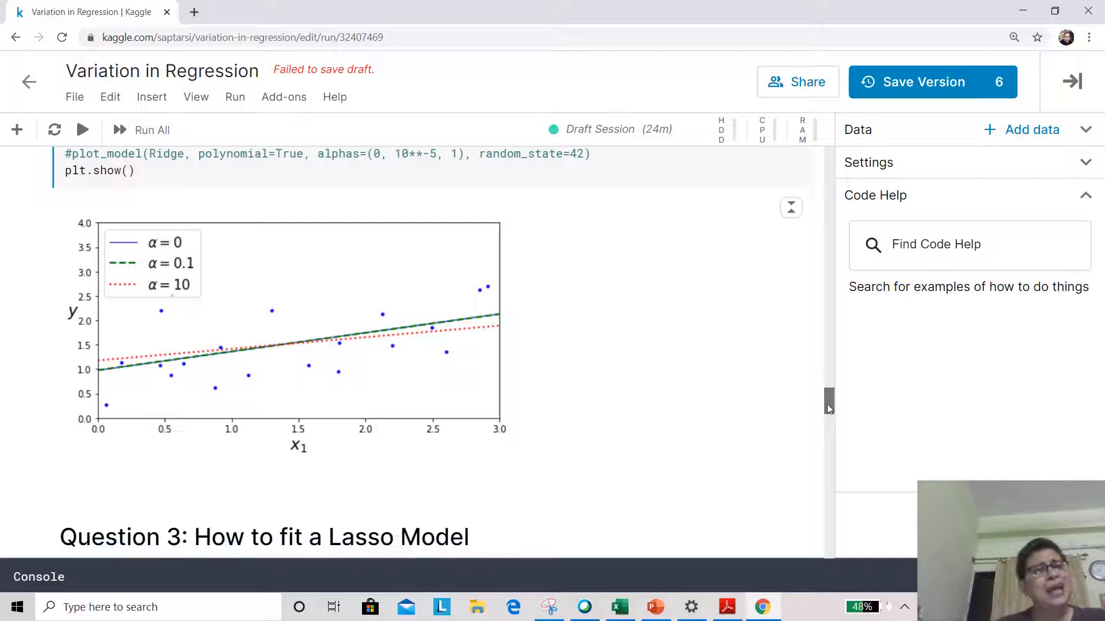
# Run the Lasso cell and view its alpha 0, 0.1 and 10 fit plot.
pyautogui.scroll(-3)
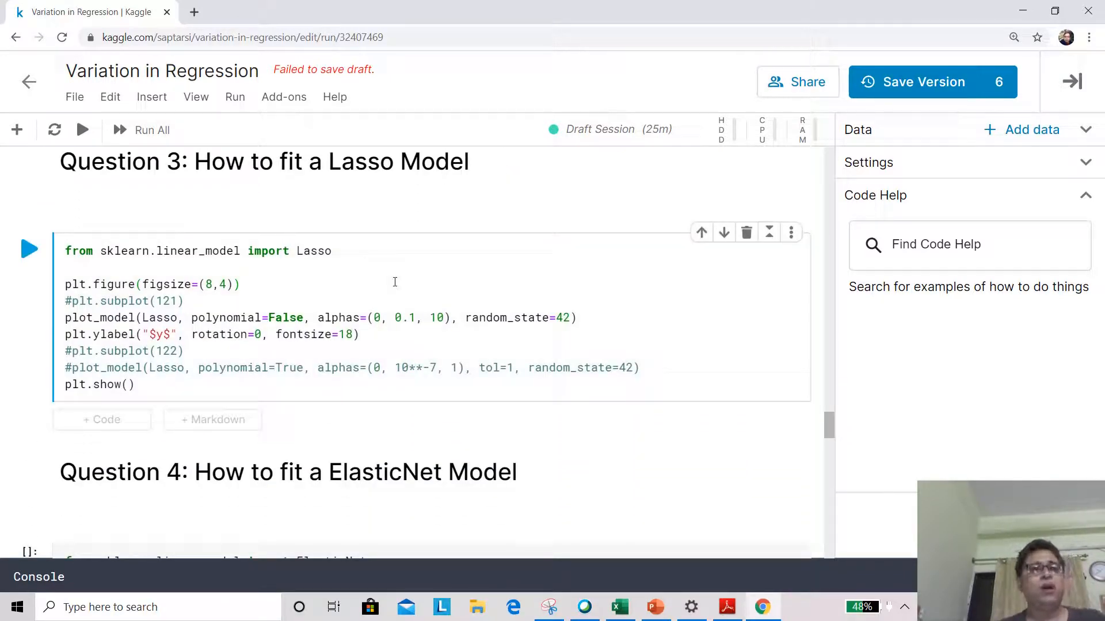
pyautogui.click(242, 284)
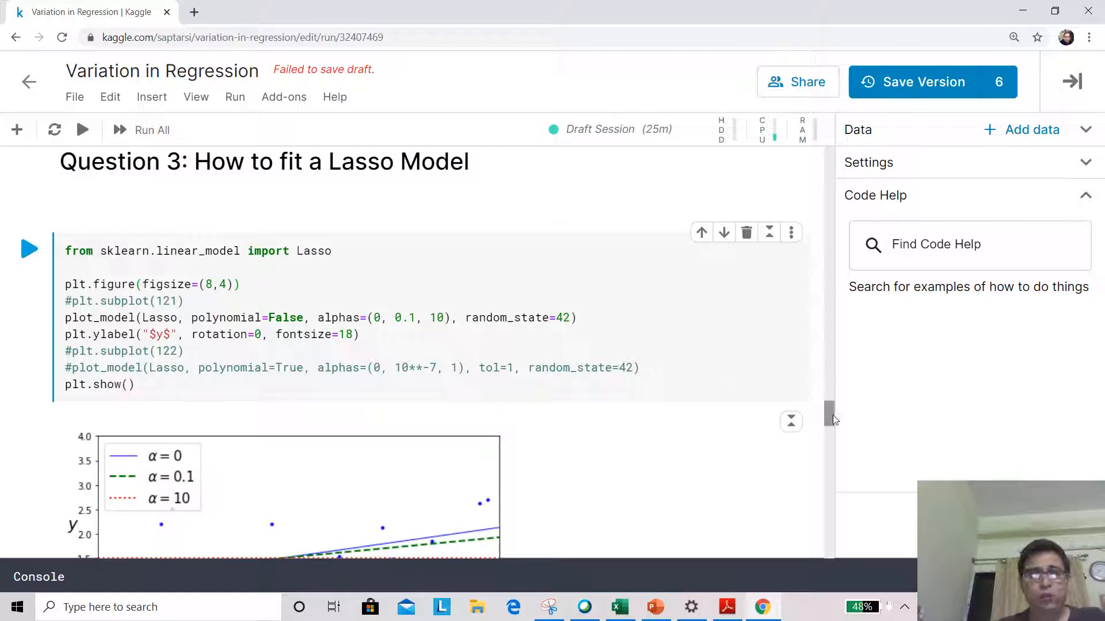
pyautogui.scroll(-3)
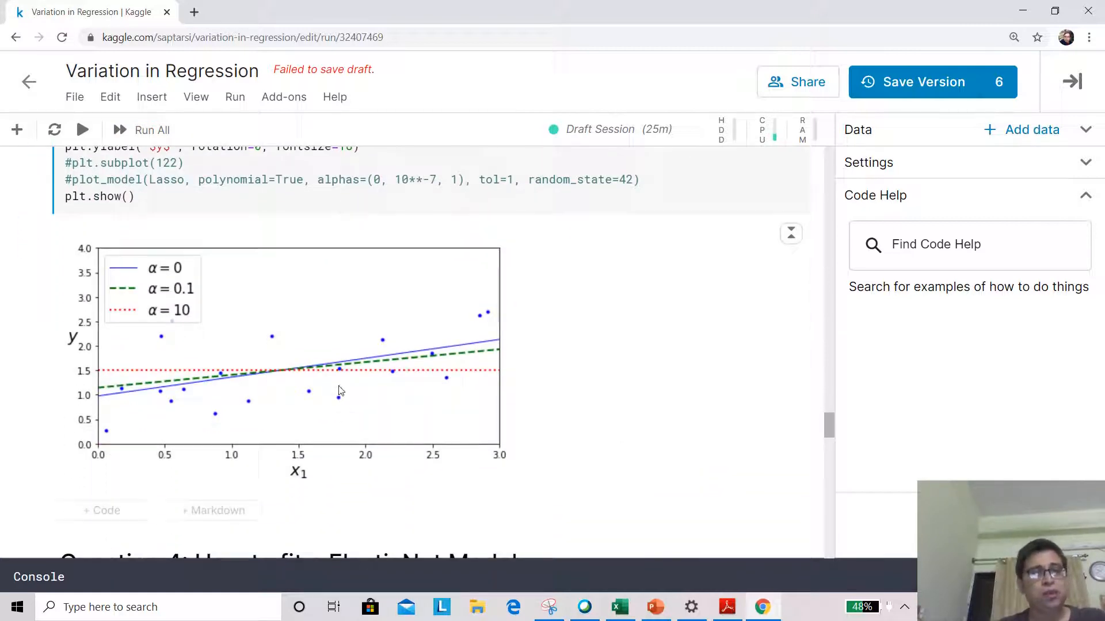
pyautogui.moveTo(283, 379)
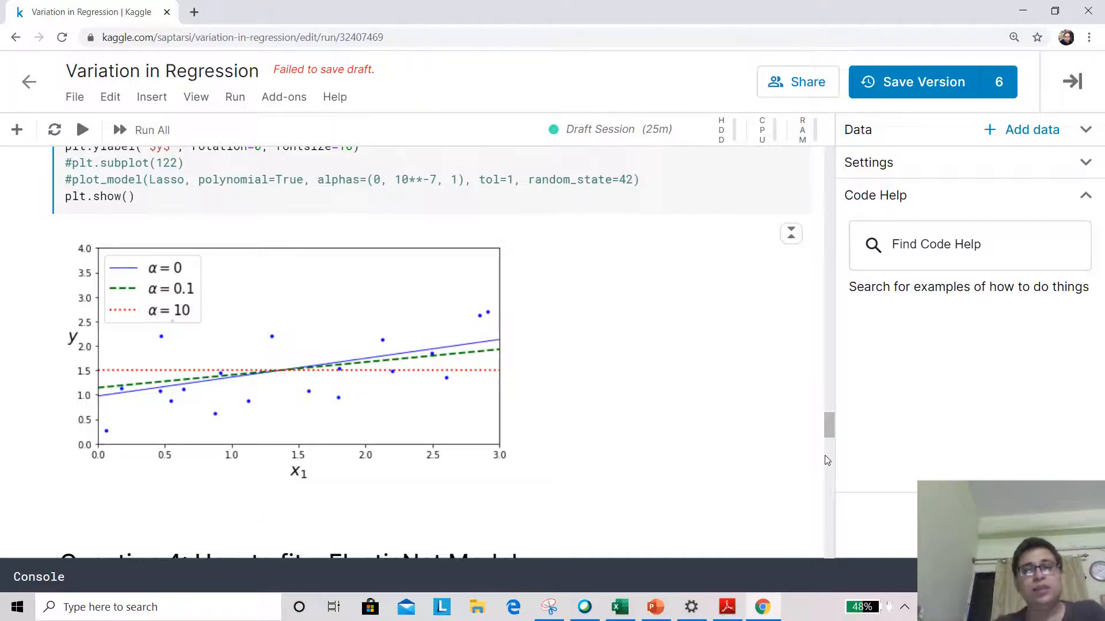
pyautogui.scroll(-3)
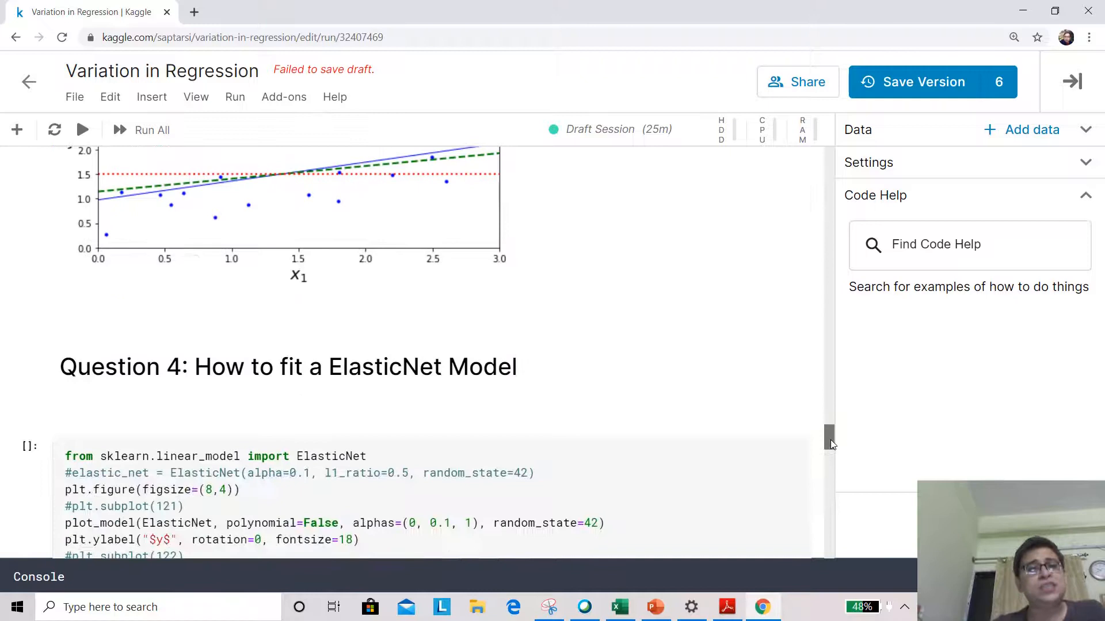
# Run the ElasticNet cell and view its alpha 0, 0.1 and 1 fit plot.
pyautogui.scroll(-3)
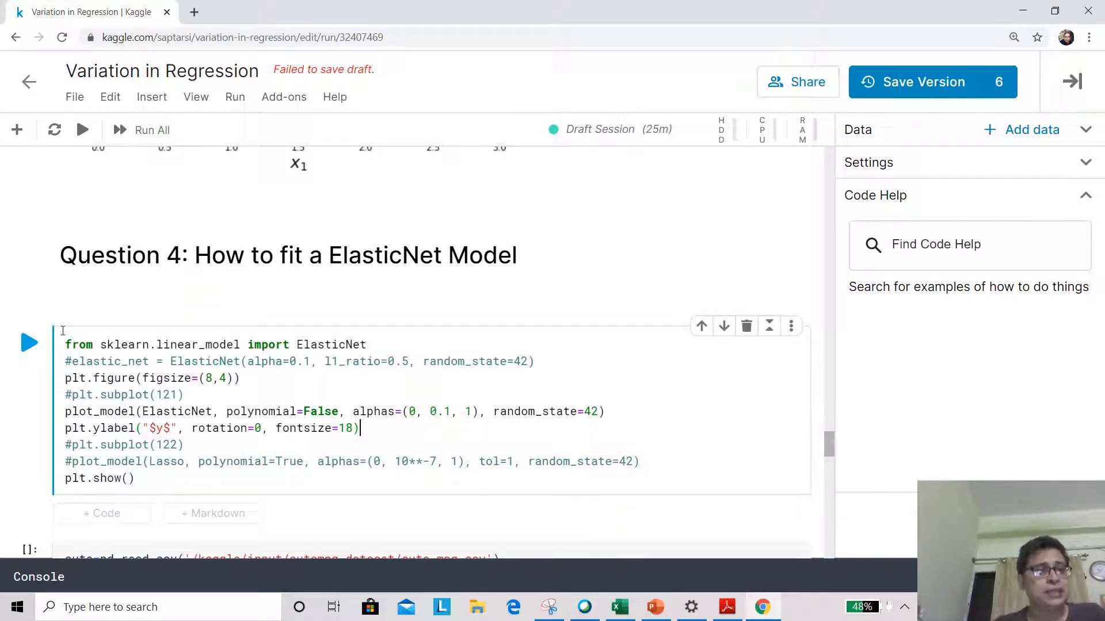
pyautogui.click(29, 343)
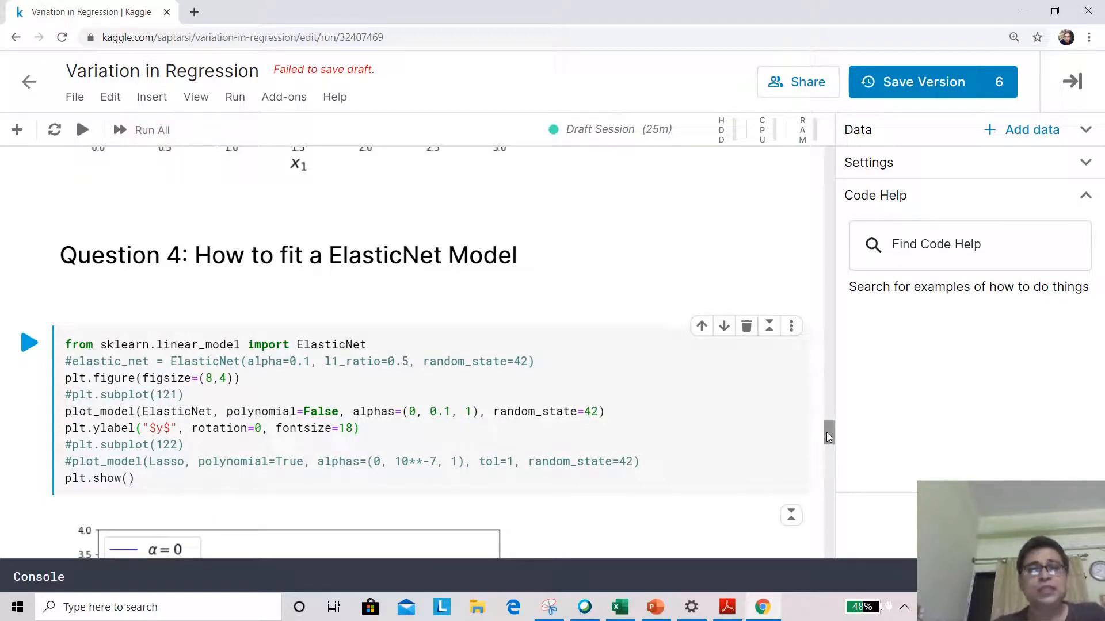
pyautogui.scroll(-3)
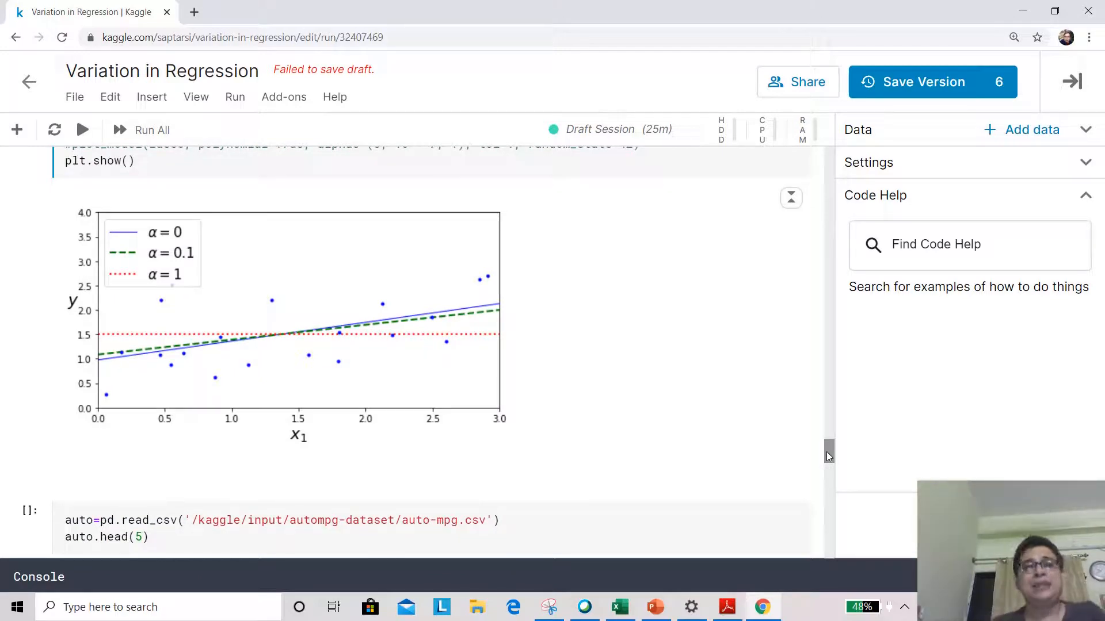
pyautogui.scroll(-3)
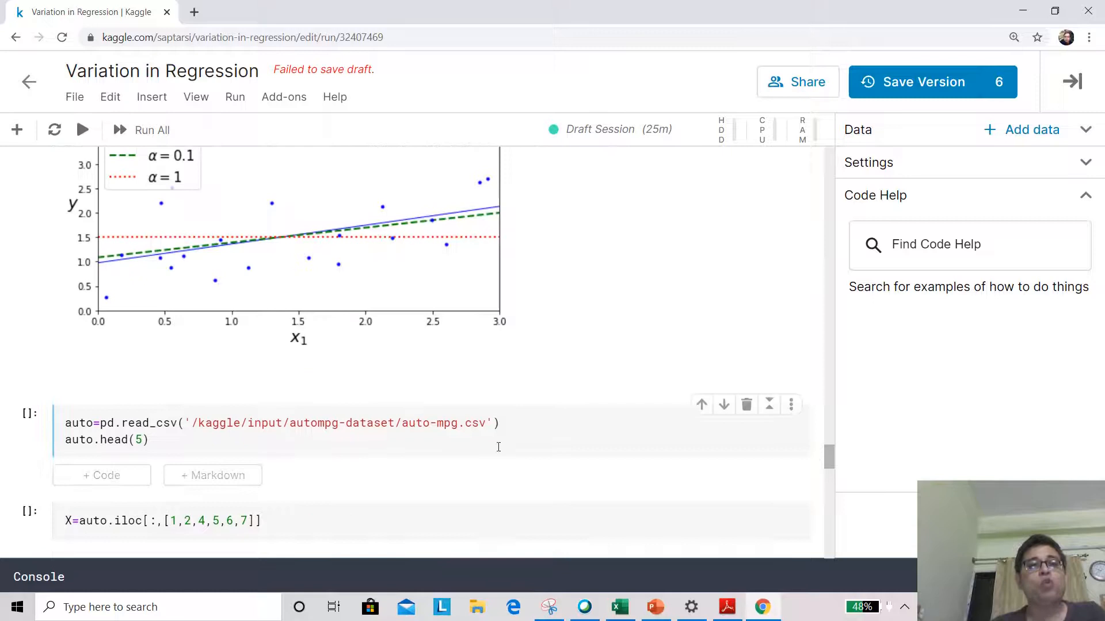
pyautogui.click(489, 439)
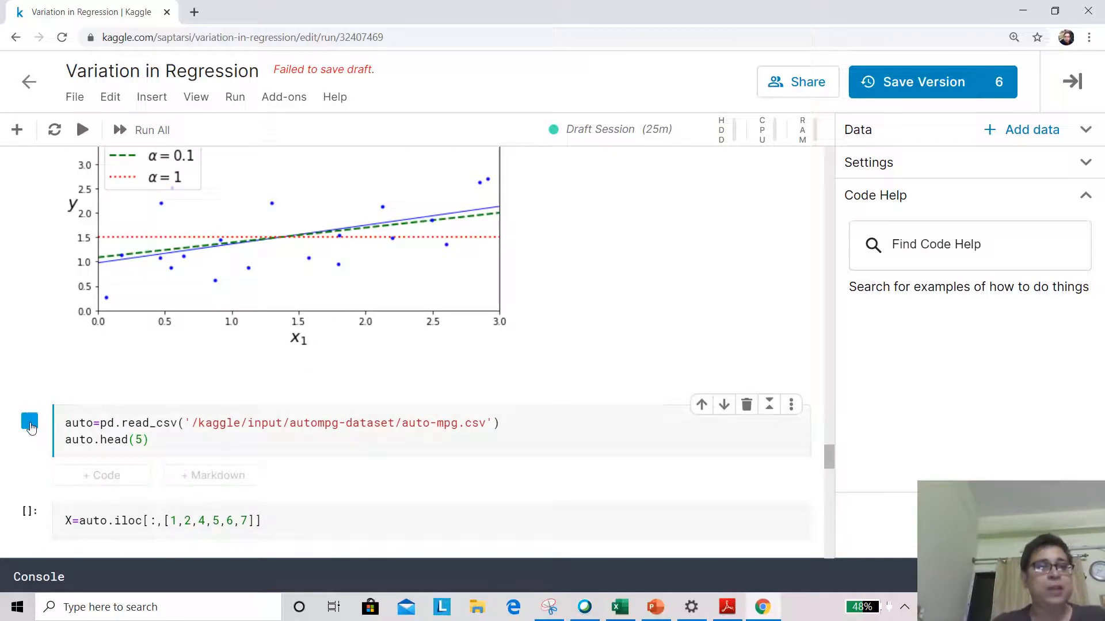
# Run the auto-mpg read_csv cell to display auto.head(5).
pyautogui.click(29, 421)
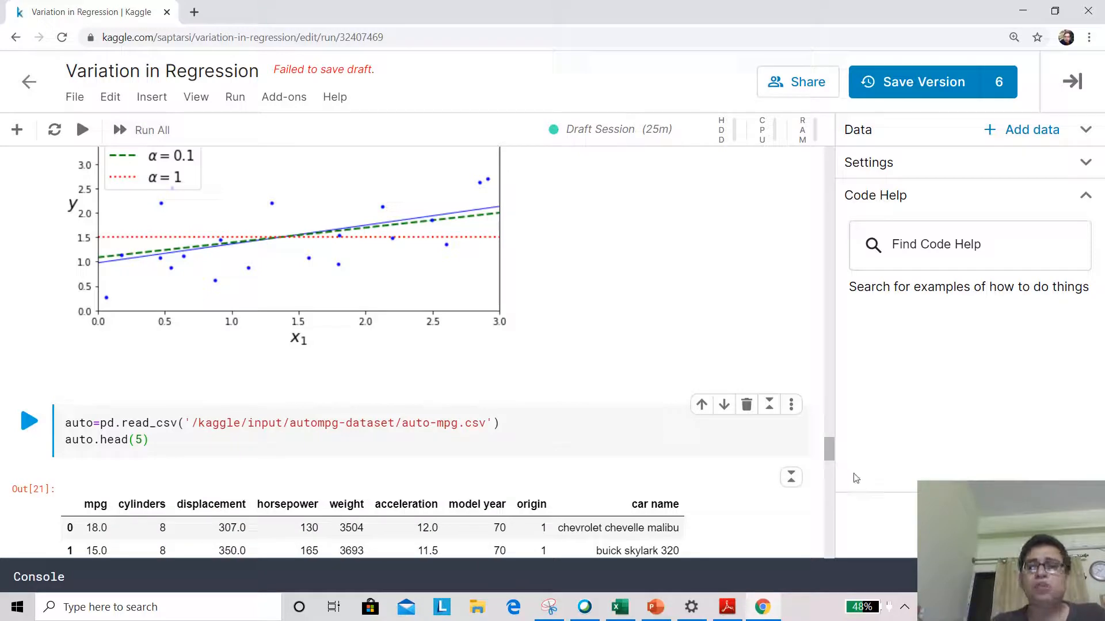
pyautogui.scroll(-3)
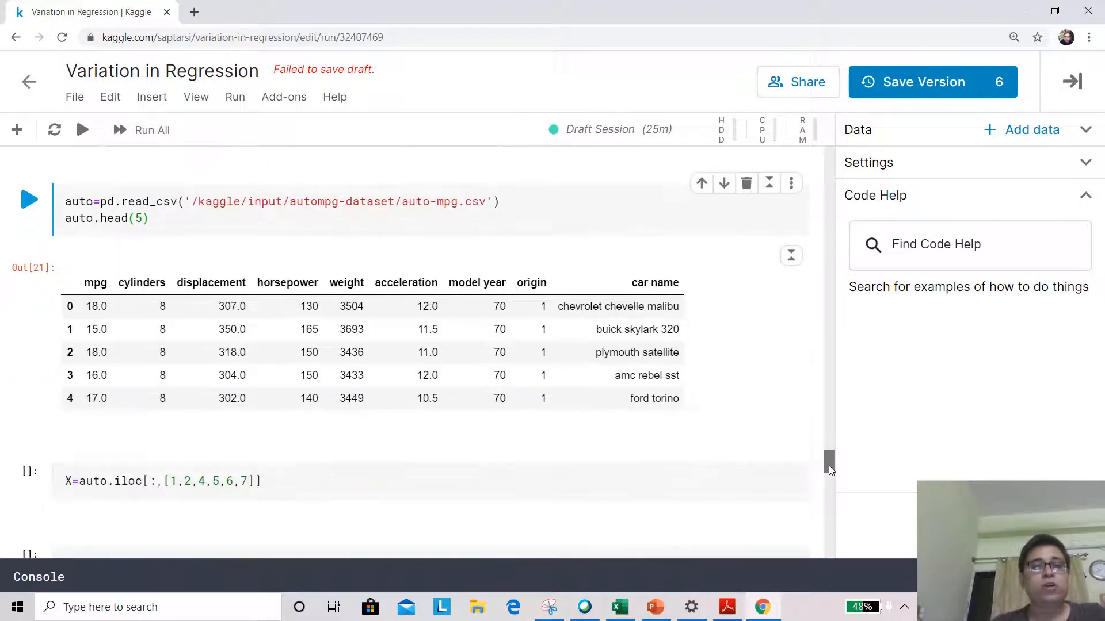
pyautogui.scroll(3)
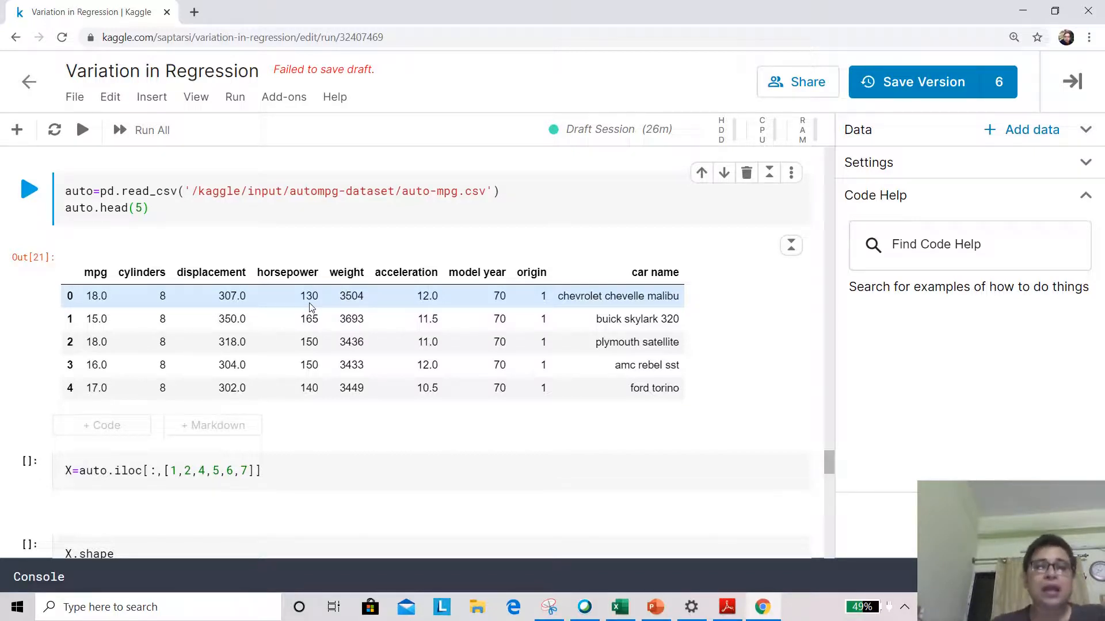
pyautogui.click(277, 470)
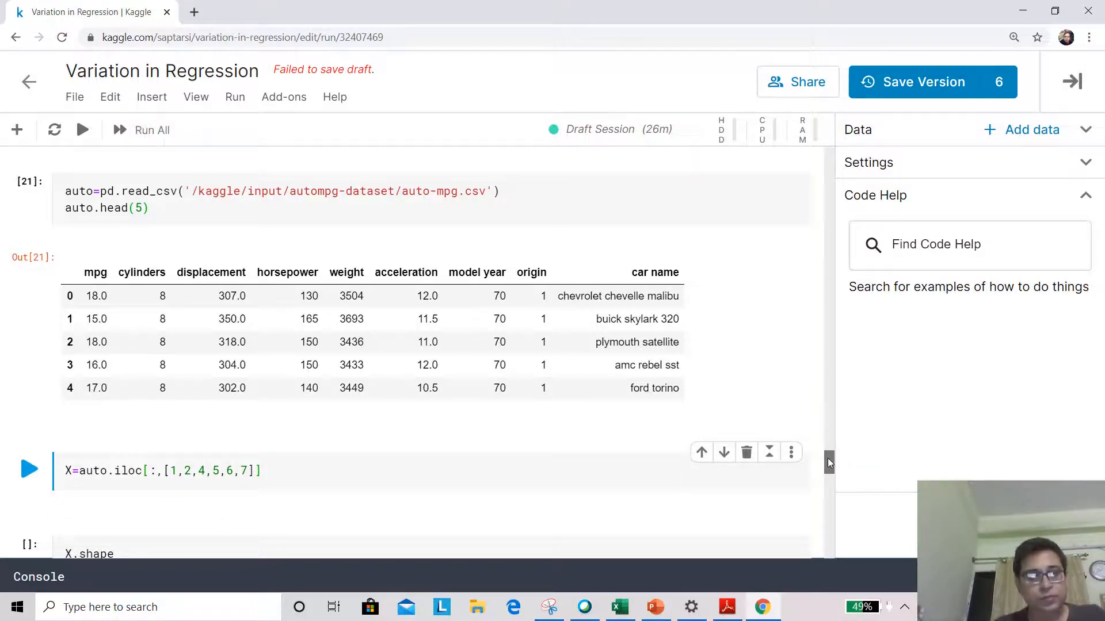
# Run the feature matrix and train/test split cells, reviewing X.describe() over 398 rows and six features.
pyautogui.scroll(-3)
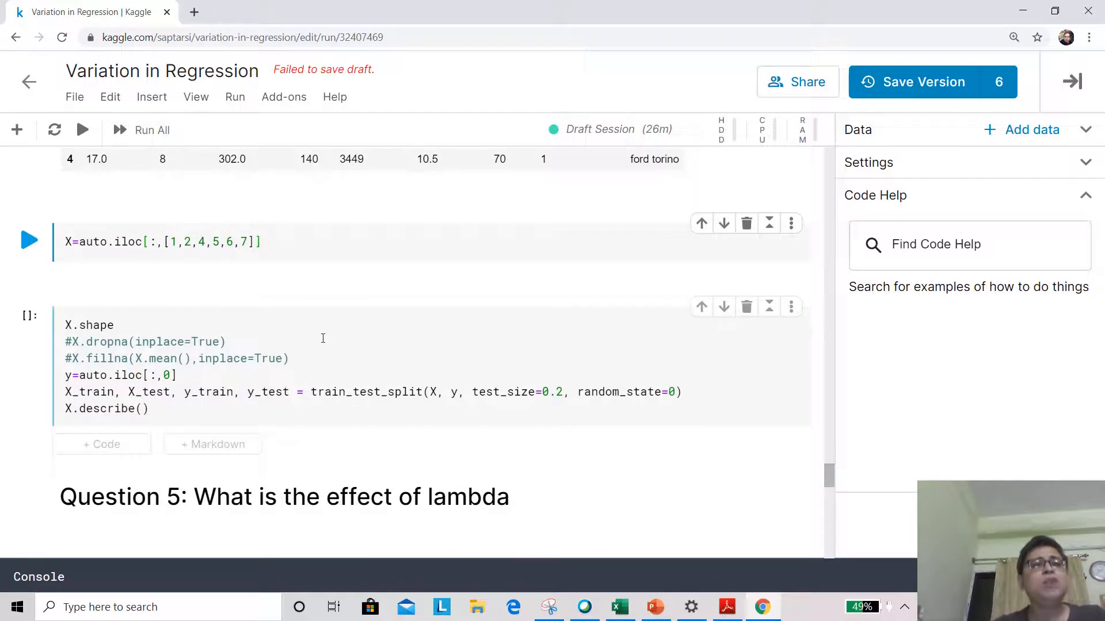
pyautogui.click(29, 241)
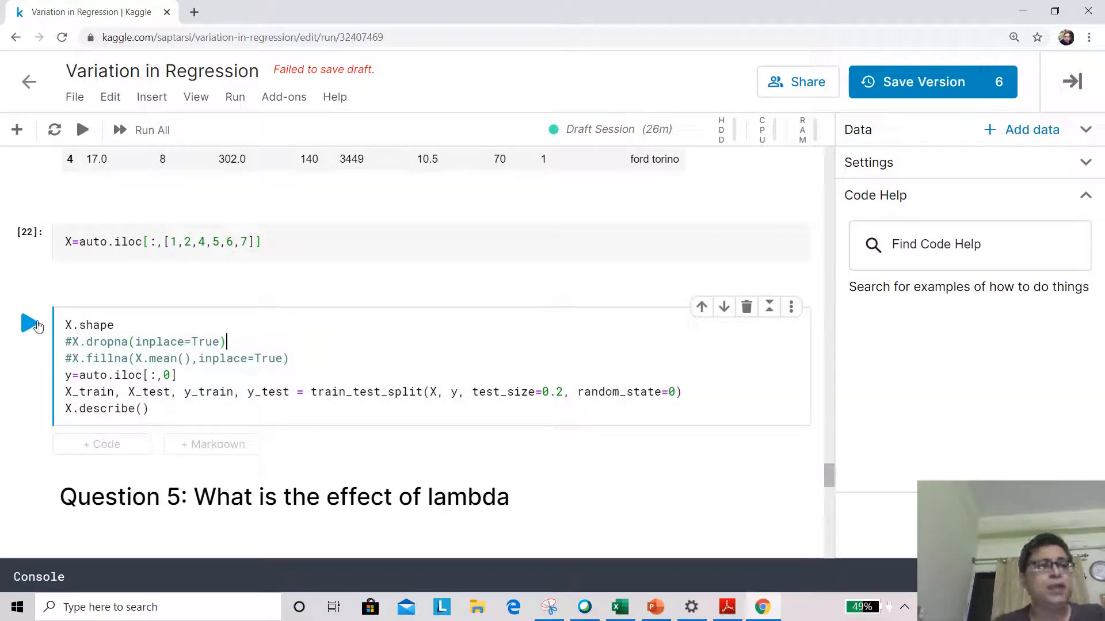
pyautogui.click(28, 323)
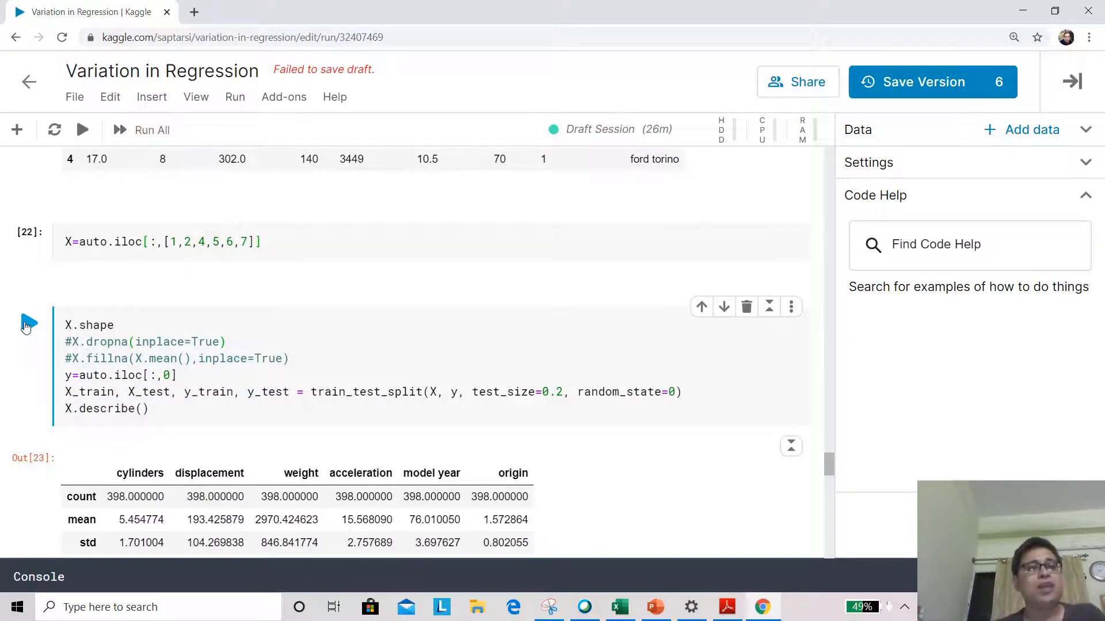
pyautogui.moveTo(850, 458)
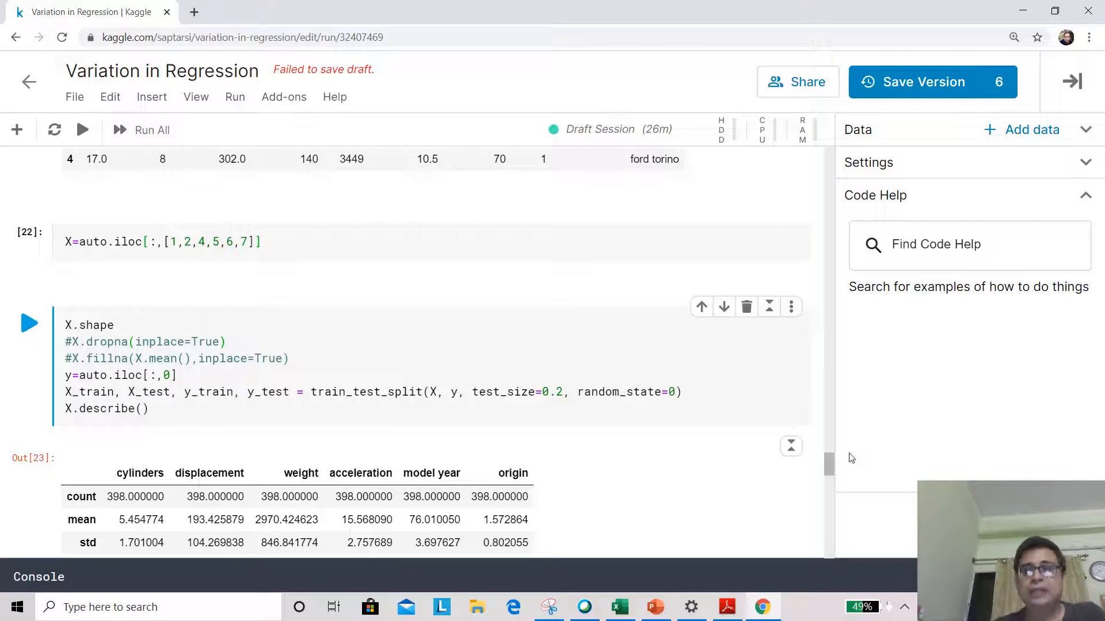
pyautogui.scroll(-3)
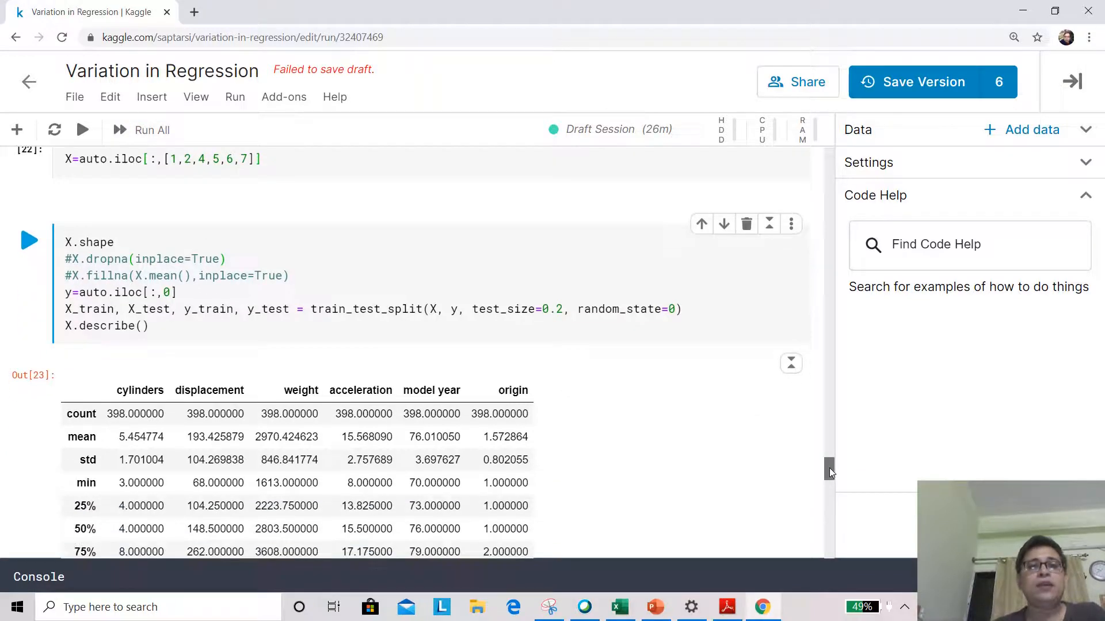
pyautogui.scroll(-3)
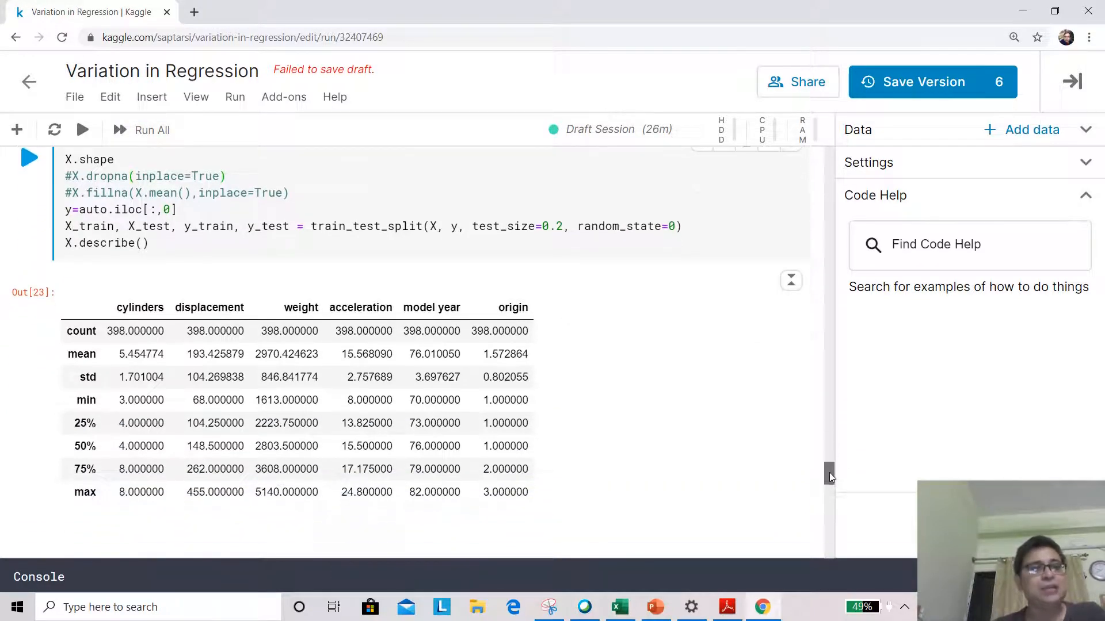
pyautogui.scroll(-3)
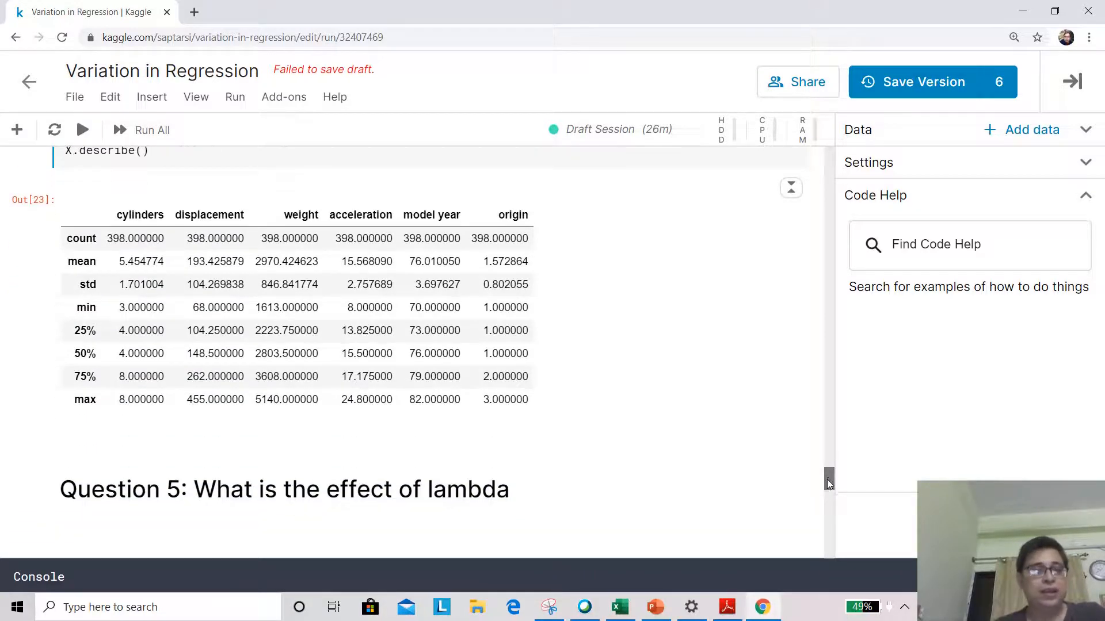
pyautogui.scroll(-3)
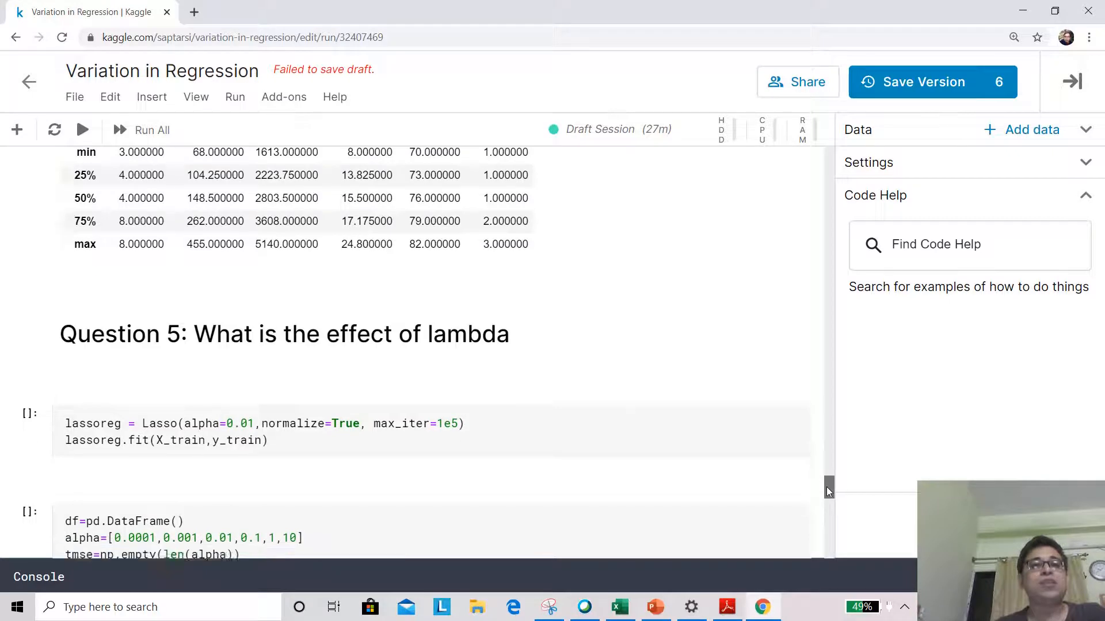
# Fit lassoreg with alpha 0.01 on the training split and insert an empty code cell below.
pyautogui.scroll(-3)
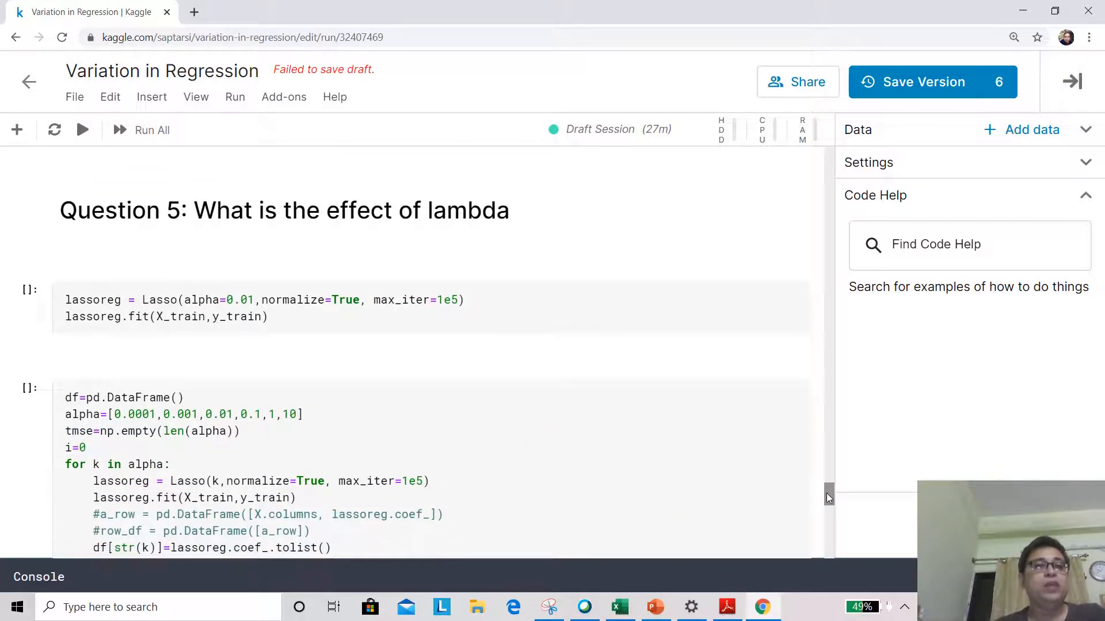
pyautogui.click(317, 316)
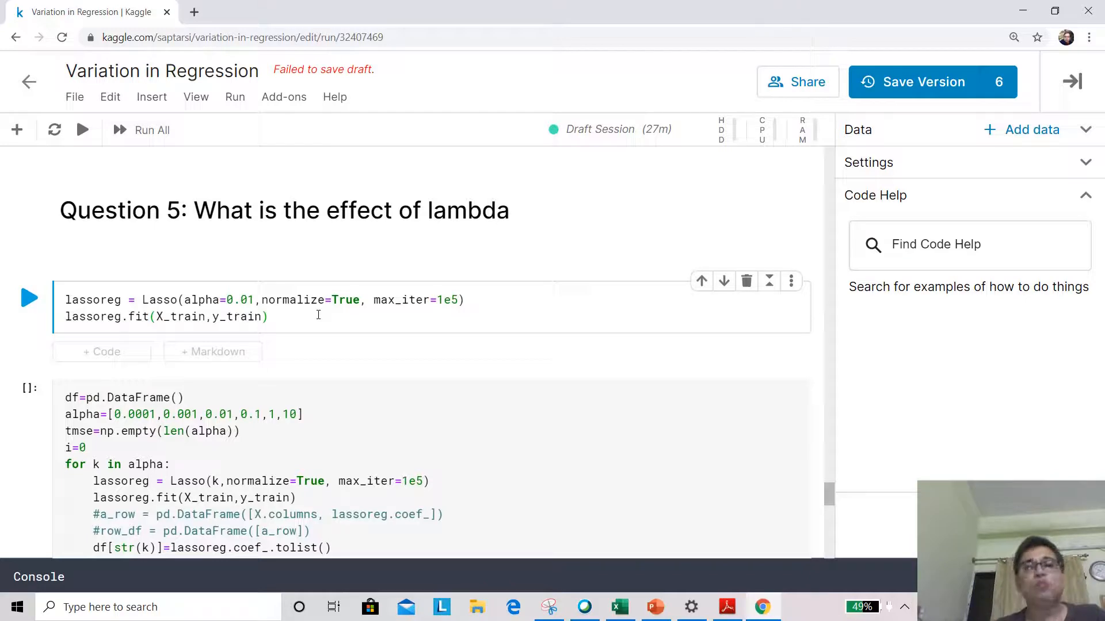
pyautogui.click(270, 316)
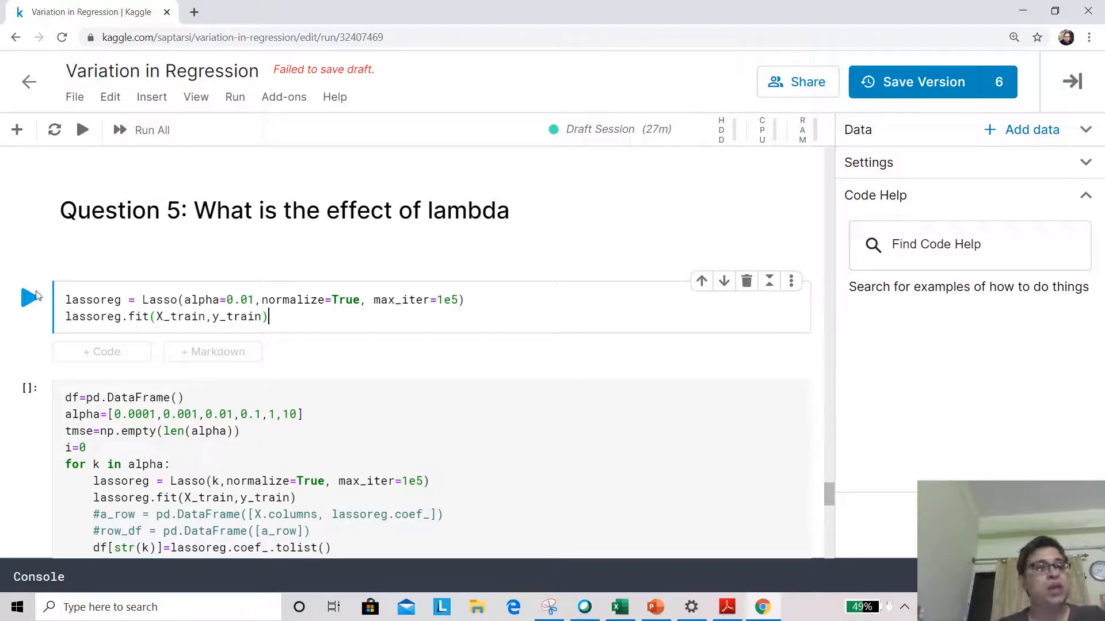
pyautogui.click(28, 297)
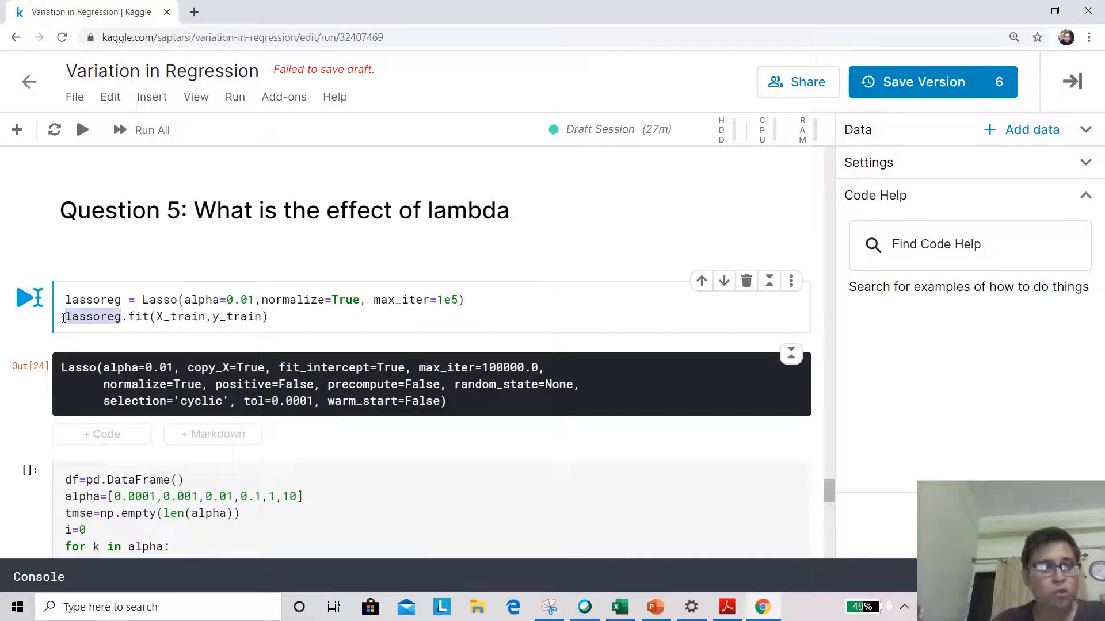
pyautogui.click(100, 433)
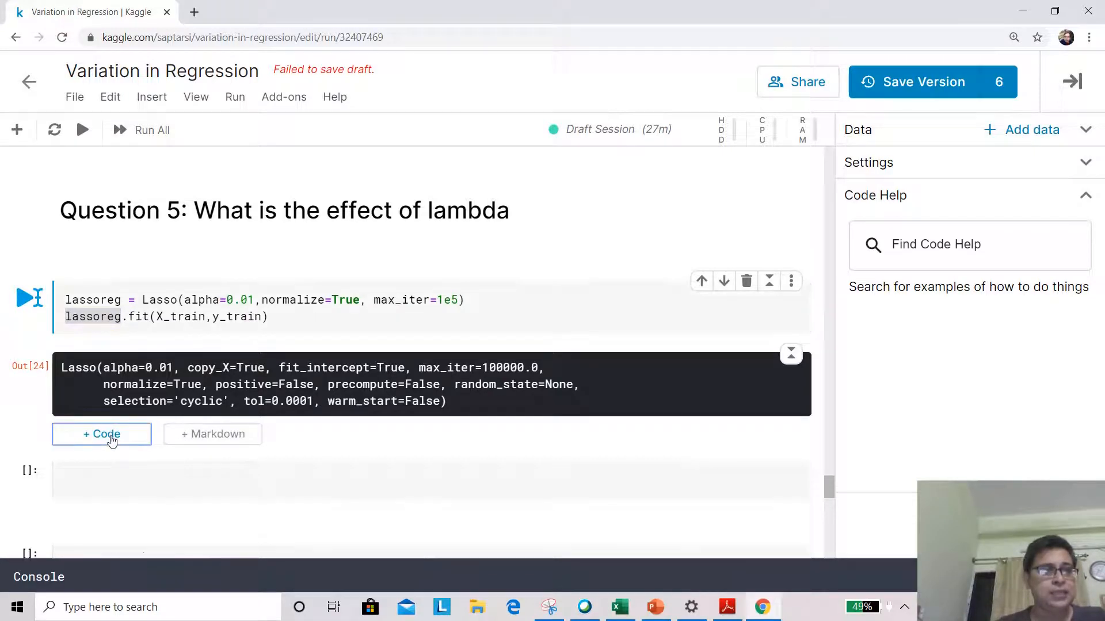
# Display lassoreg.coef_ in the new cell, showing the first two features at zero.
pyautogui.click(101, 434)
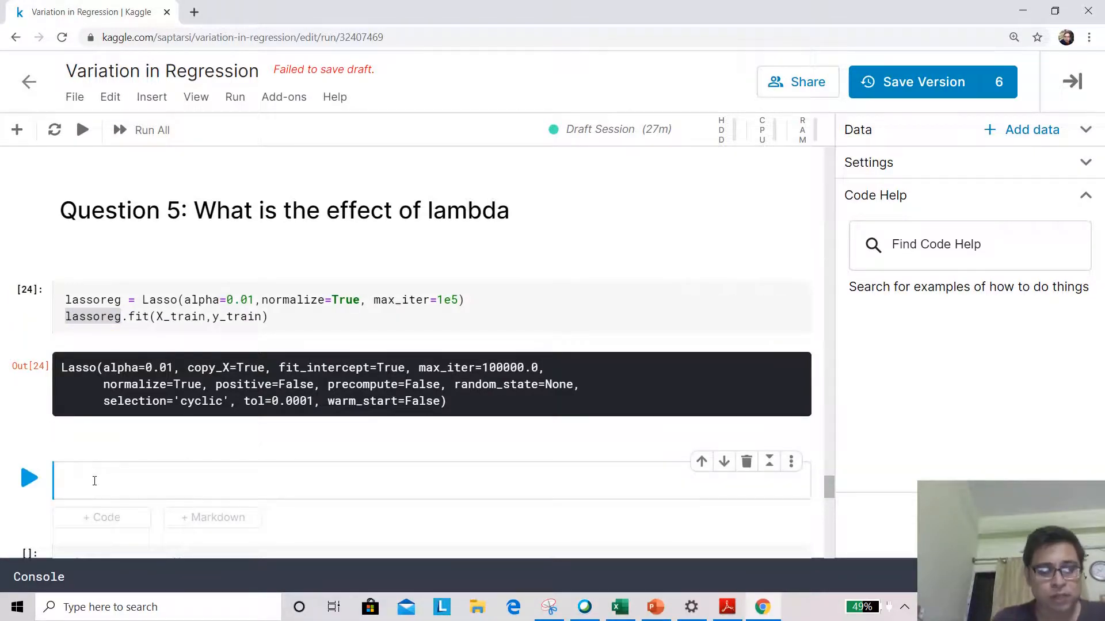
pyautogui.write('lassoreg')
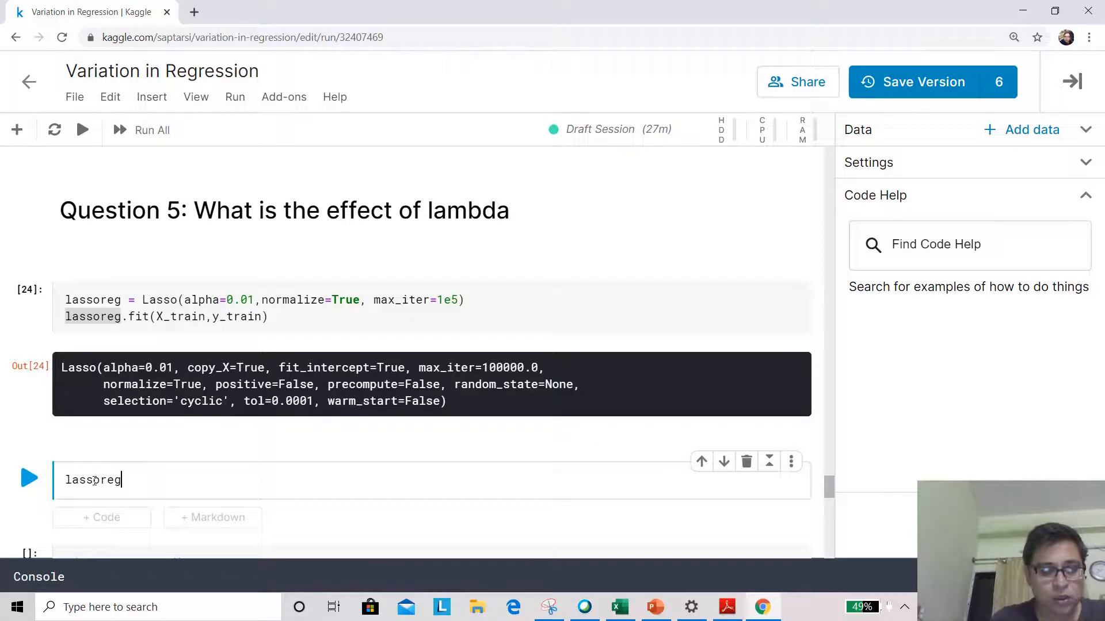
pyautogui.write('.coed')
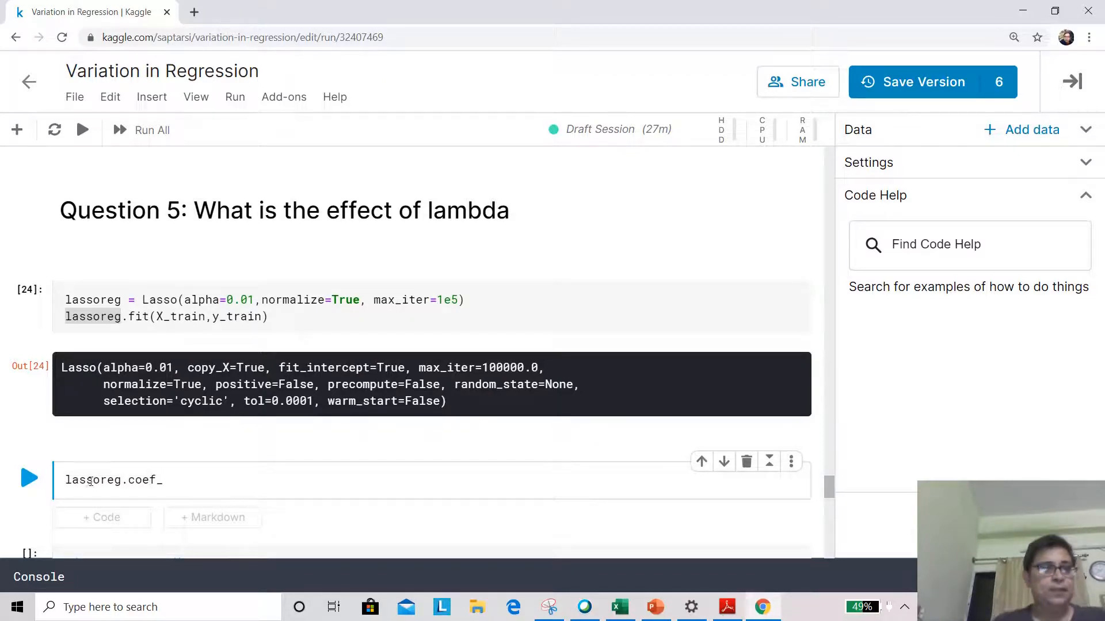
pyautogui.click(29, 478)
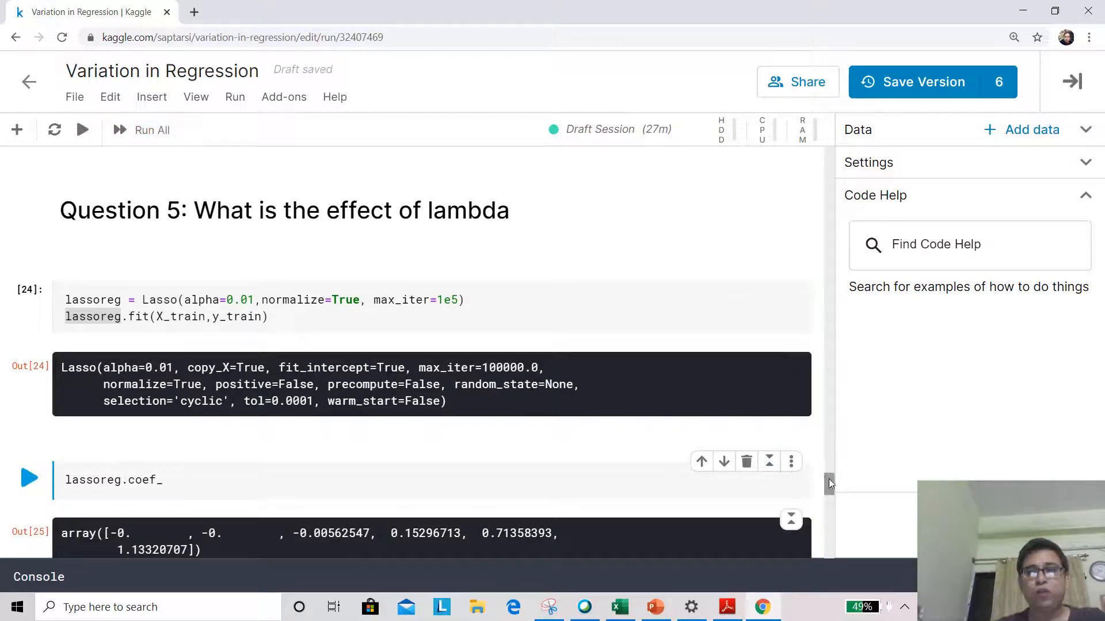
pyautogui.scroll(-3)
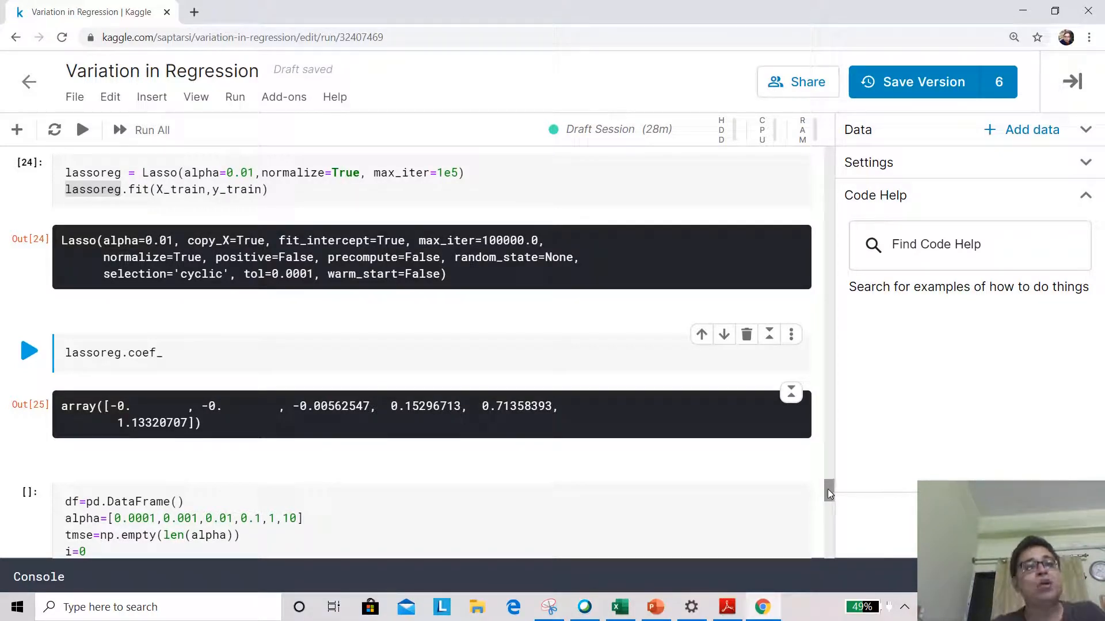
pyautogui.scroll(-3)
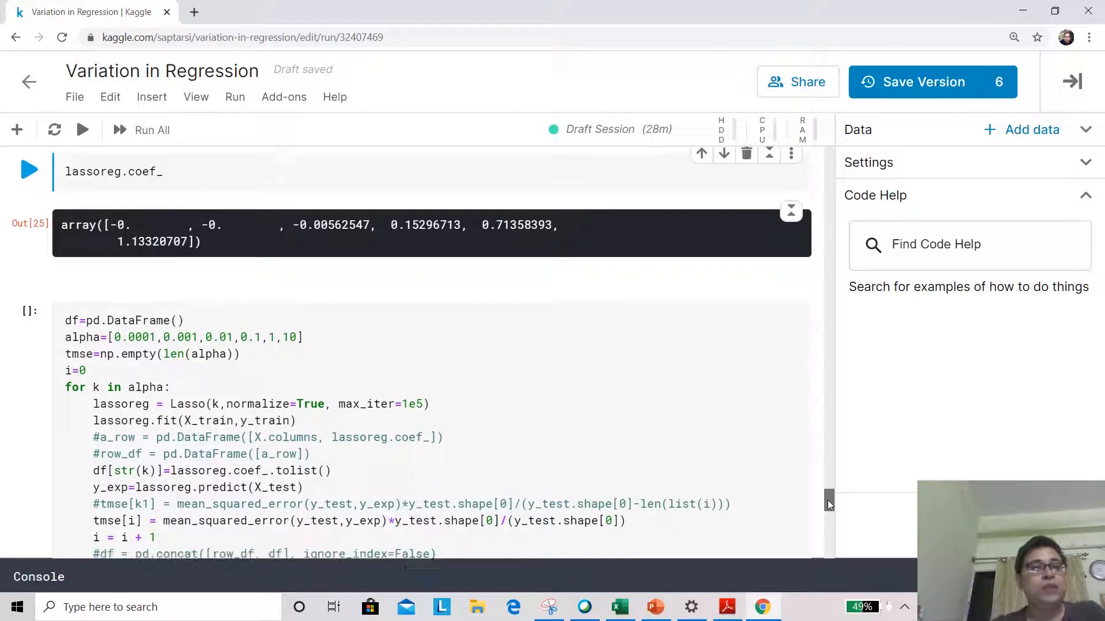
# Rerun the Lasso loop over six alphas and launch the df_transposed.plot.line() cell.
pyautogui.scroll(-3)
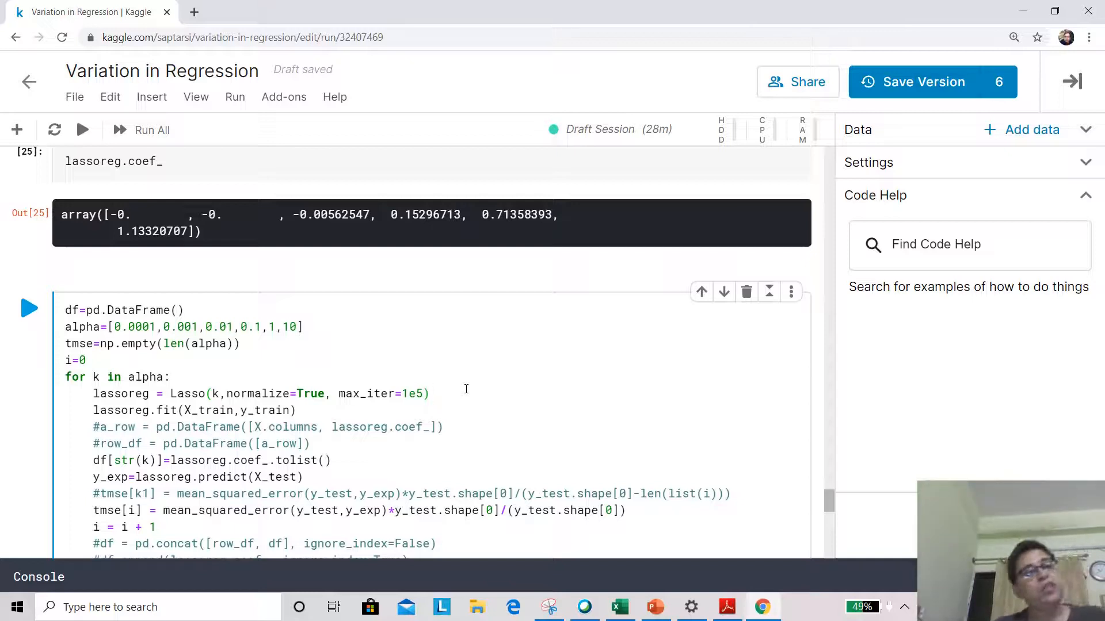
pyautogui.click(431, 394)
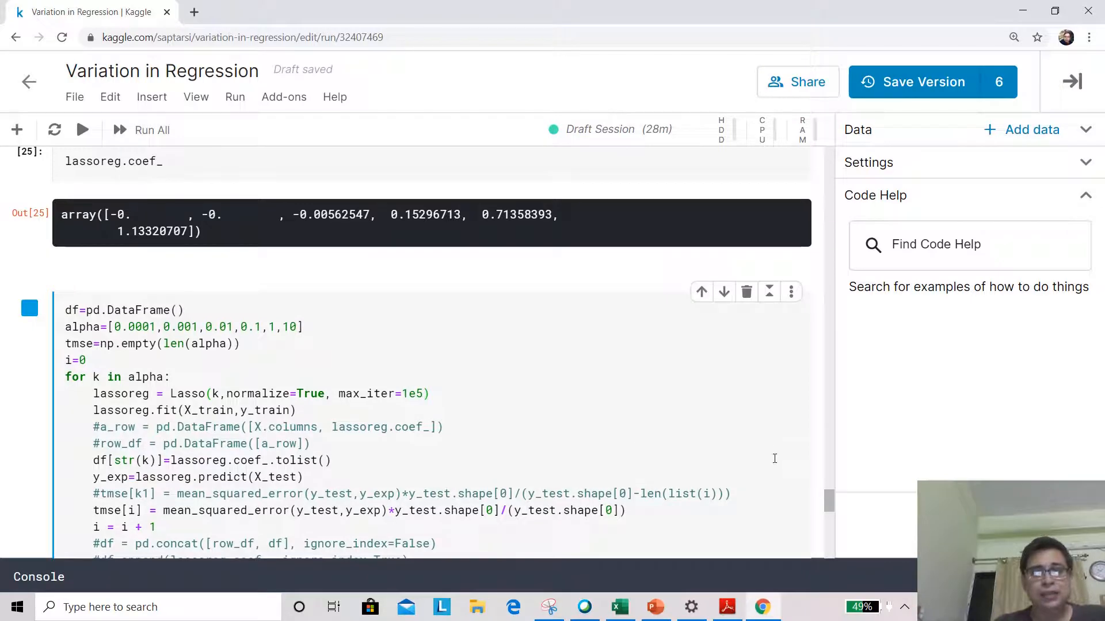
pyautogui.scroll(3)
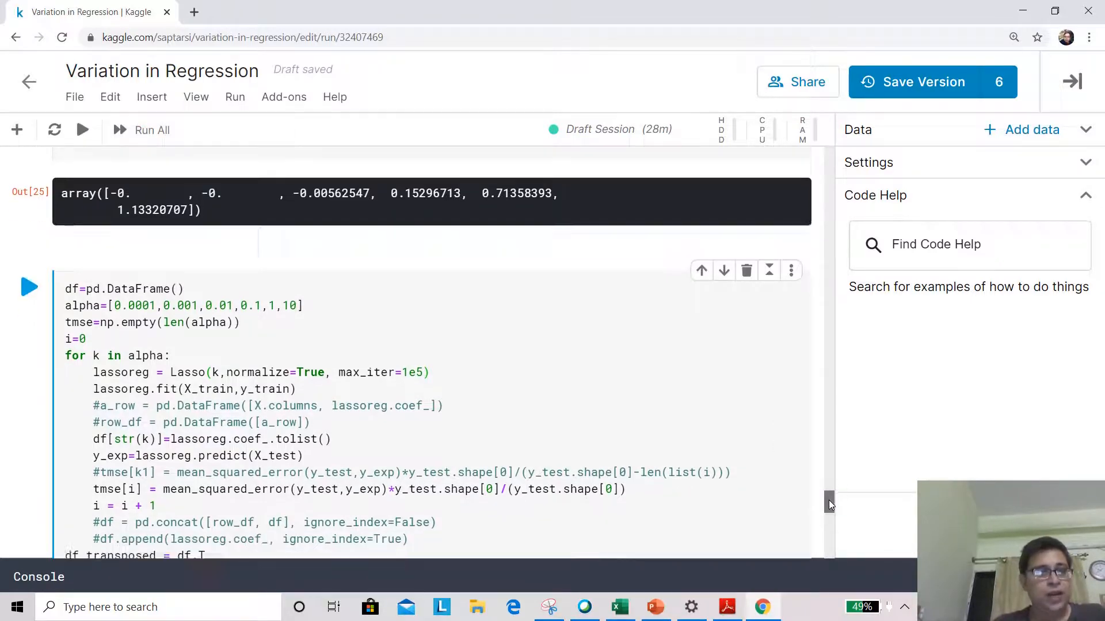
pyautogui.scroll(-3)
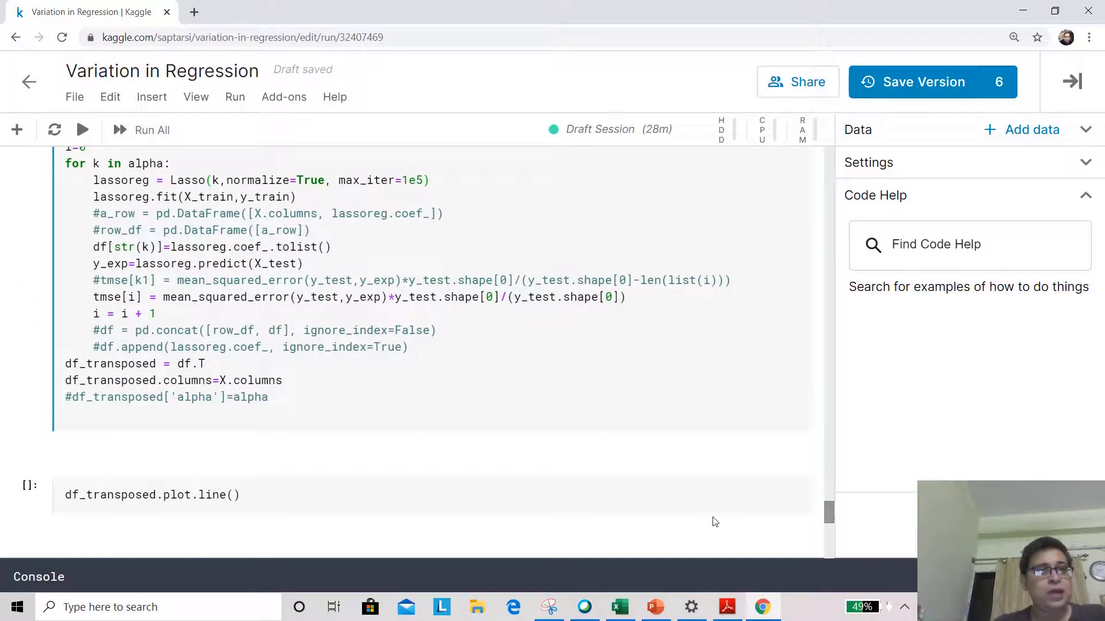
pyautogui.click(176, 494)
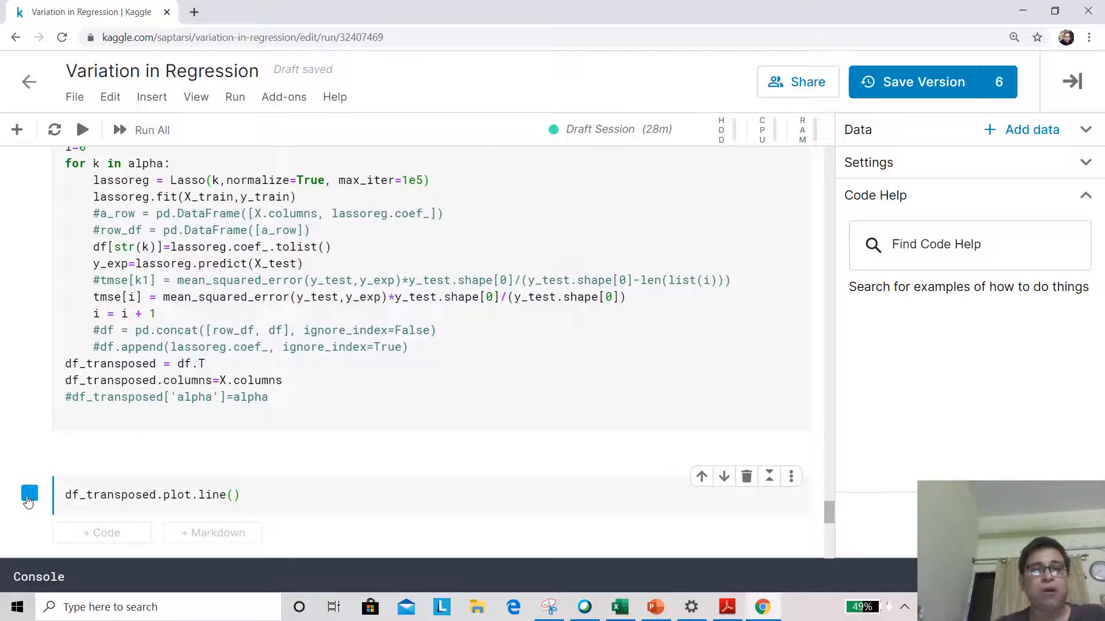
# Scroll through the finished Lasso coefficient line plot as every feature shrinks toward zero.
pyautogui.click(30, 493)
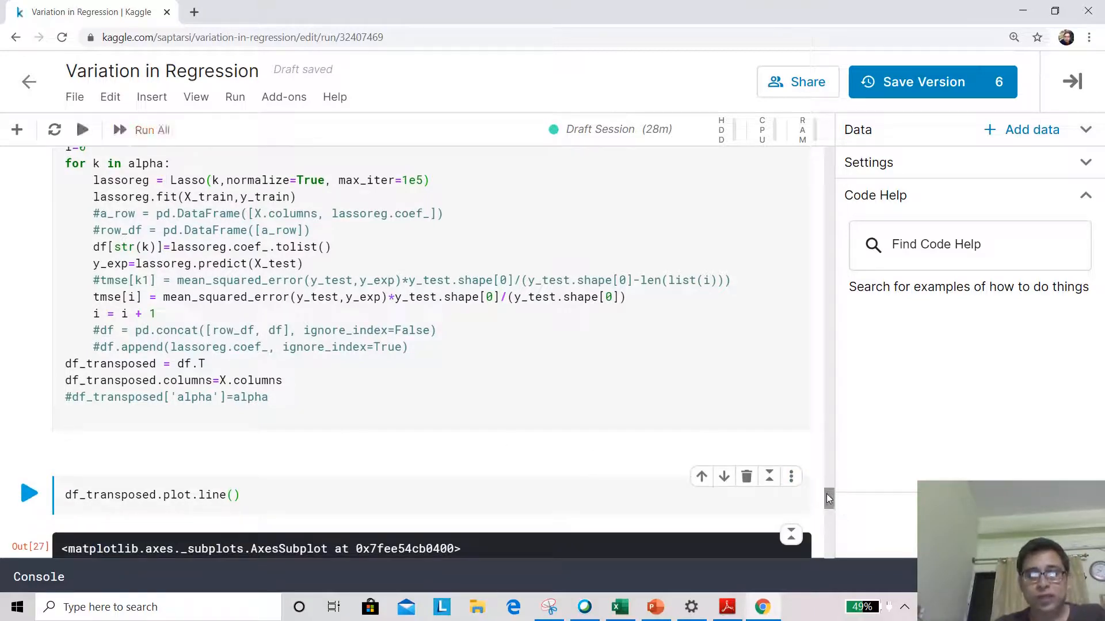
pyautogui.scroll(-3)
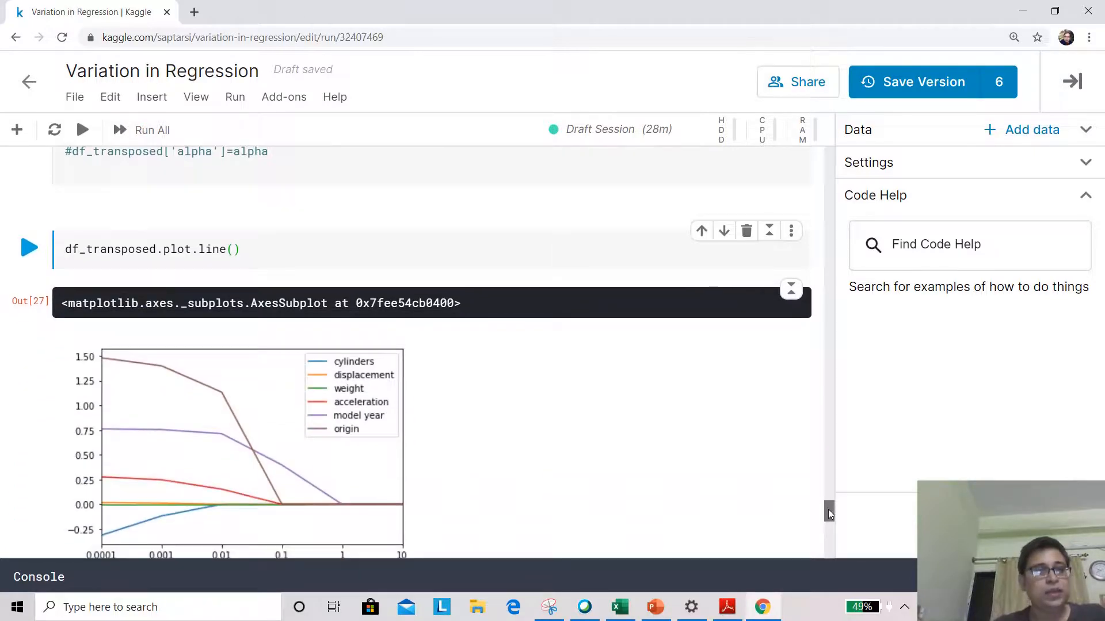
pyautogui.scroll(-3)
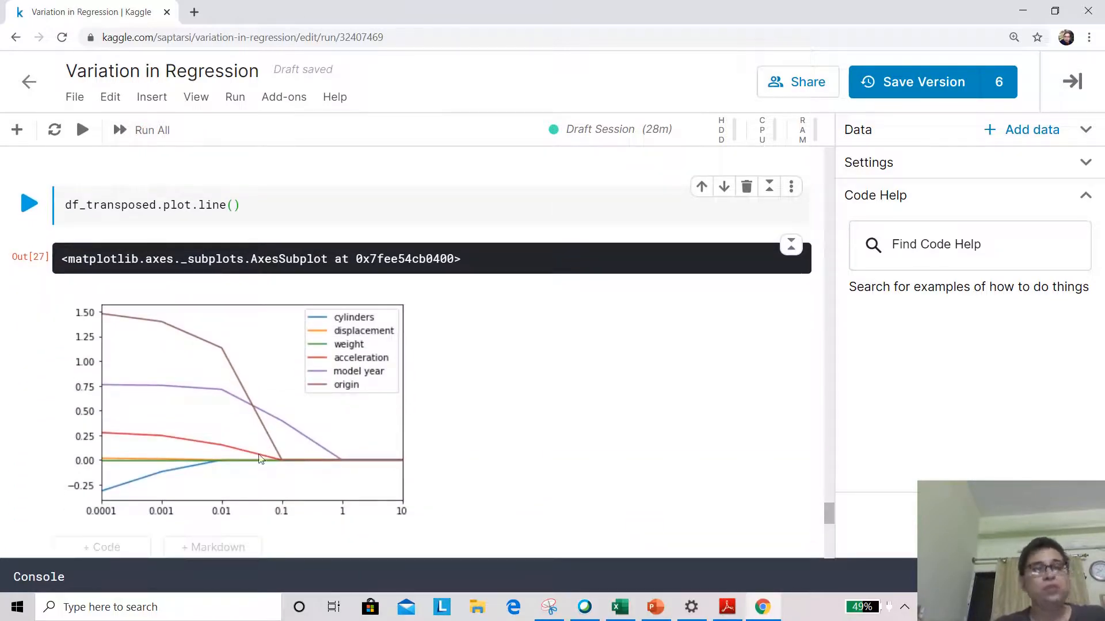
pyautogui.moveTo(231, 446)
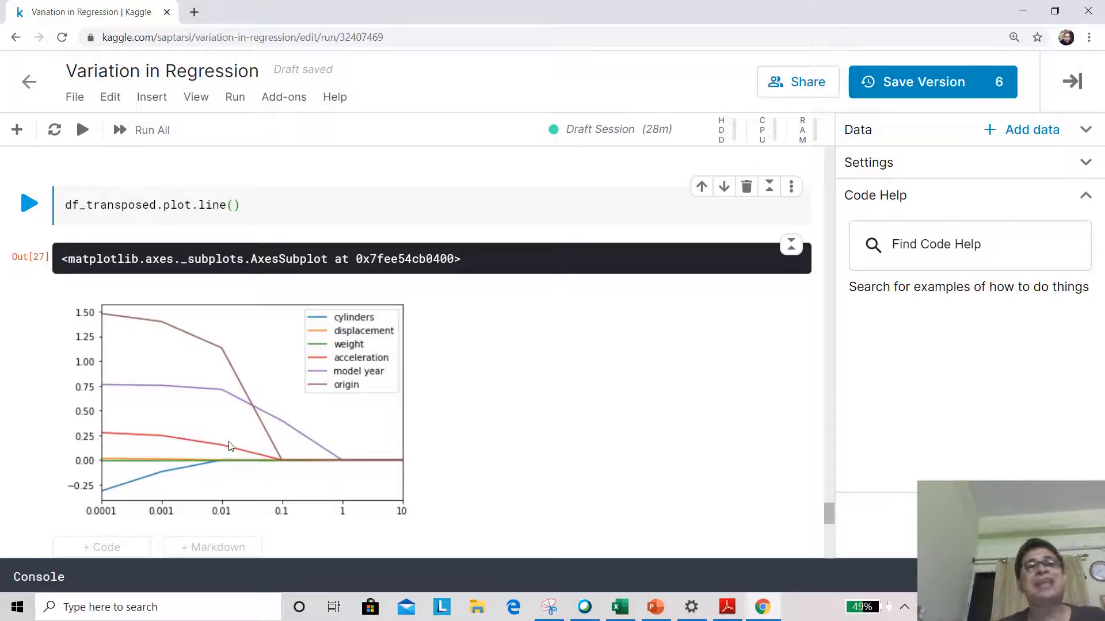
pyautogui.moveTo(183, 399)
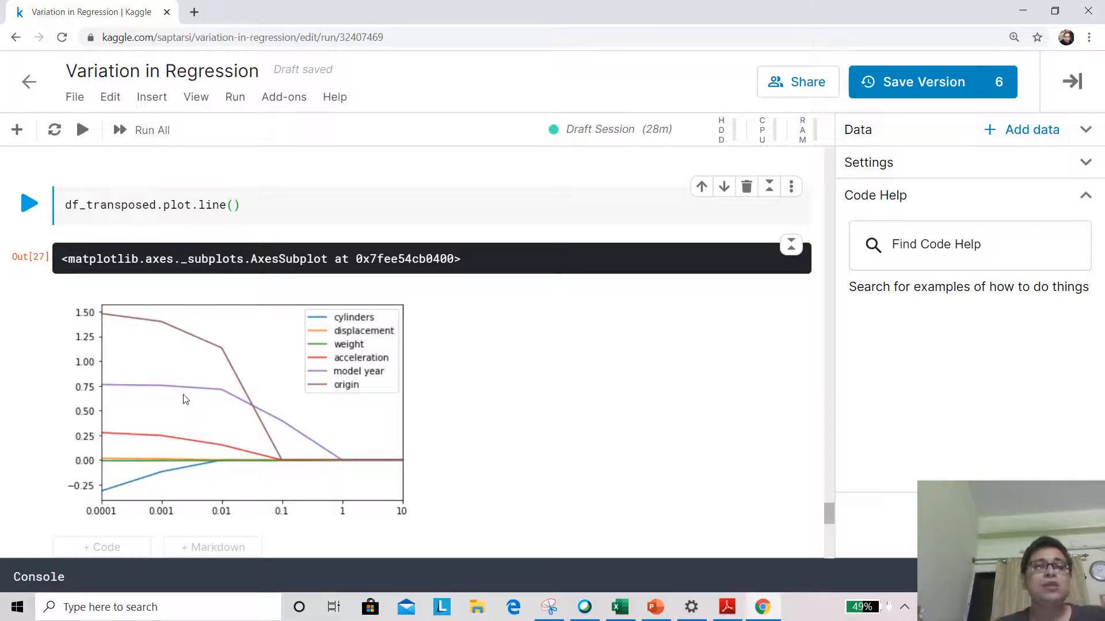
pyautogui.moveTo(248, 415)
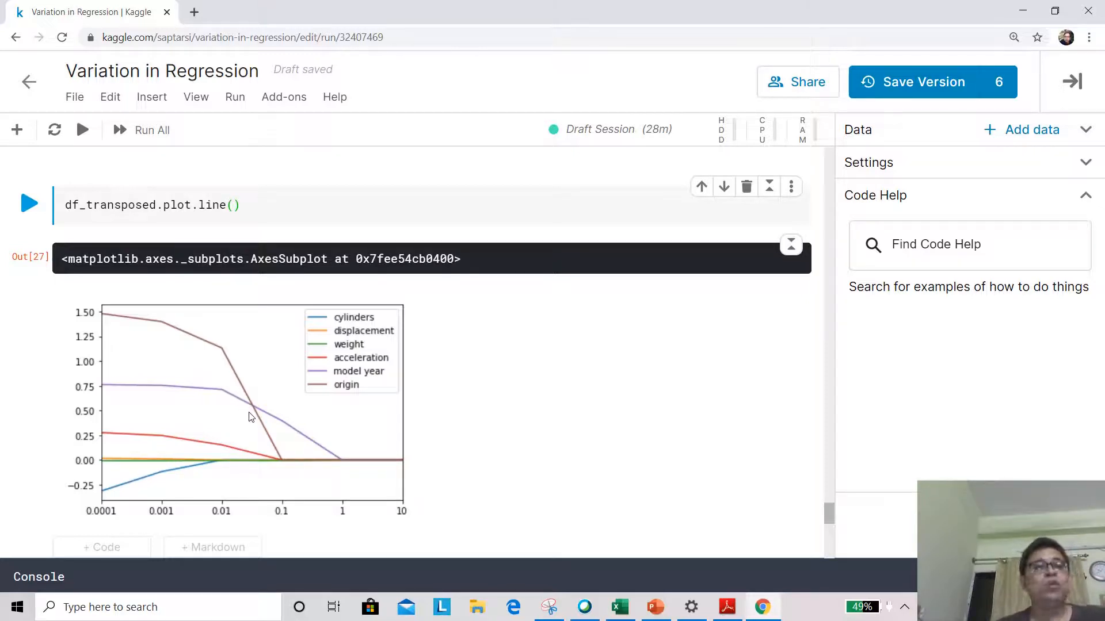
pyautogui.moveTo(210, 470)
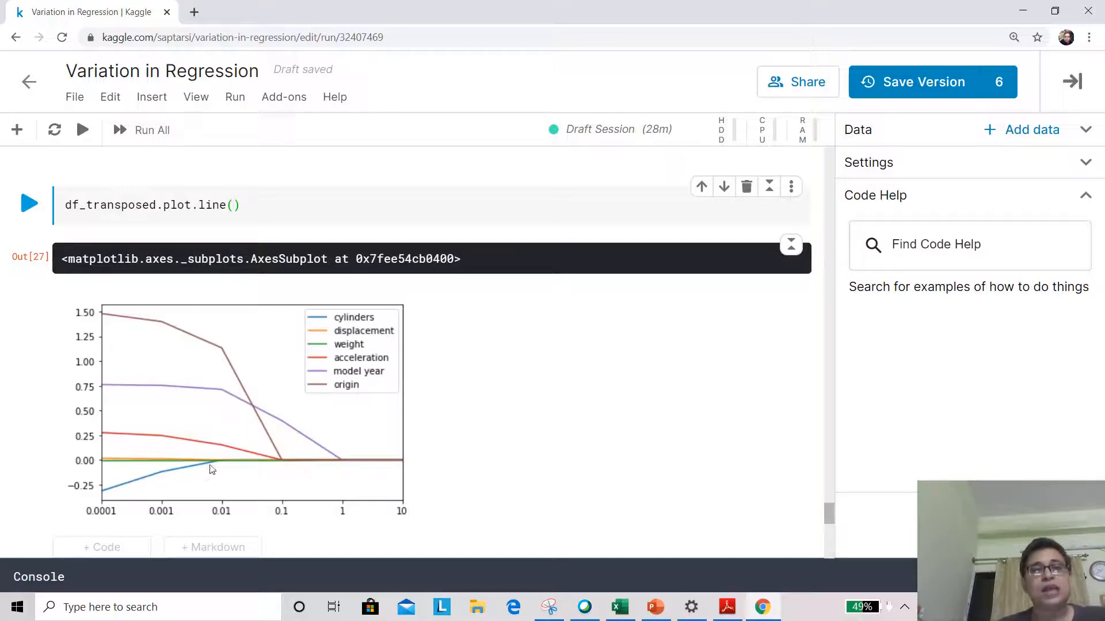
pyautogui.moveTo(221, 467)
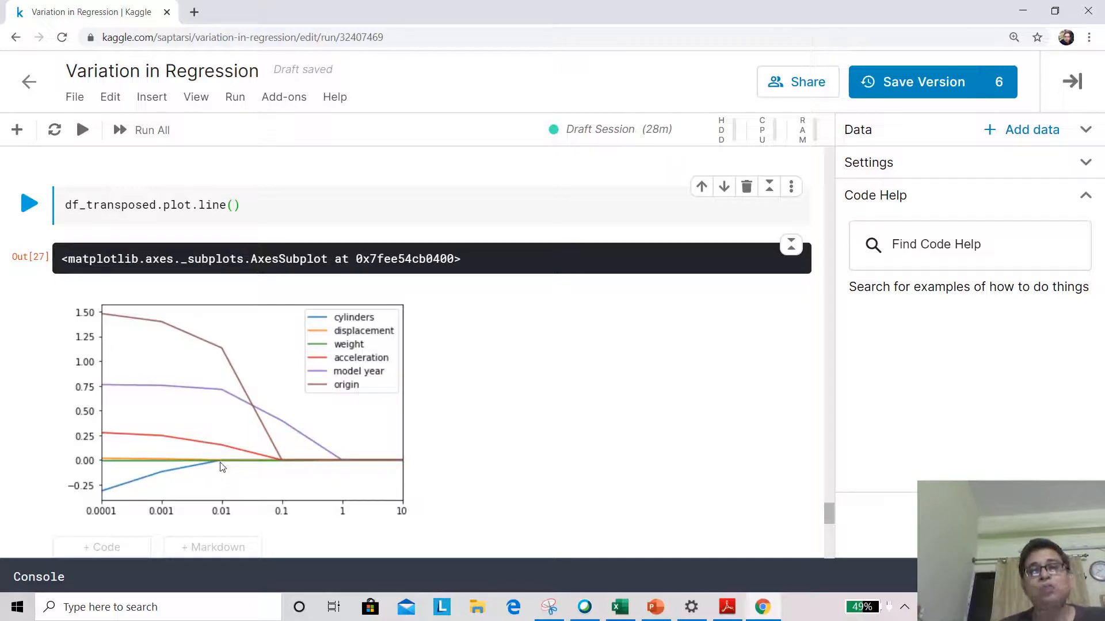
pyautogui.moveTo(226, 457)
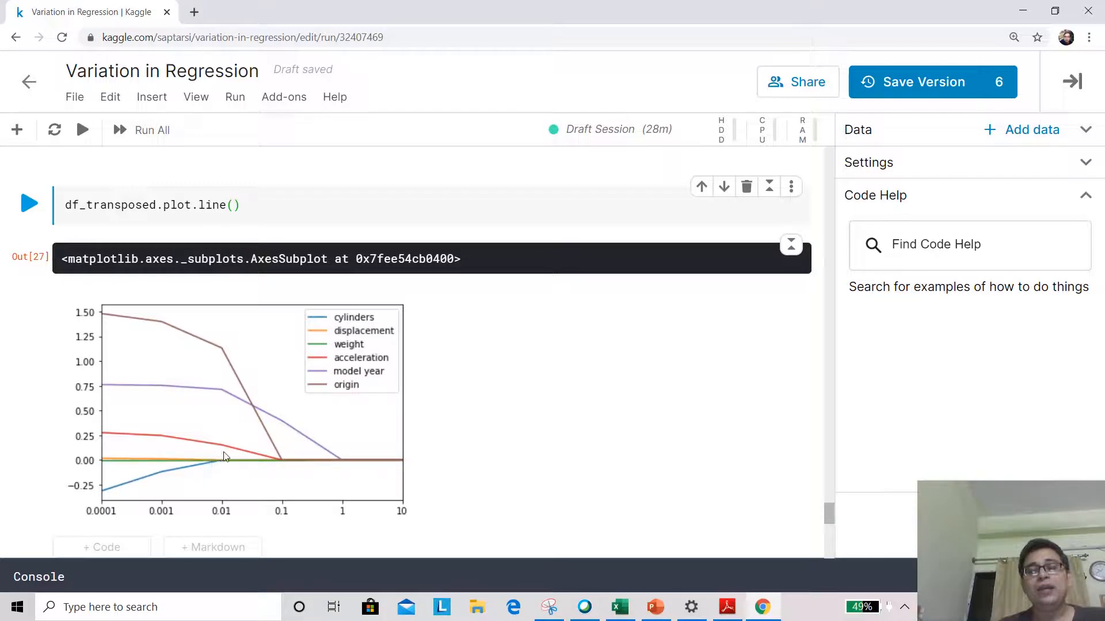
pyautogui.moveTo(214, 467)
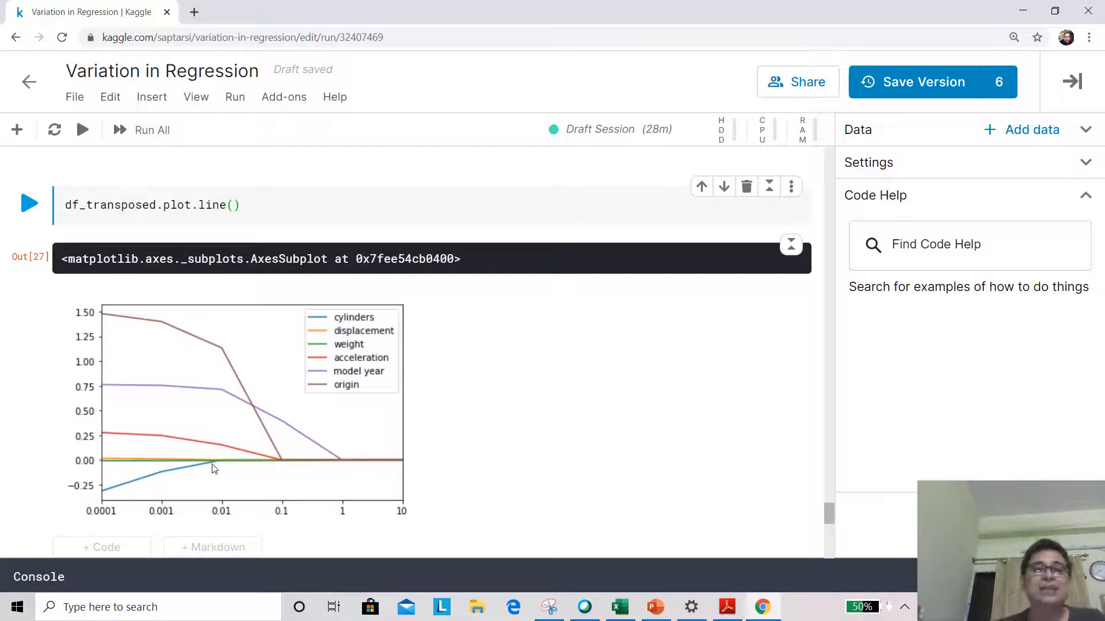
pyautogui.moveTo(687, 521)
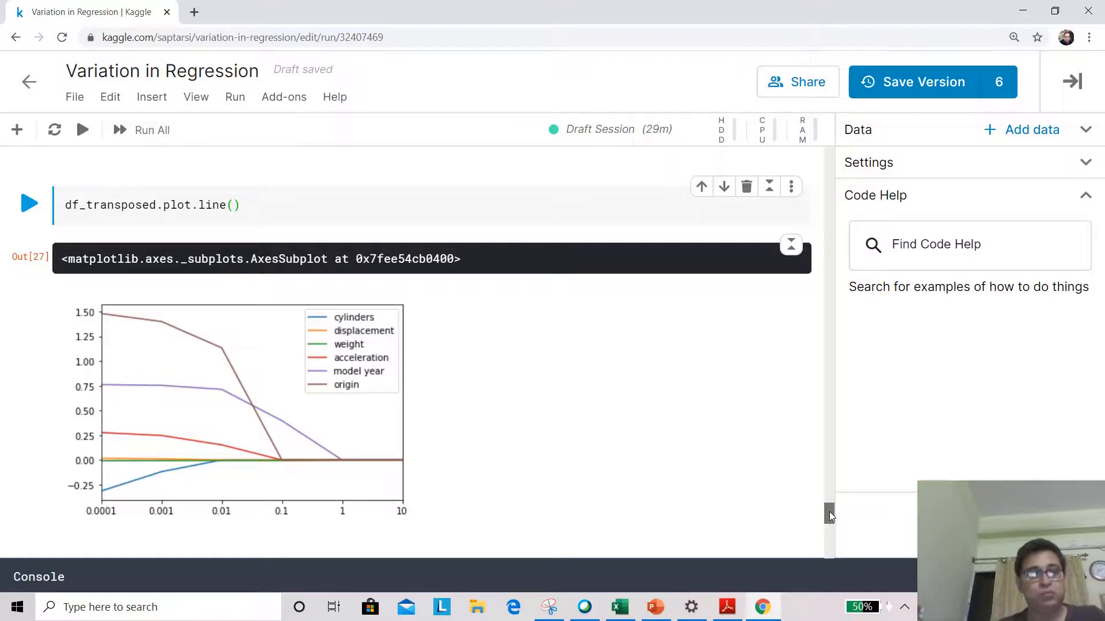
pyautogui.scroll(-3)
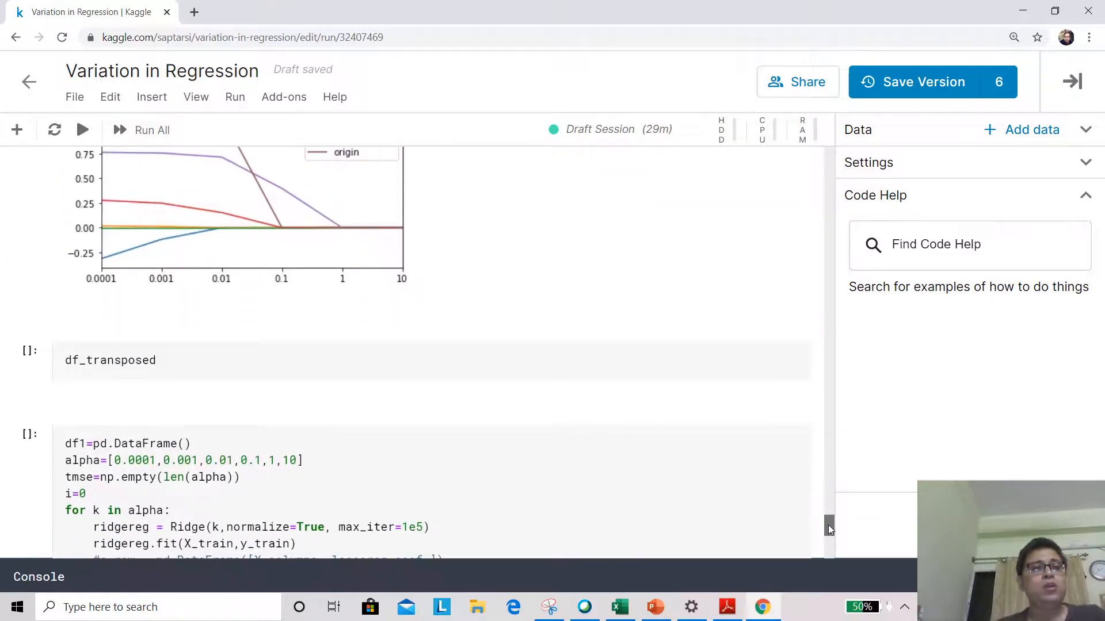
pyautogui.scroll(-3)
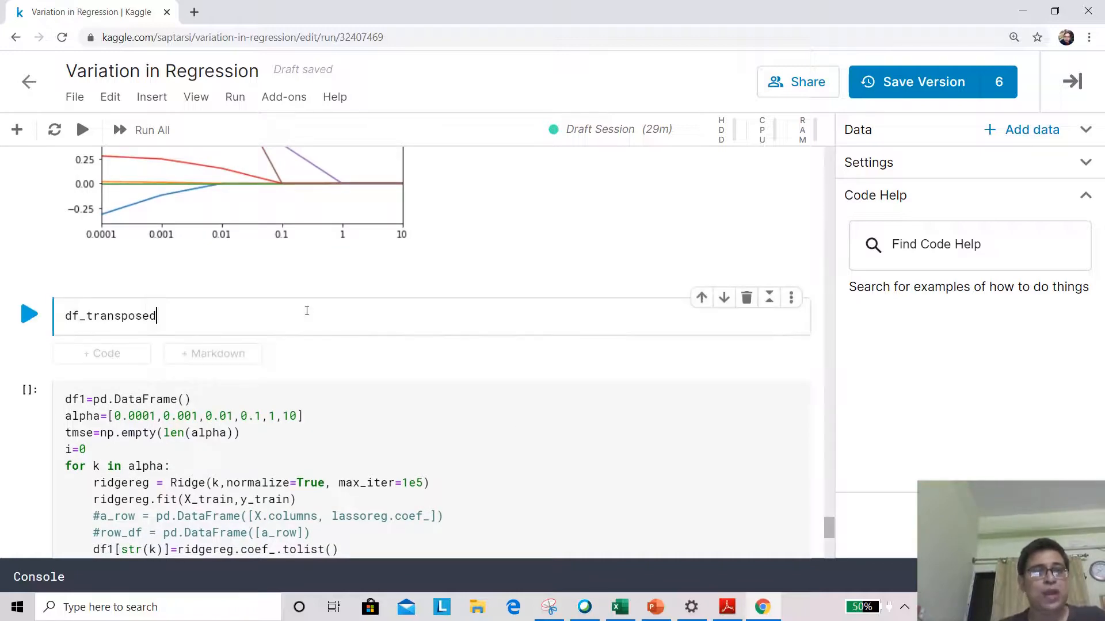
# Run df_transposed to tabulate Lasso coefficients per alpha, then add a new code cell below.
pyautogui.click(28, 315)
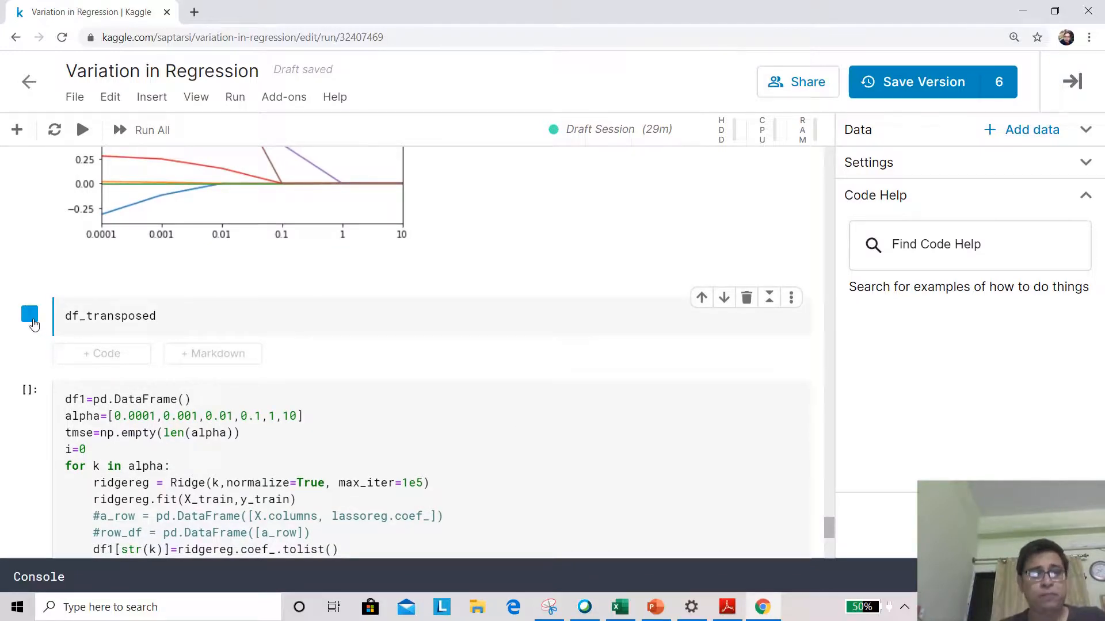
pyautogui.click(29, 314)
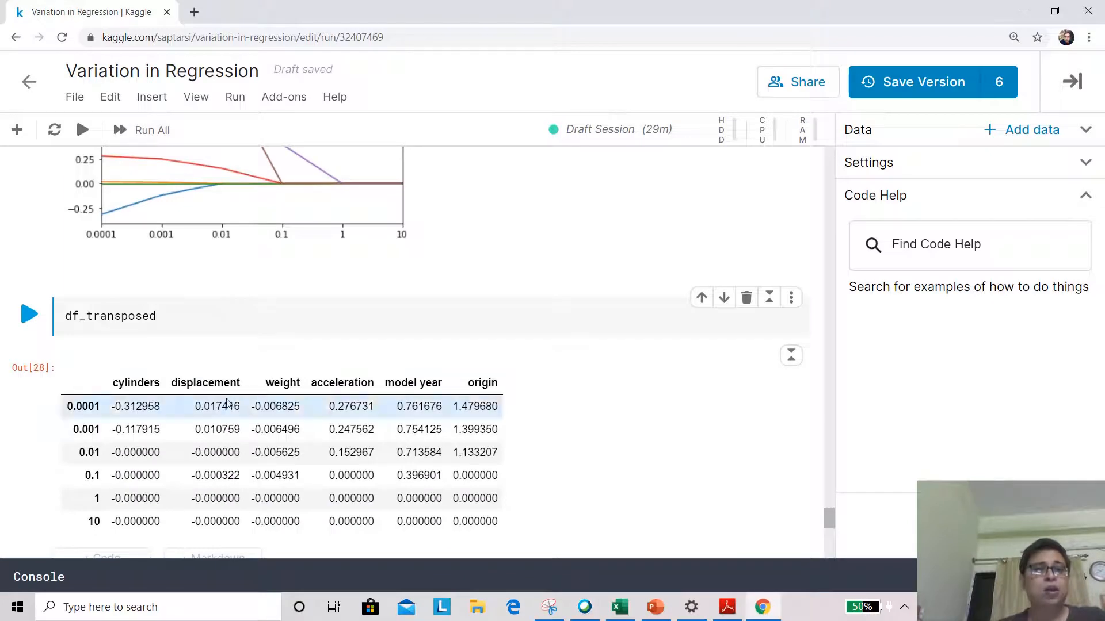
pyautogui.moveTo(132, 399)
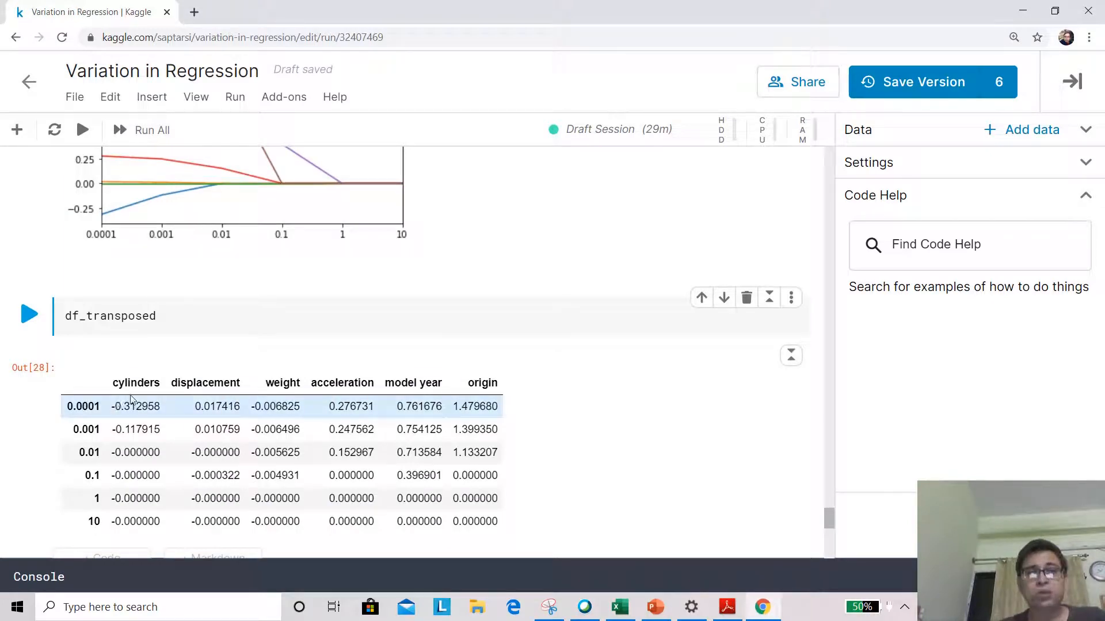
pyautogui.moveTo(100, 404)
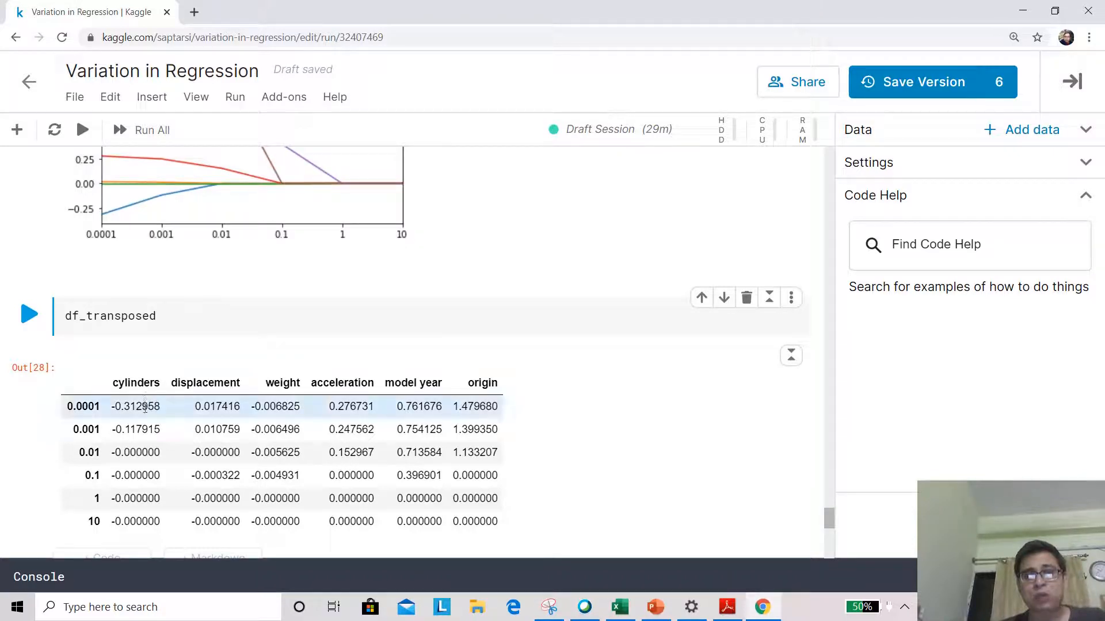
pyautogui.moveTo(219, 423)
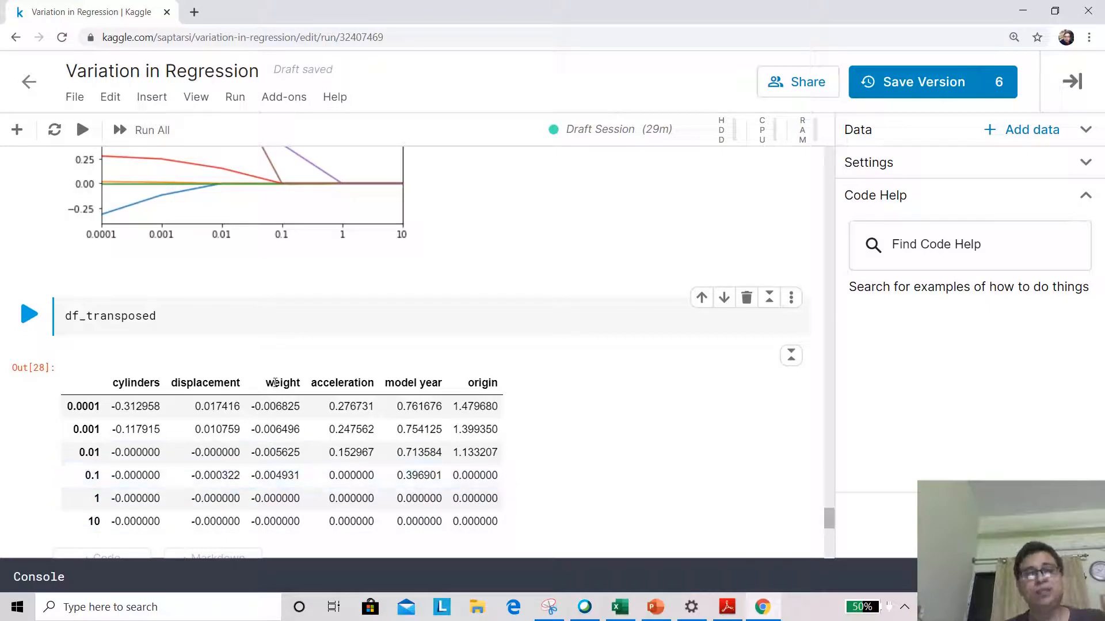
pyautogui.click(198, 315)
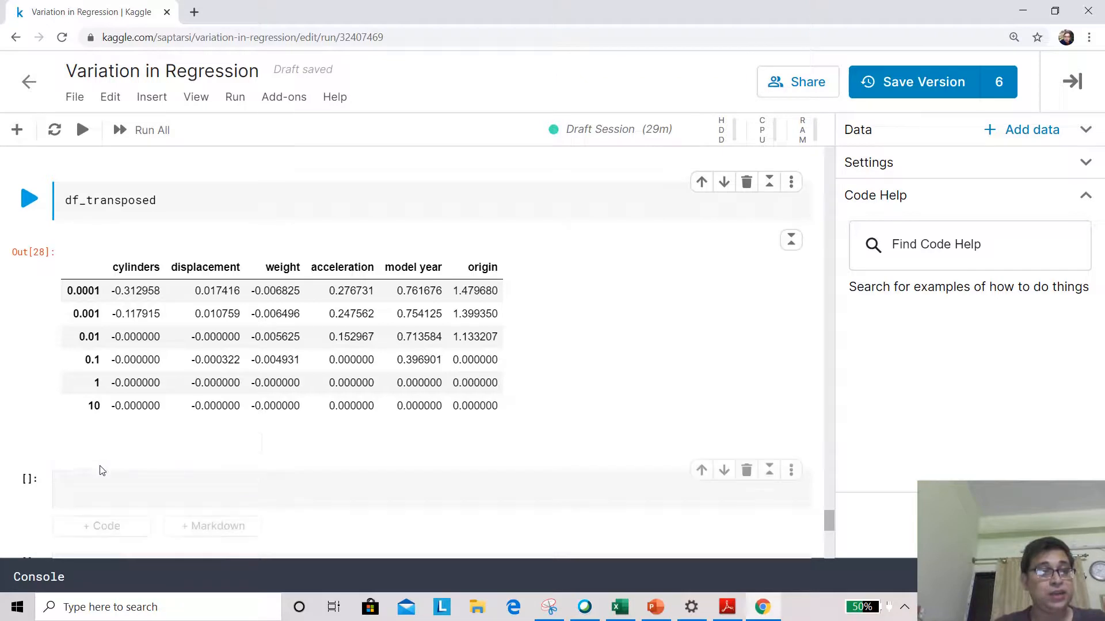
# Show tmse in the new cell, with test MSEs rising from about 11.1 to 63.5.
pyautogui.write('t')
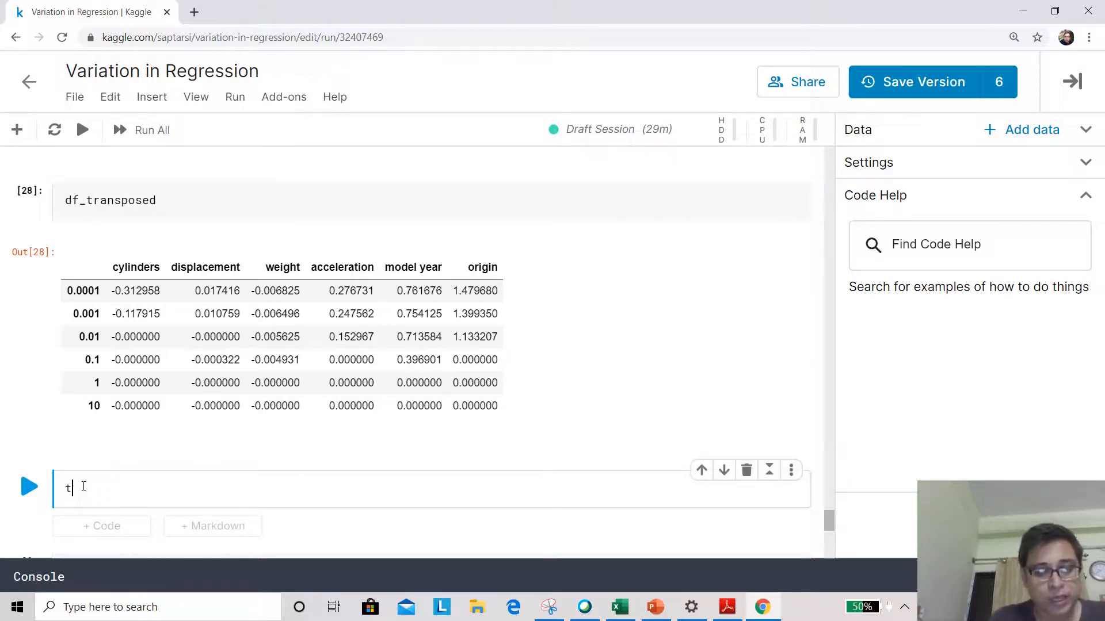
pyautogui.write('mse')
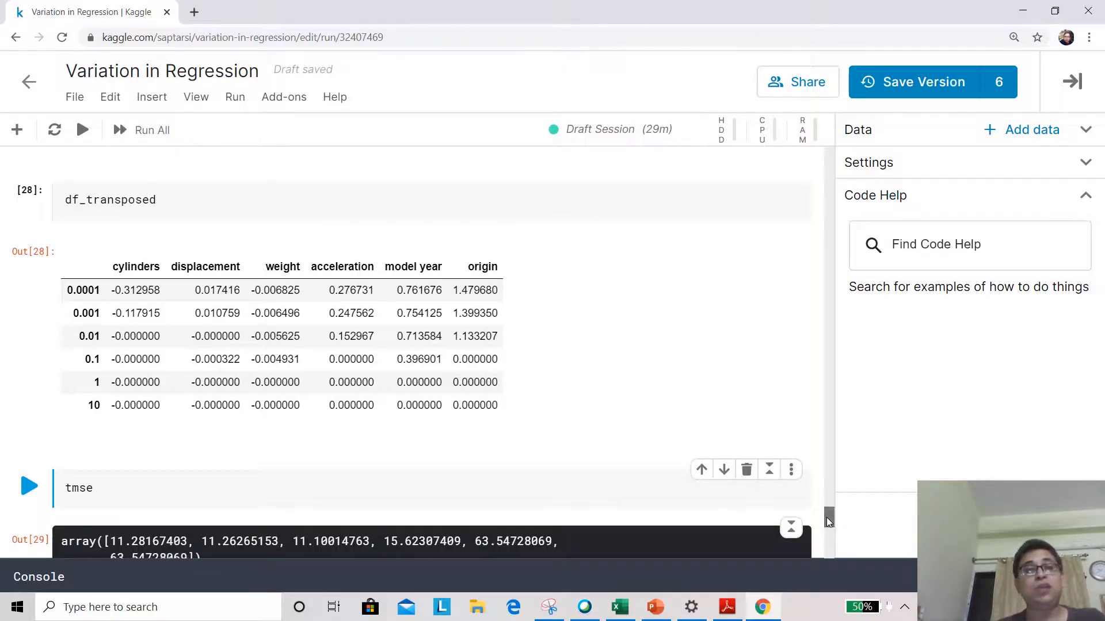
pyautogui.scroll(-3)
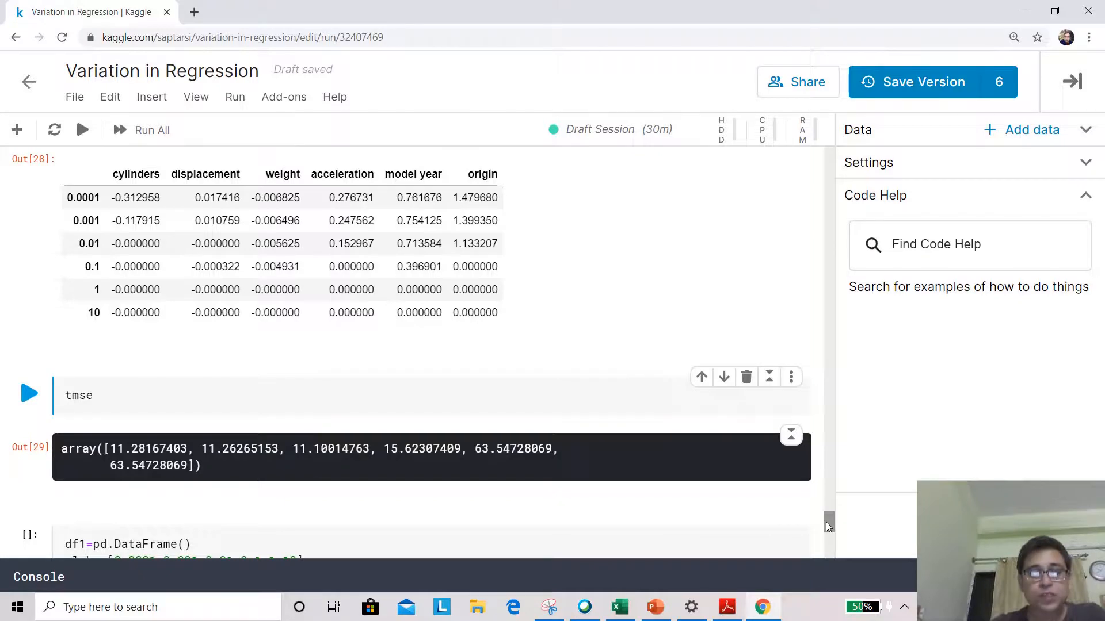
# Rerun the Ridge loop fitting models for six alphas from 0.0001 to 10.
pyautogui.scroll(-3)
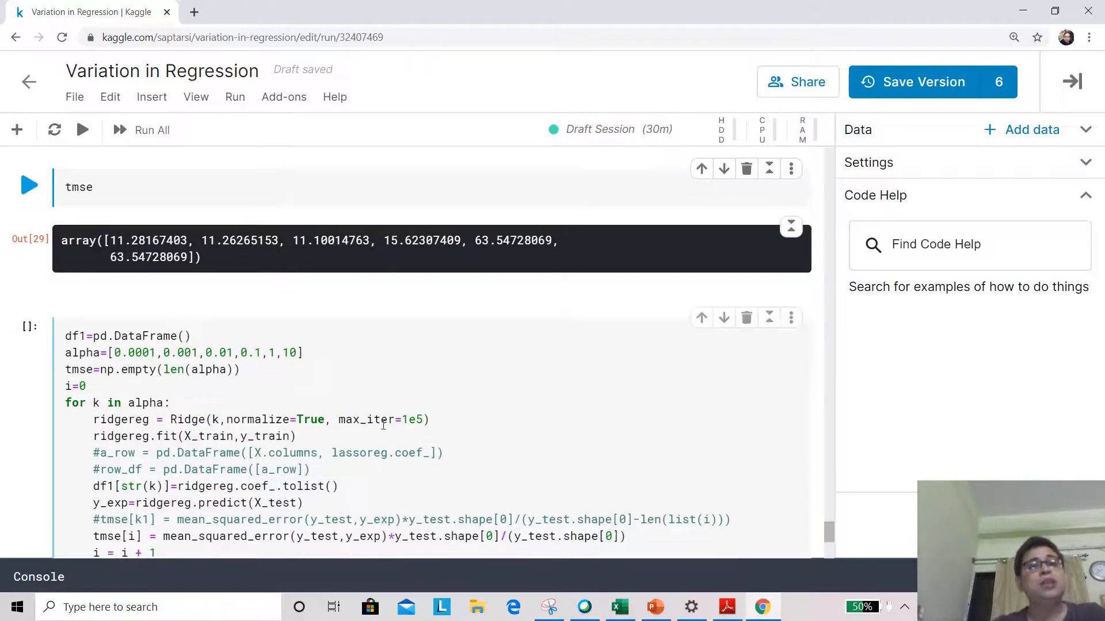
pyautogui.click(374, 420)
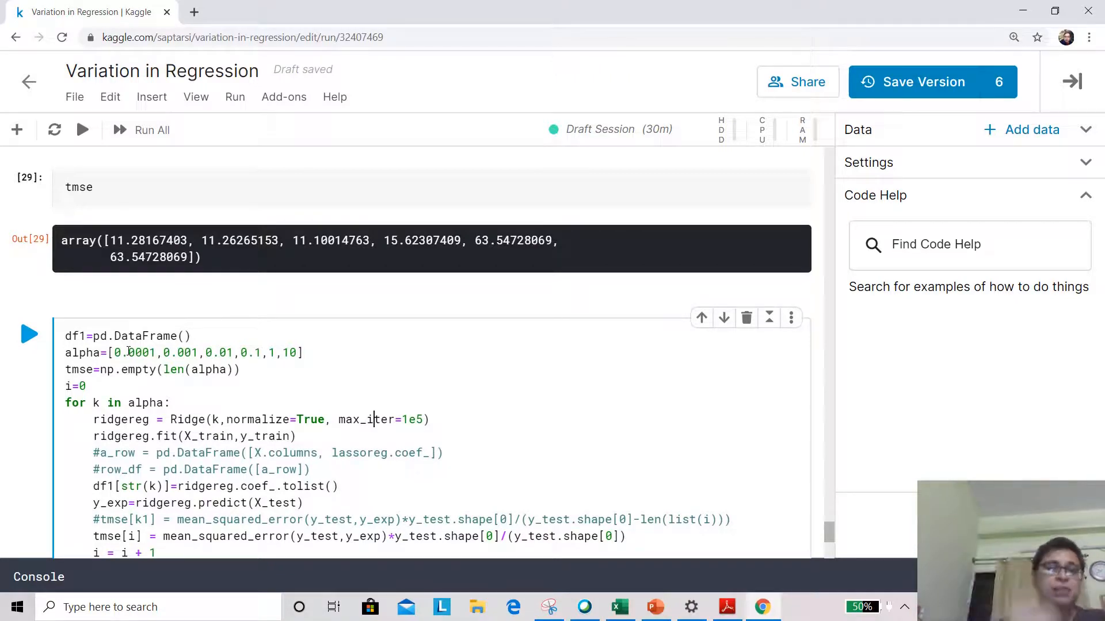
pyautogui.moveTo(4, 324)
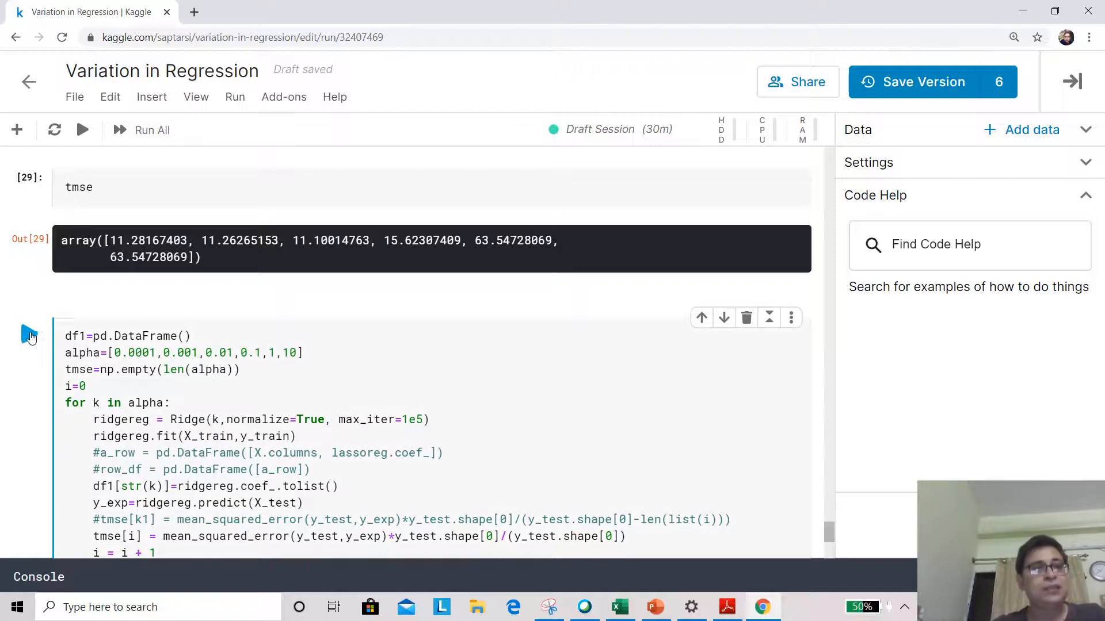
pyautogui.click(29, 333)
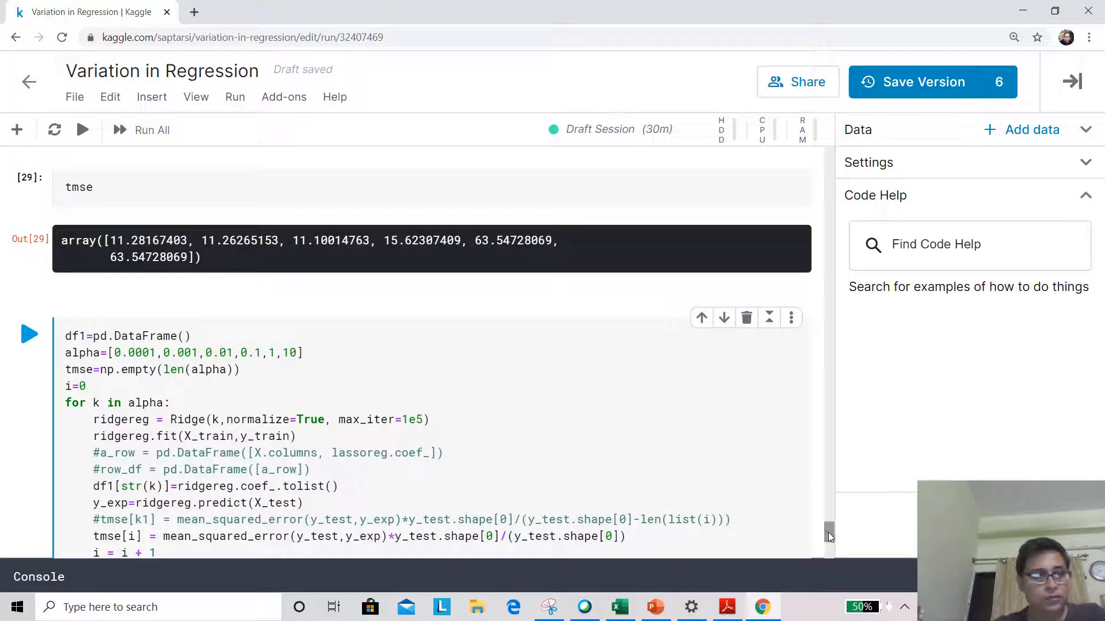
pyautogui.scroll(-3)
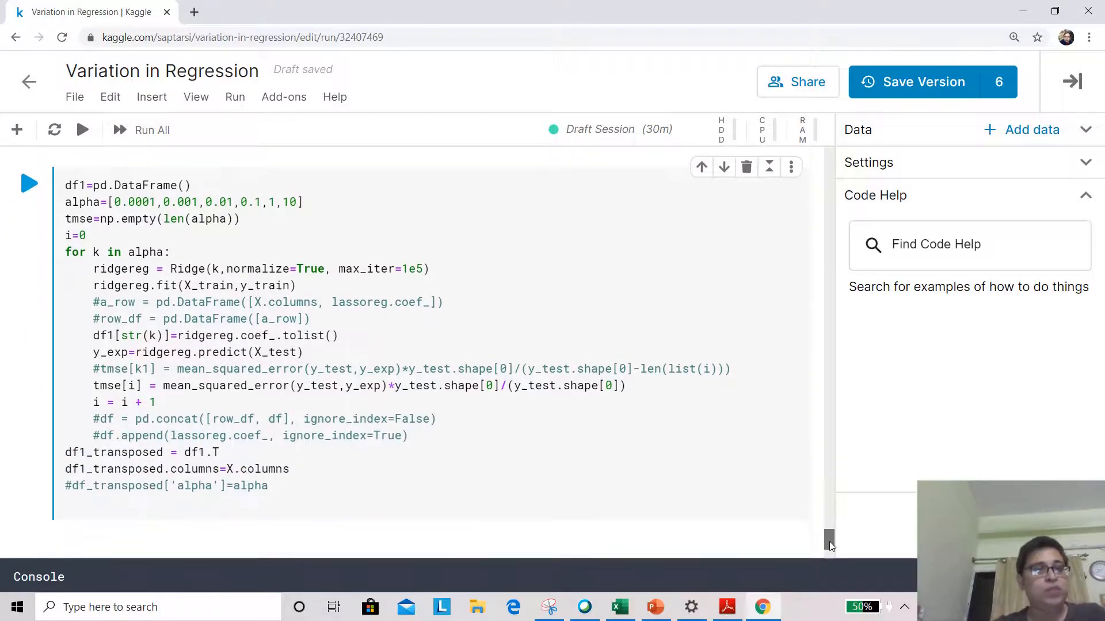
pyautogui.scroll(3)
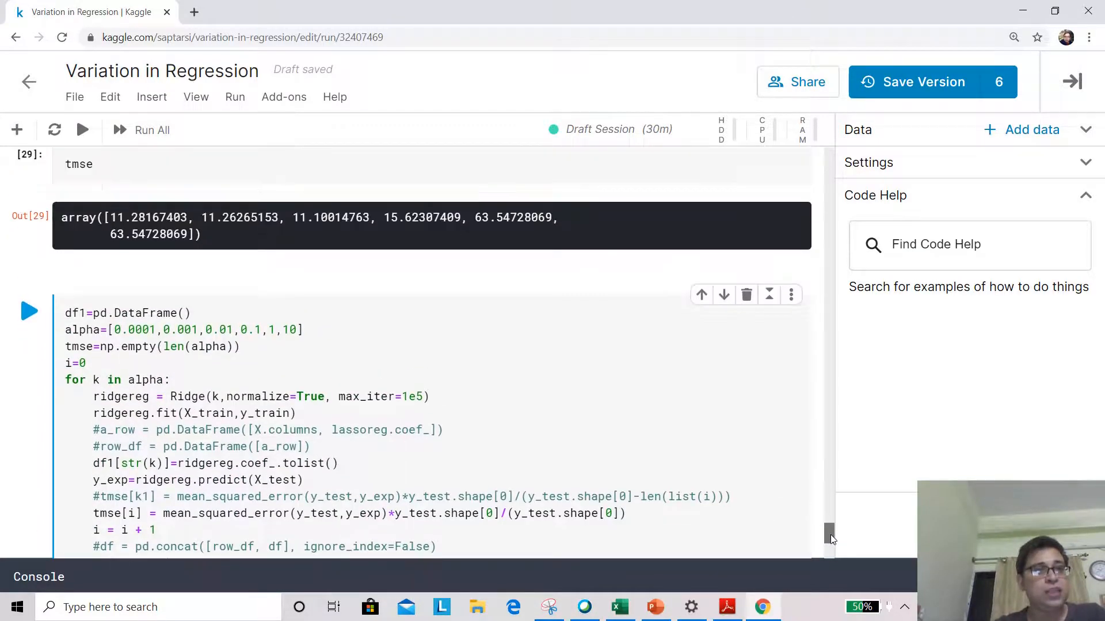
pyautogui.scroll(-3)
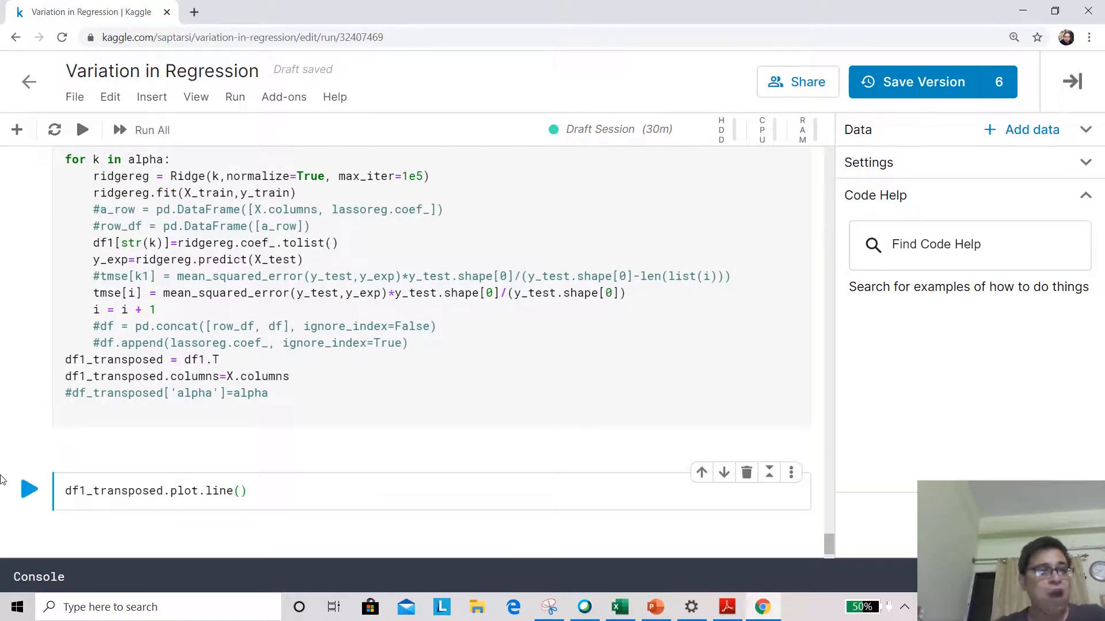
# Run df1_transposed.plot.line() to chart six features' Ridge coefficients across alphas 0.0001 to 10.
pyautogui.click(29, 490)
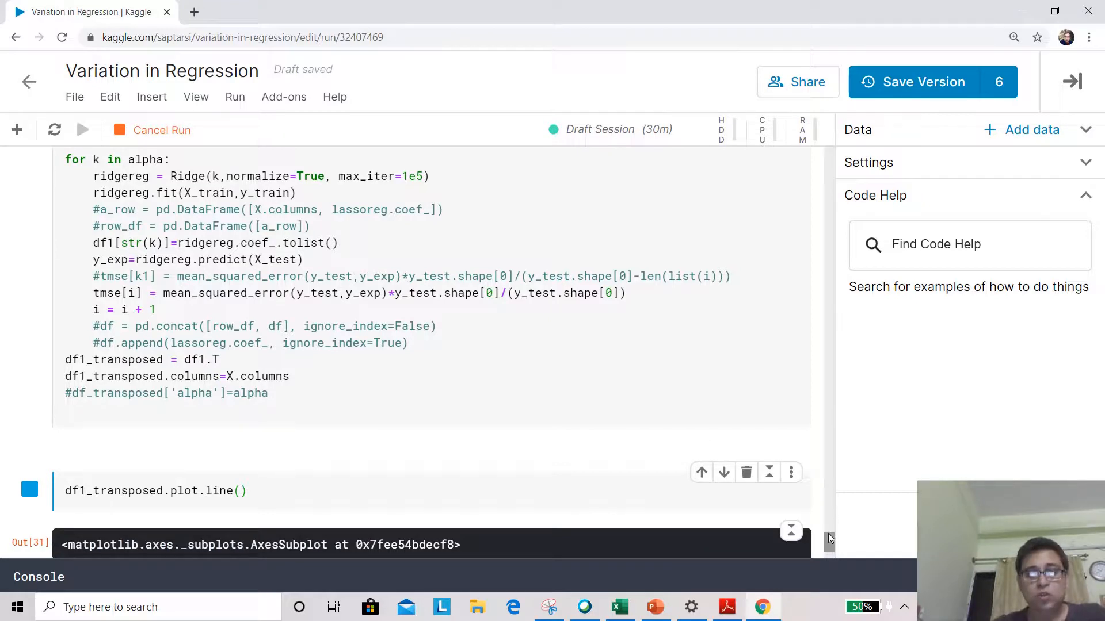
pyautogui.scroll(-3)
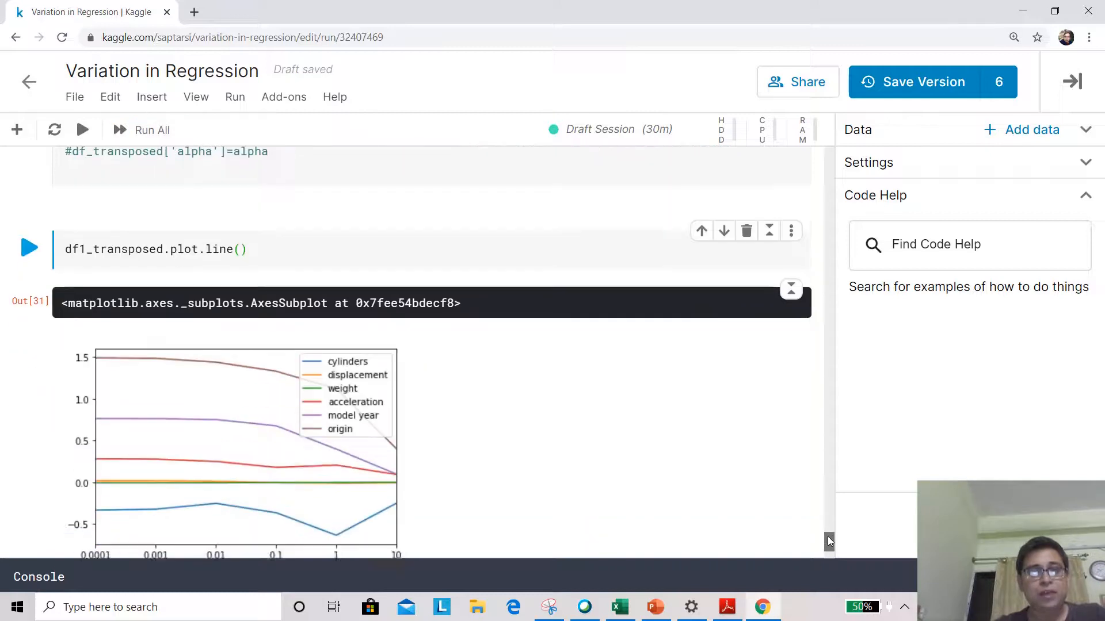
pyautogui.scroll(-3)
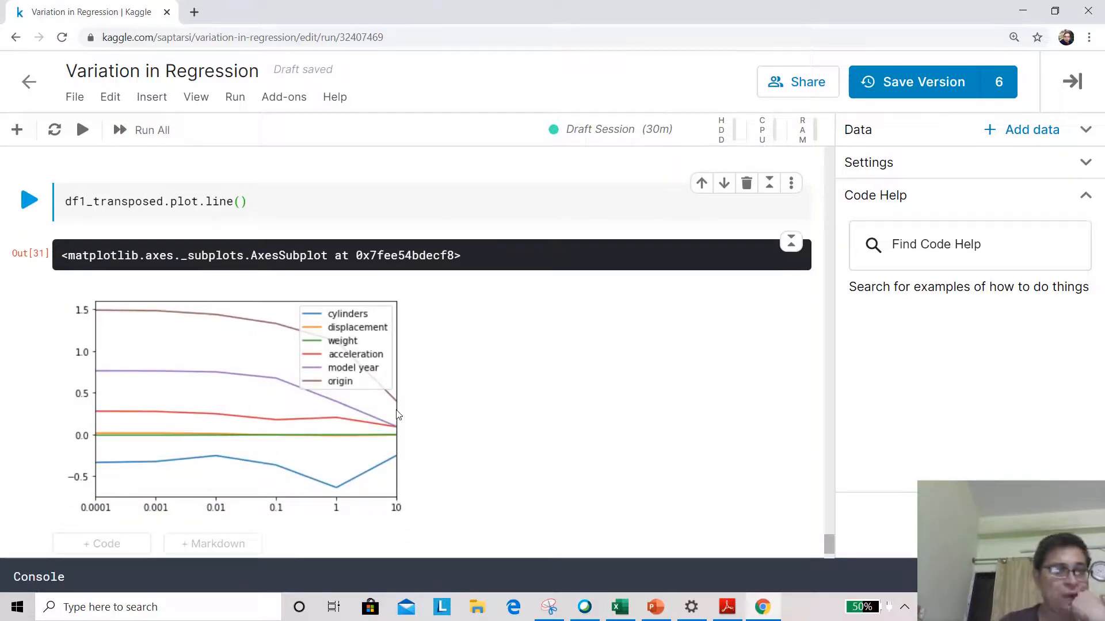
pyautogui.moveTo(240, 497)
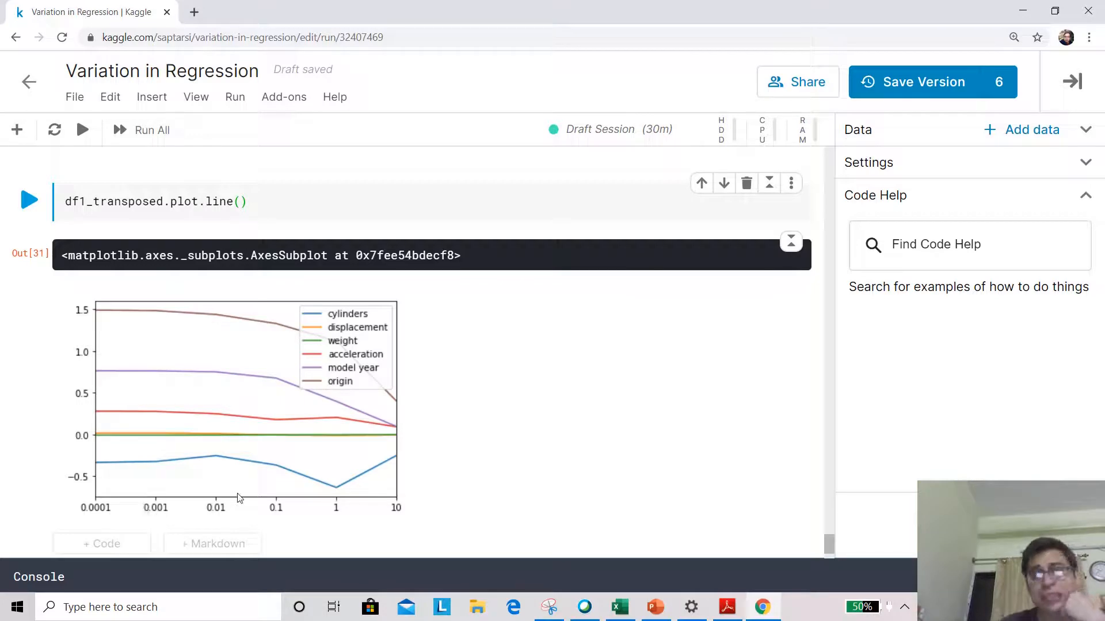
pyautogui.moveTo(197, 428)
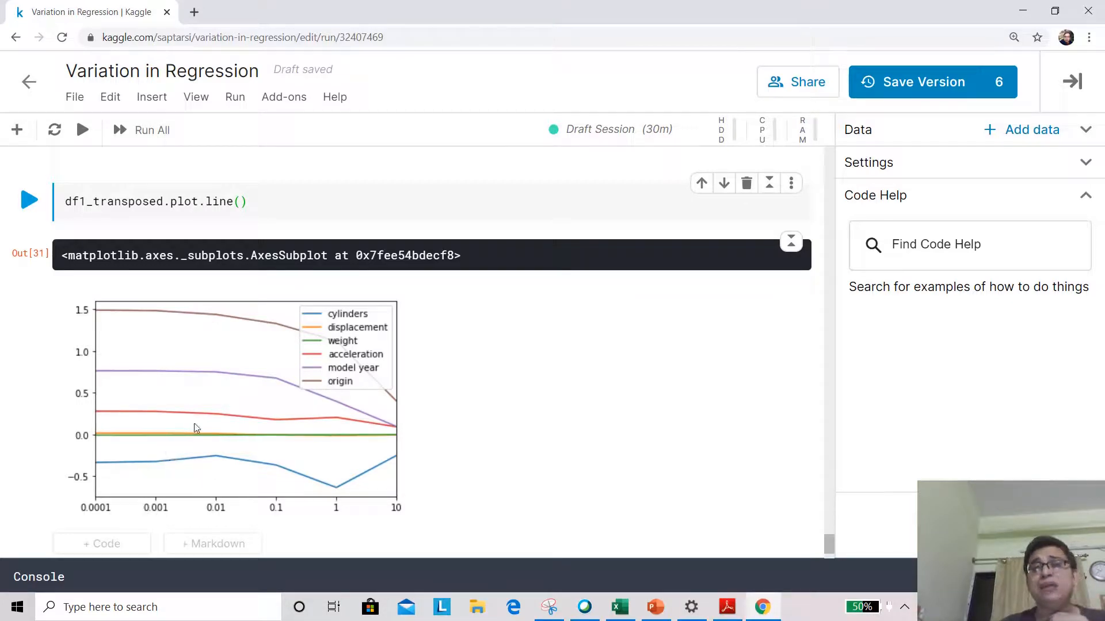
pyautogui.moveTo(275, 465)
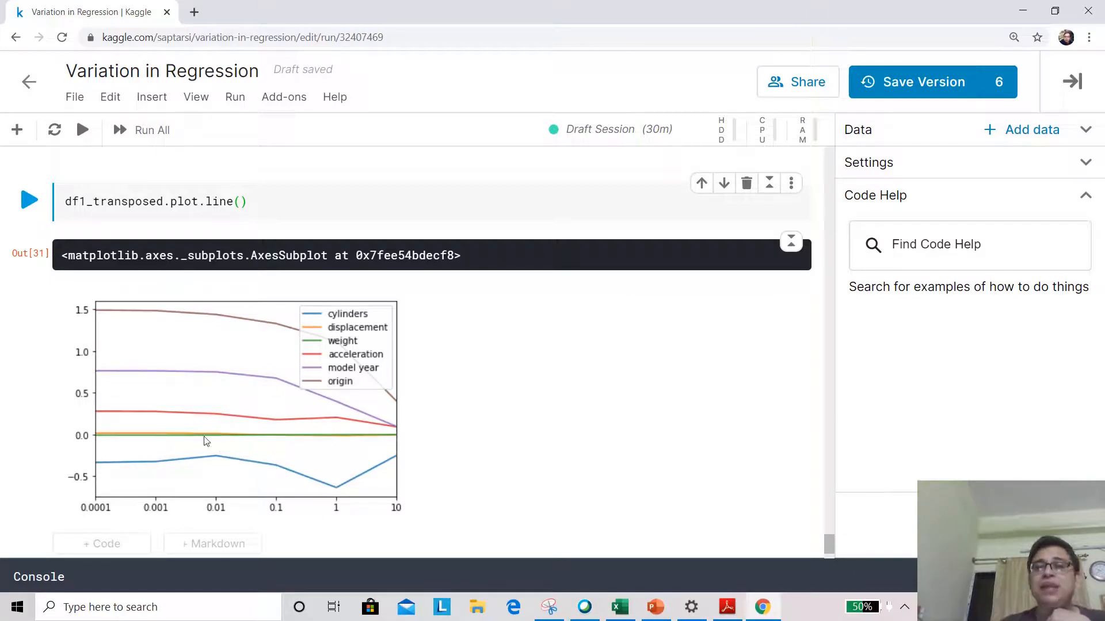
pyautogui.moveTo(272, 438)
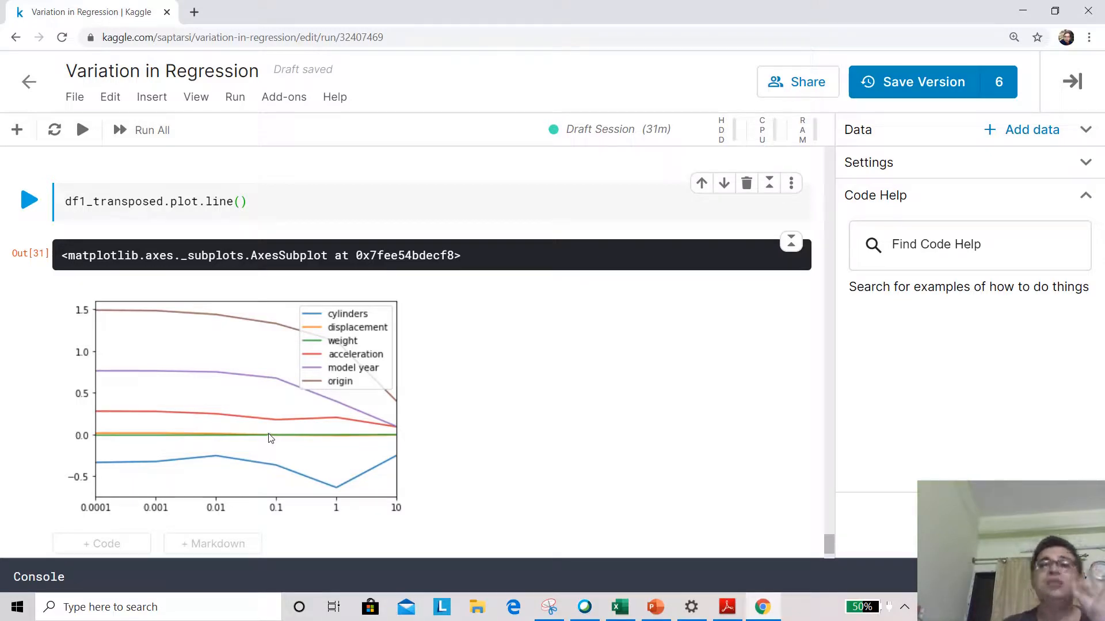
pyautogui.moveTo(371, 414)
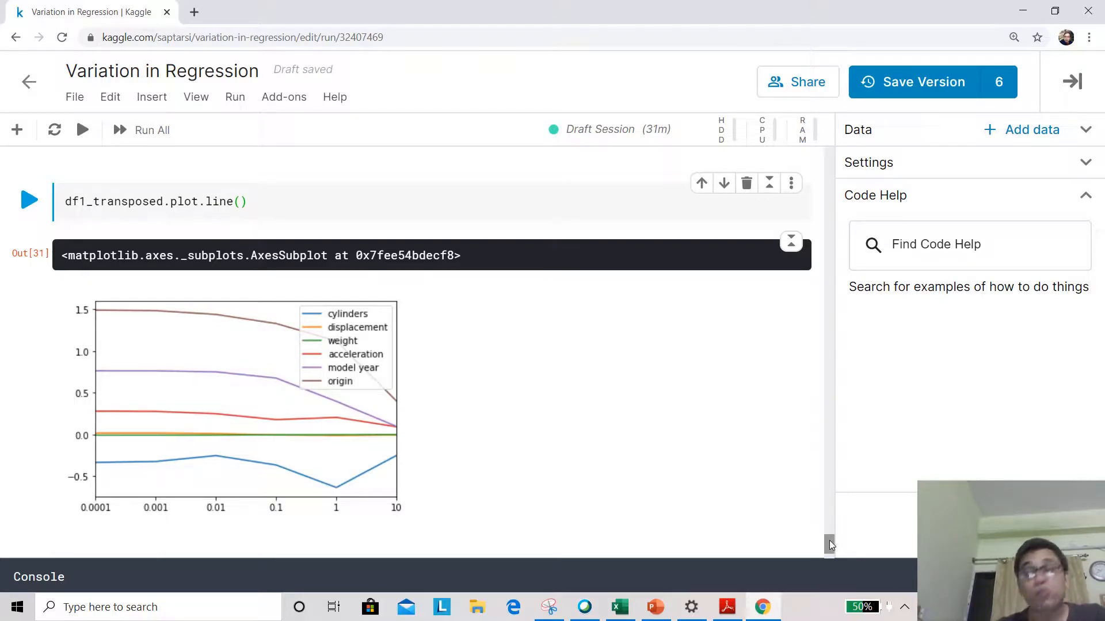
# Append 100 to the Ridge alpha list and rerun the loop.
pyautogui.scroll(3)
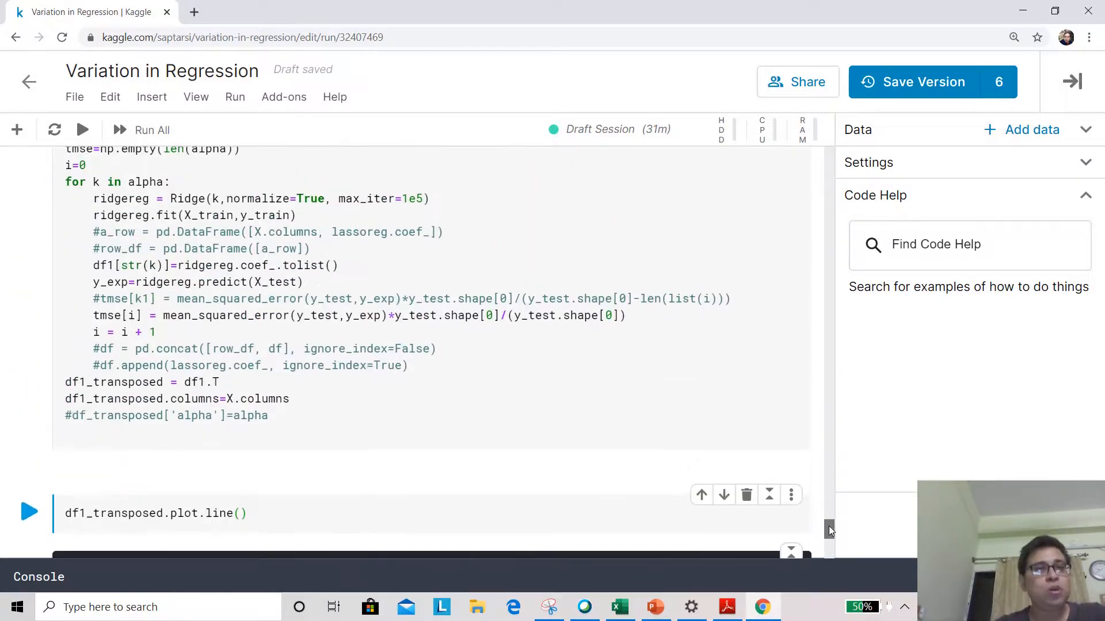
pyautogui.scroll(3)
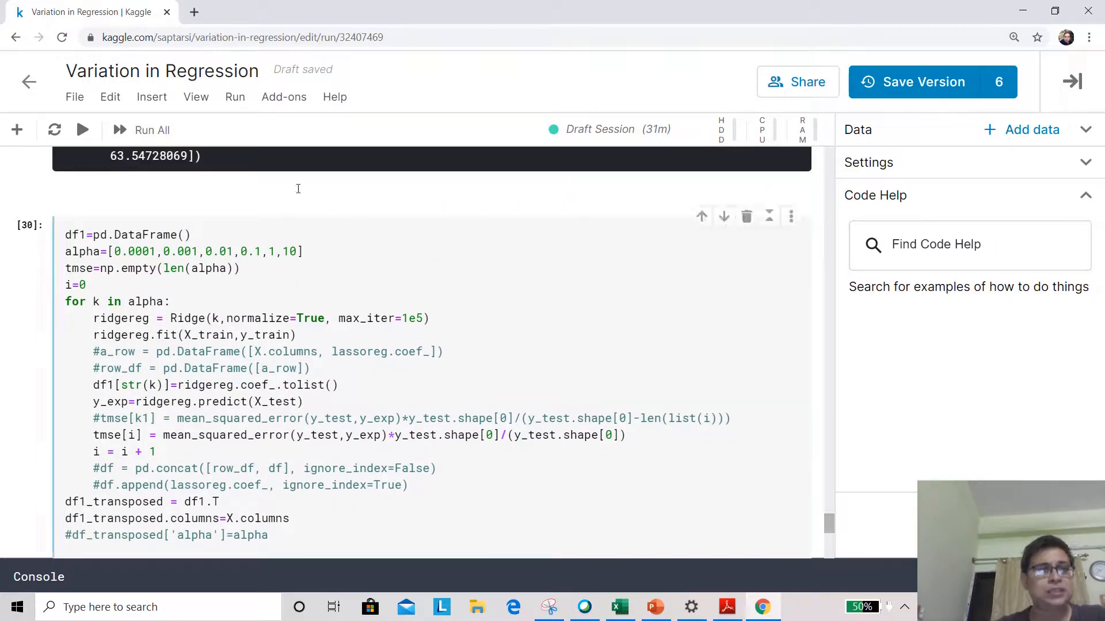
pyautogui.click(298, 251)
pyautogui.write(',')
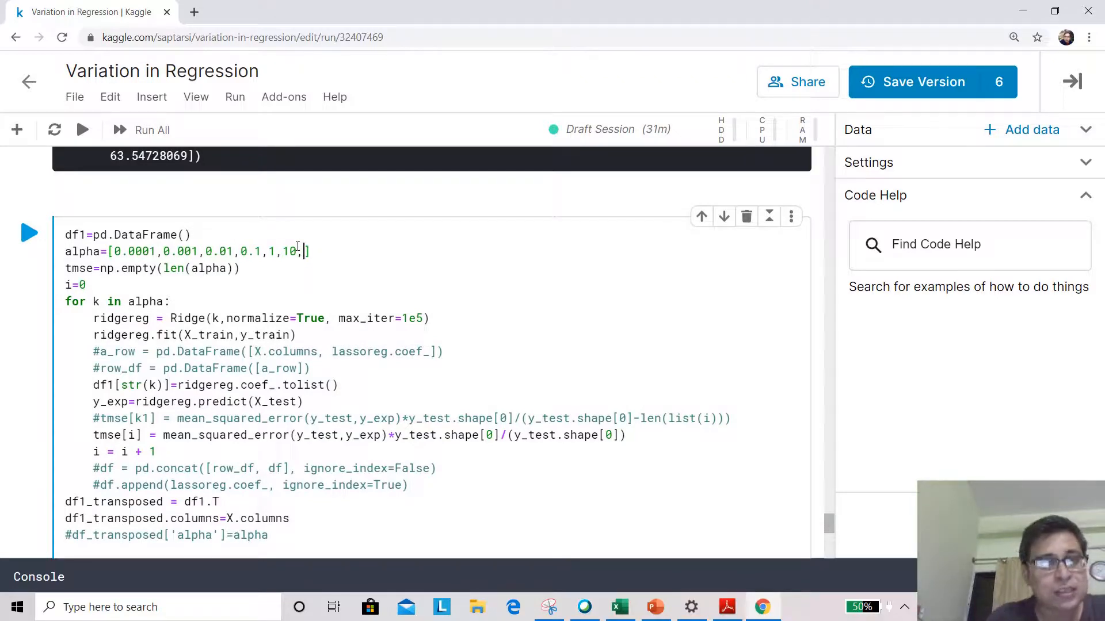
pyautogui.write('100')
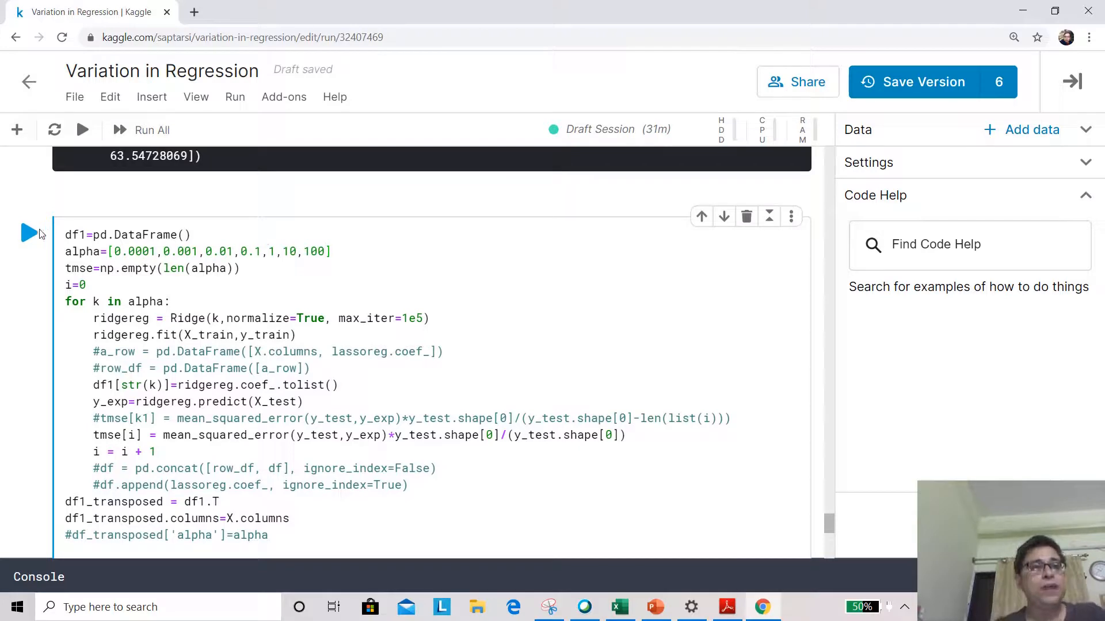
pyautogui.click(29, 233)
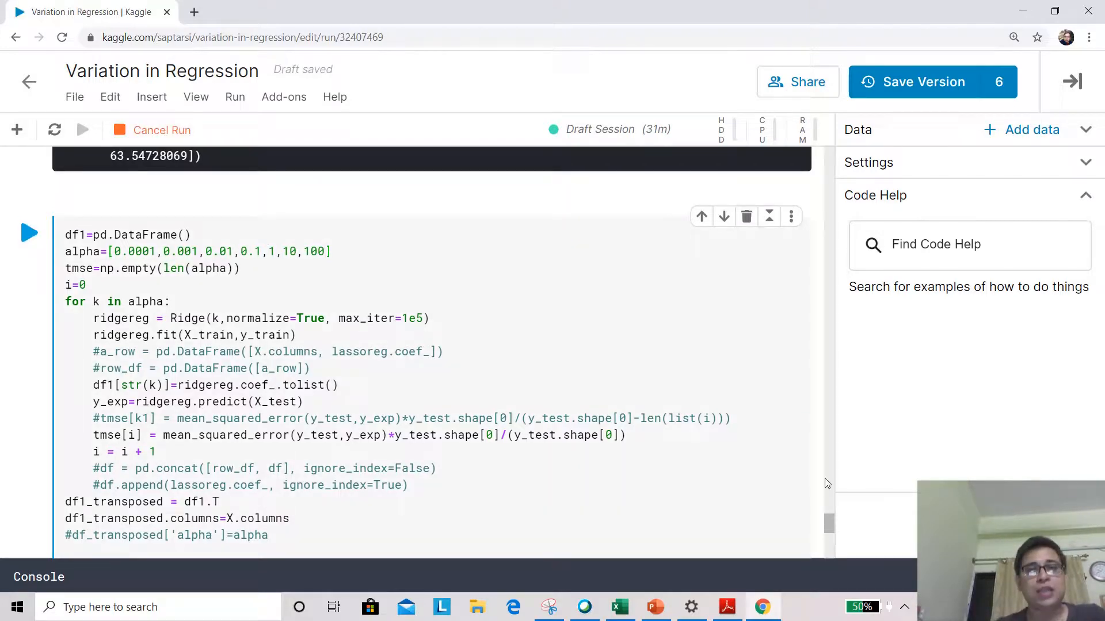
# Redraw the Ridge coefficient line plot including alpha 100.
pyautogui.scroll(-3)
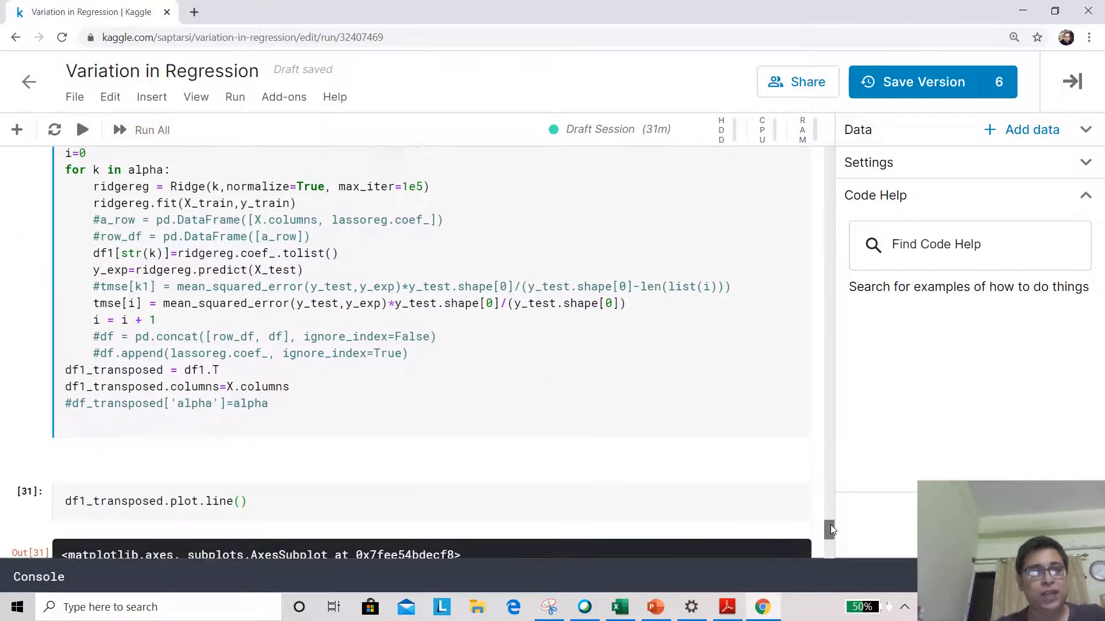
pyautogui.scroll(-3)
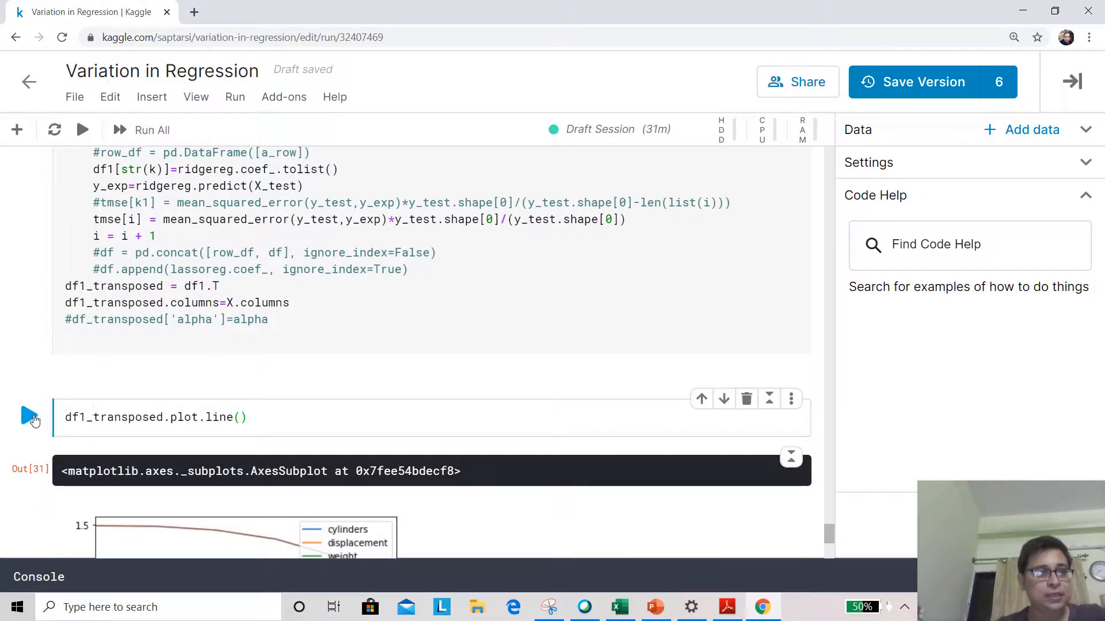
pyautogui.click(28, 417)
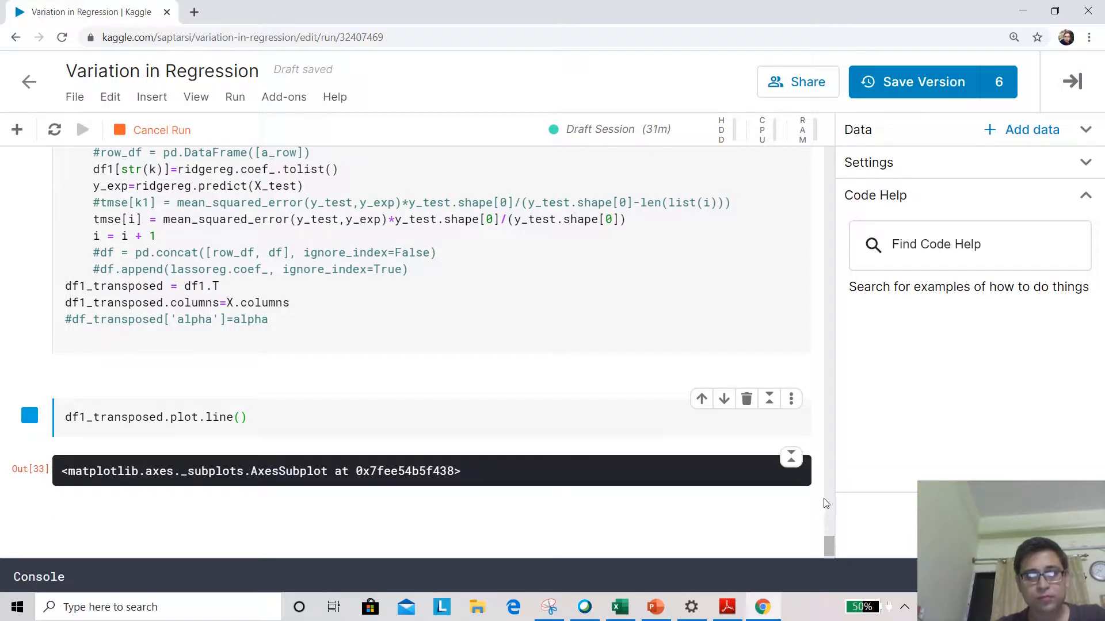
pyautogui.moveTo(823, 463)
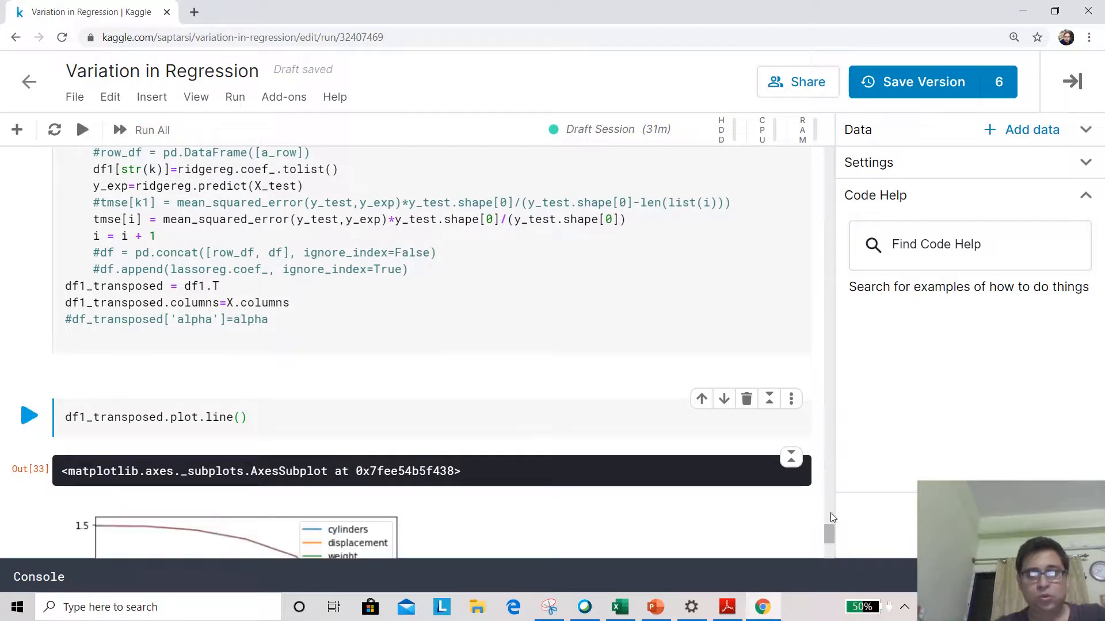
pyautogui.scroll(-3)
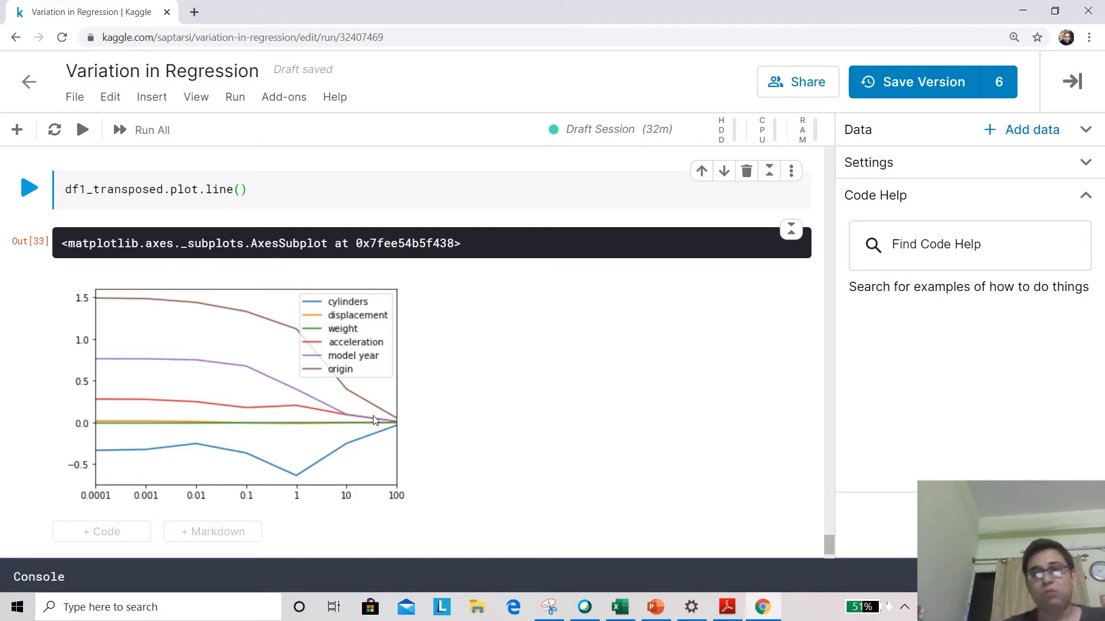
pyautogui.moveTo(361, 557)
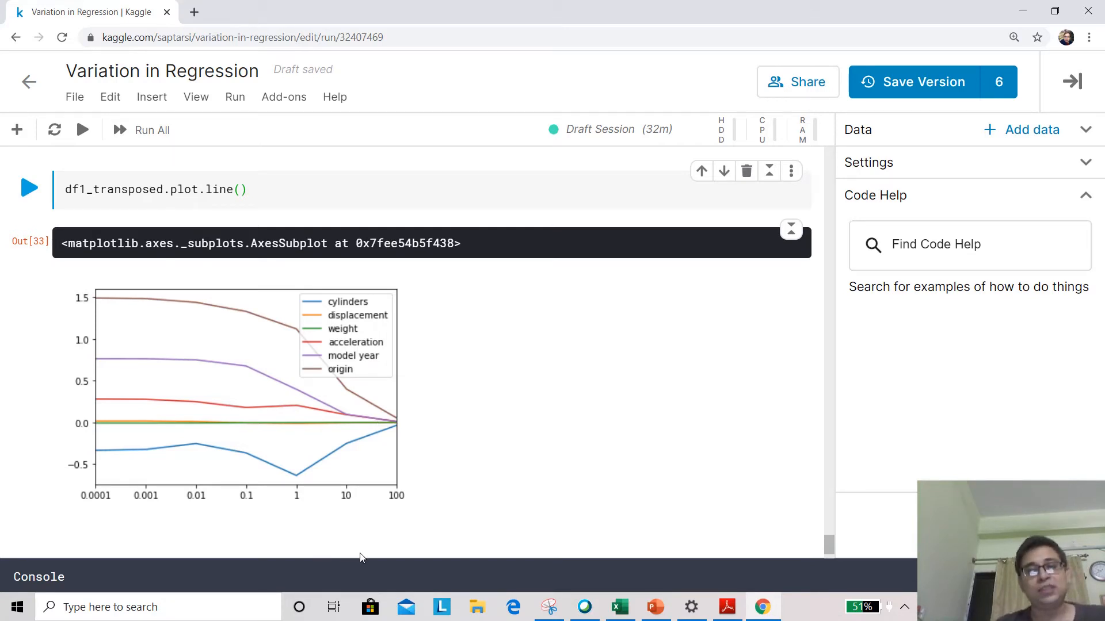
pyautogui.moveTo(905, 605)
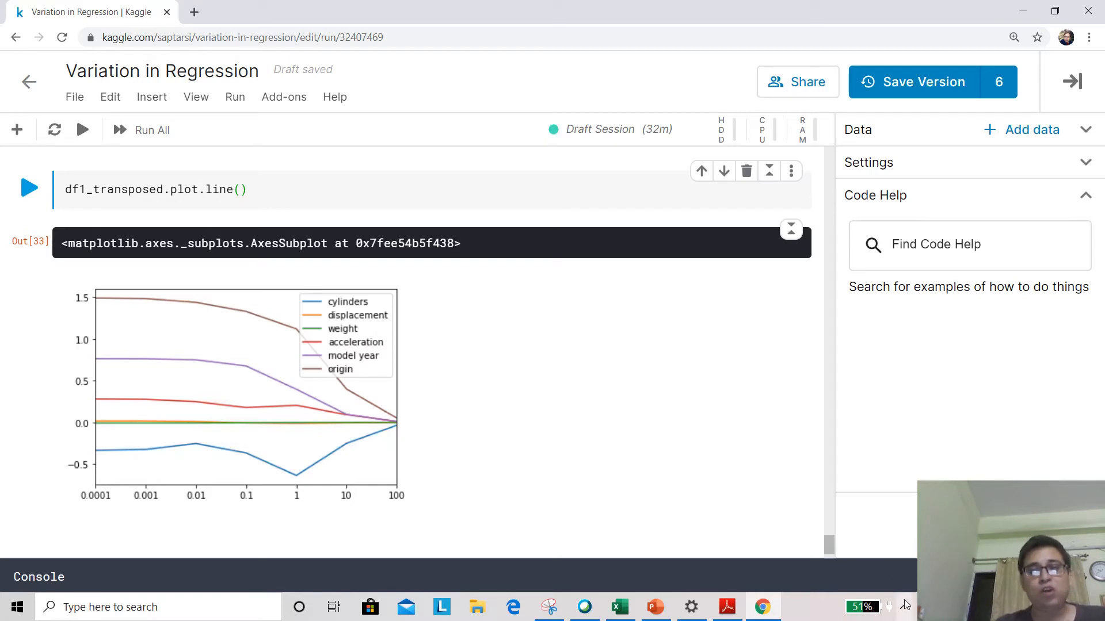